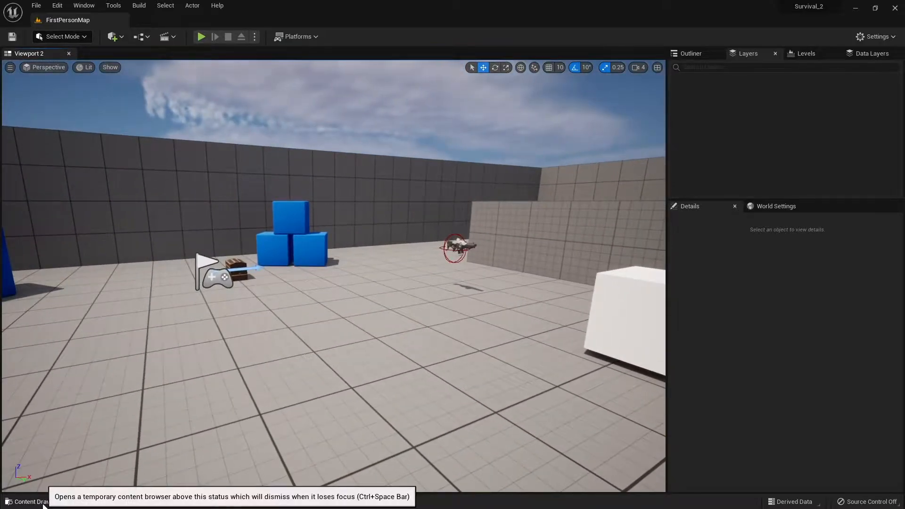
- Open BP_FirstPersonCharacter from FirstPerson/Blueprints and maximize the Blueprint editor
left_click(31, 500)
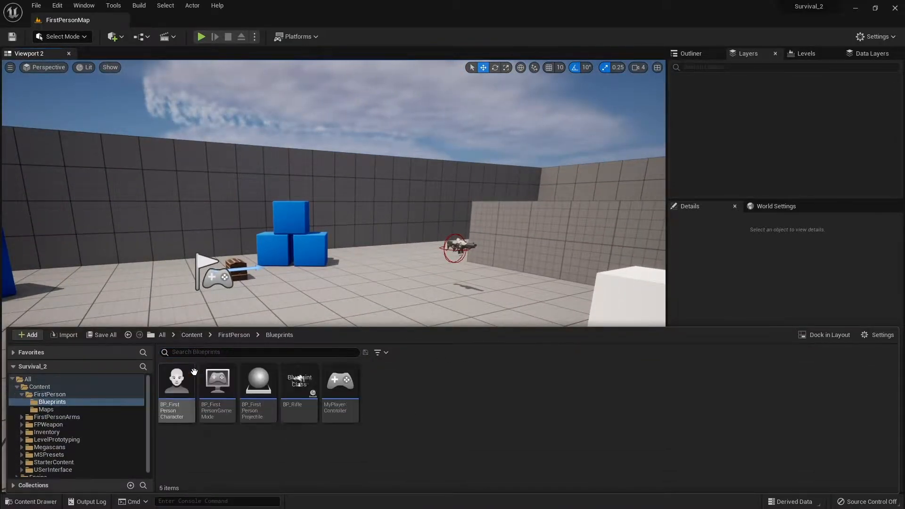
left_click(176, 386)
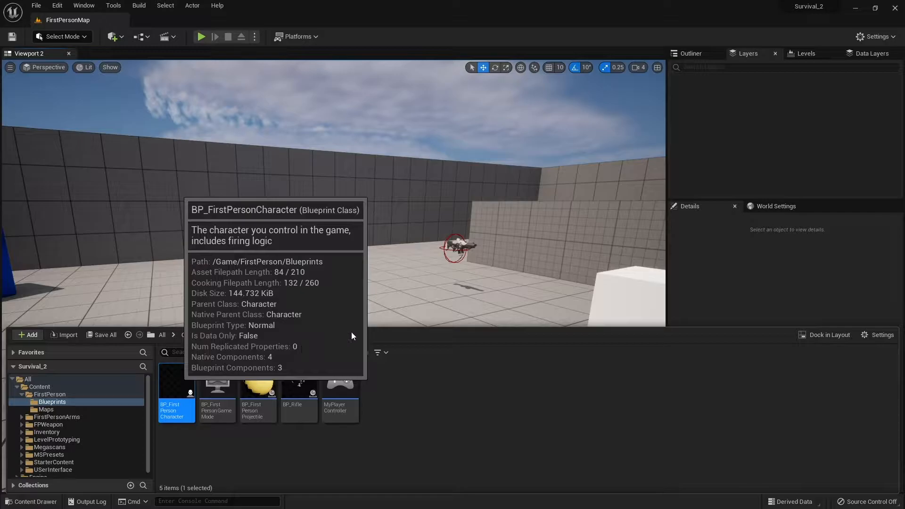
double_click(177, 396)
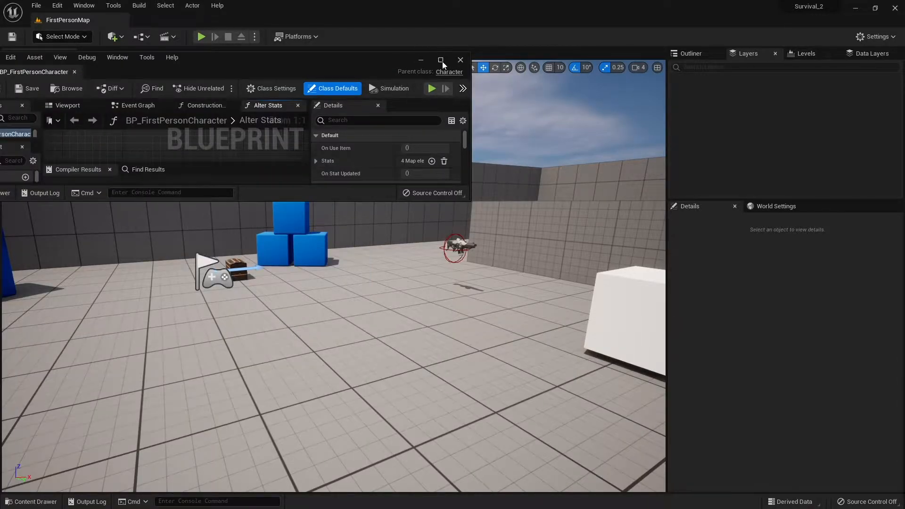
left_click(440, 61)
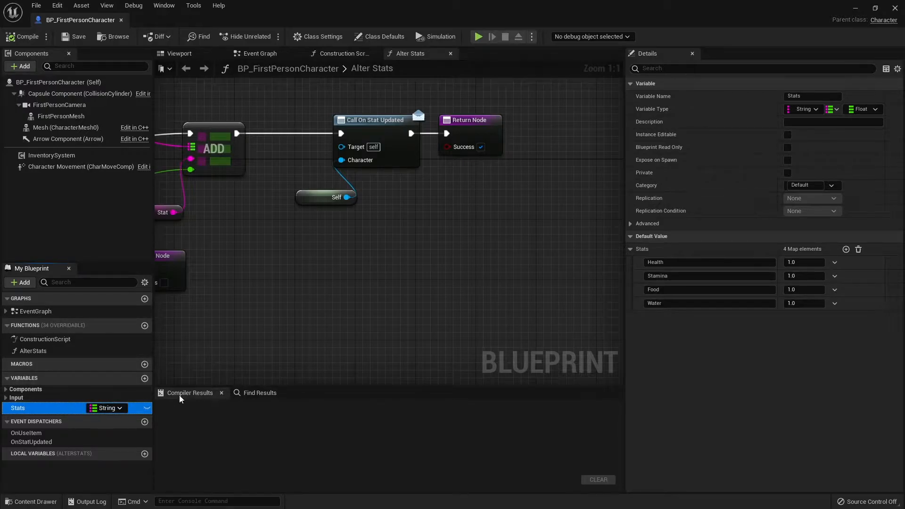
scroll("down", 3)
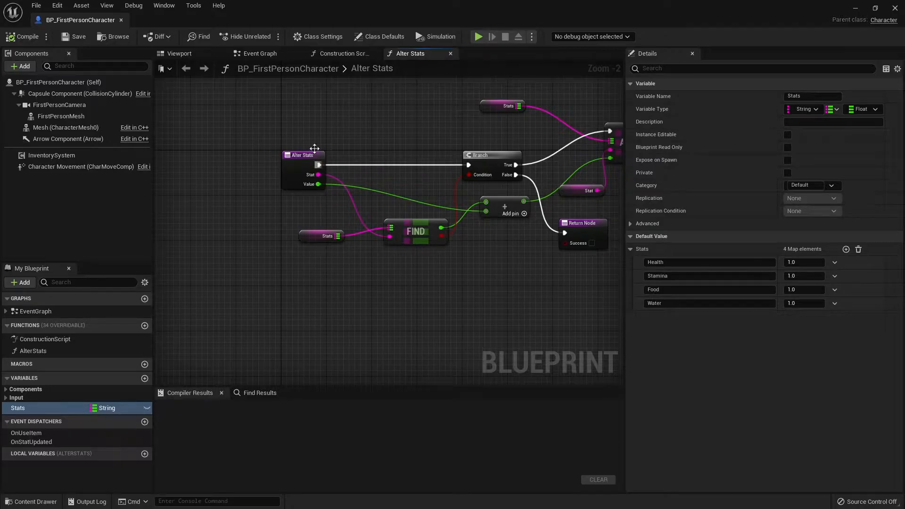
mouse_move(239, 94)
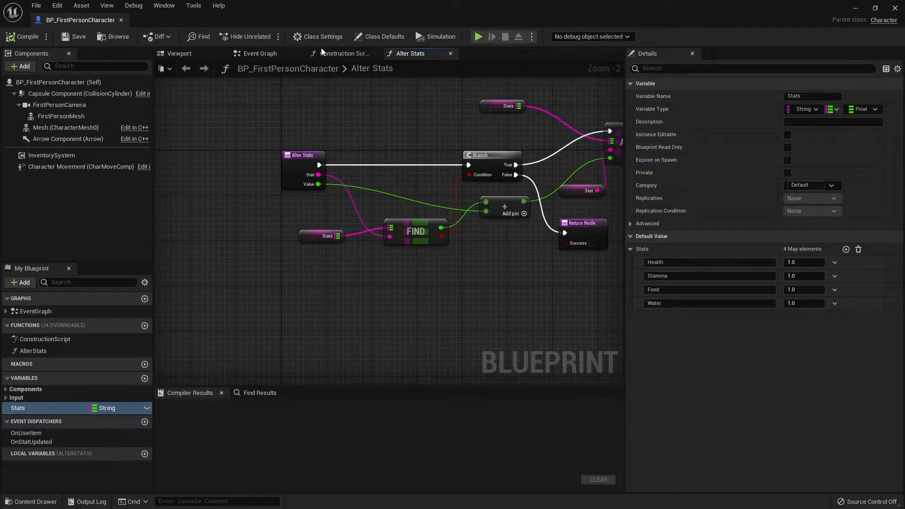
- Switch to the Event Graph, then browse Project Settings to the Engine > Input bindings
left_click(260, 53)
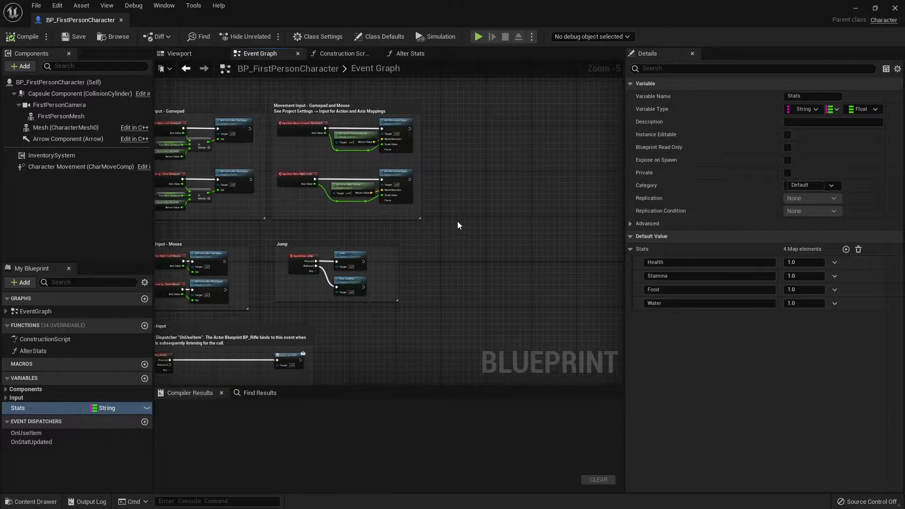
left_click(56, 5)
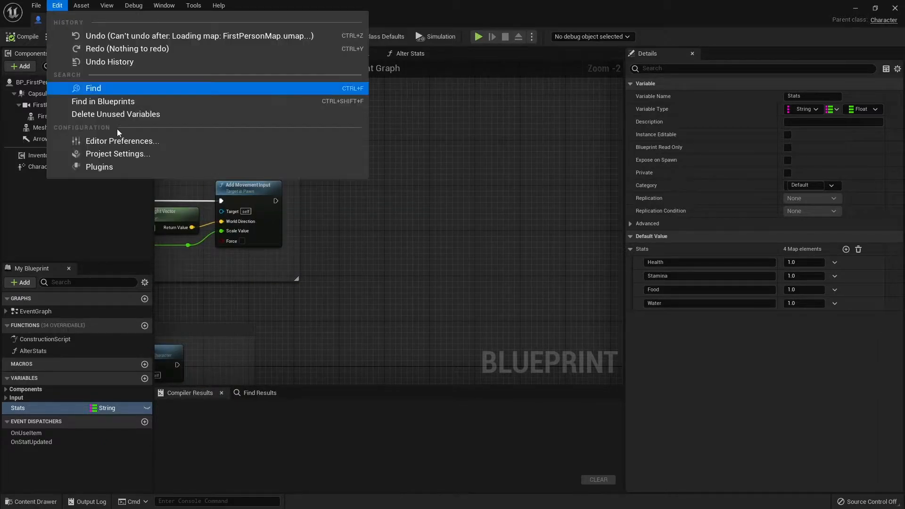
left_click(116, 154)
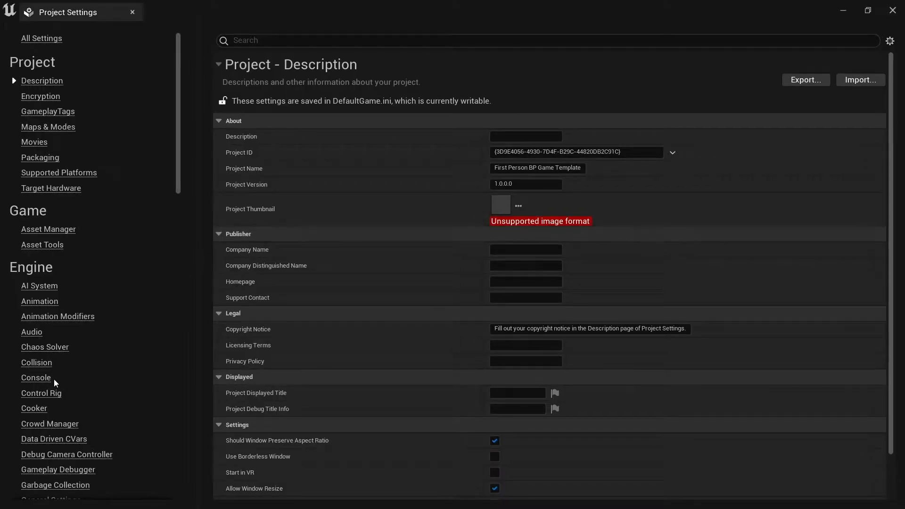
scroll("down", 3)
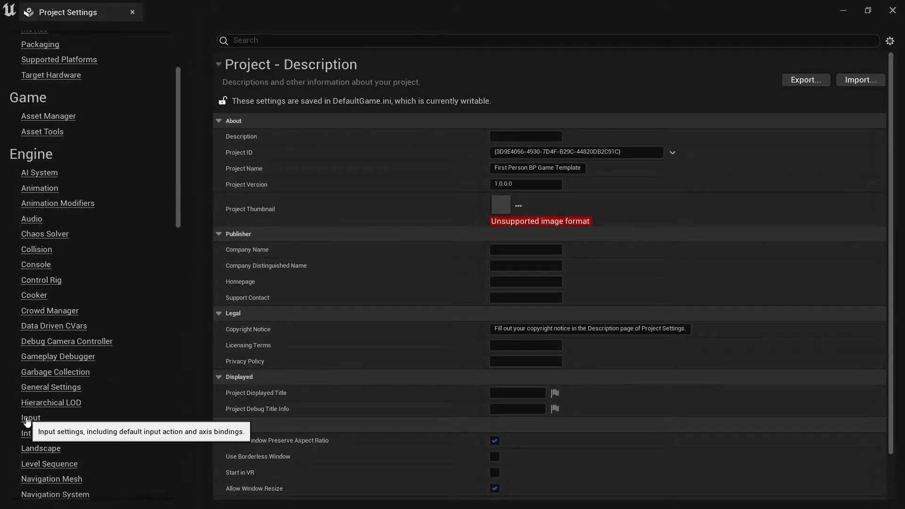
left_click(30, 417)
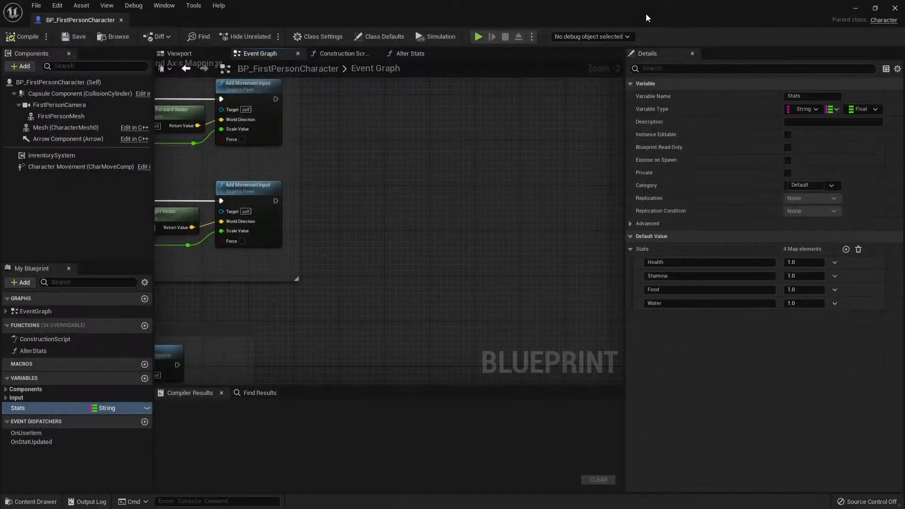
- Place an InputAction Sprint event node in the Event Graph
type("sprint")
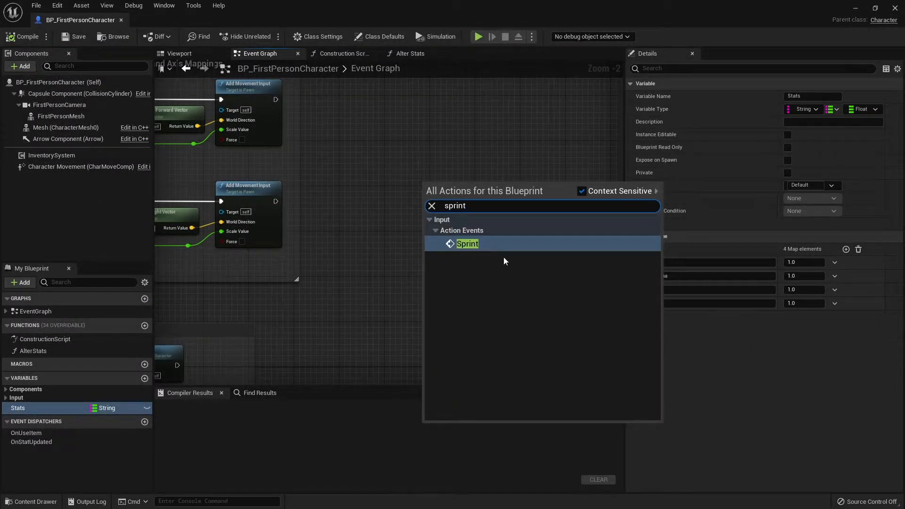
left_click(468, 243)
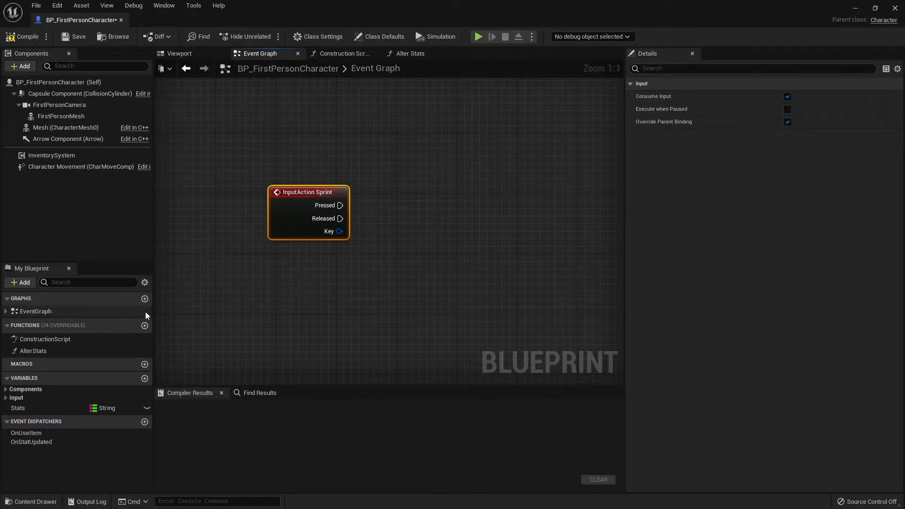
- Add two empty functions named StartSprint and StopSprint to the blueprint
left_click(144, 325)
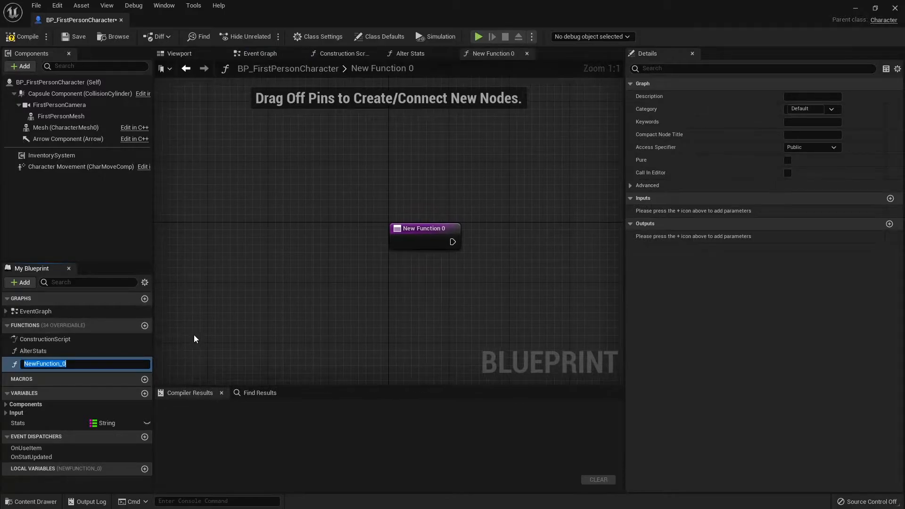
type("StartSprint")
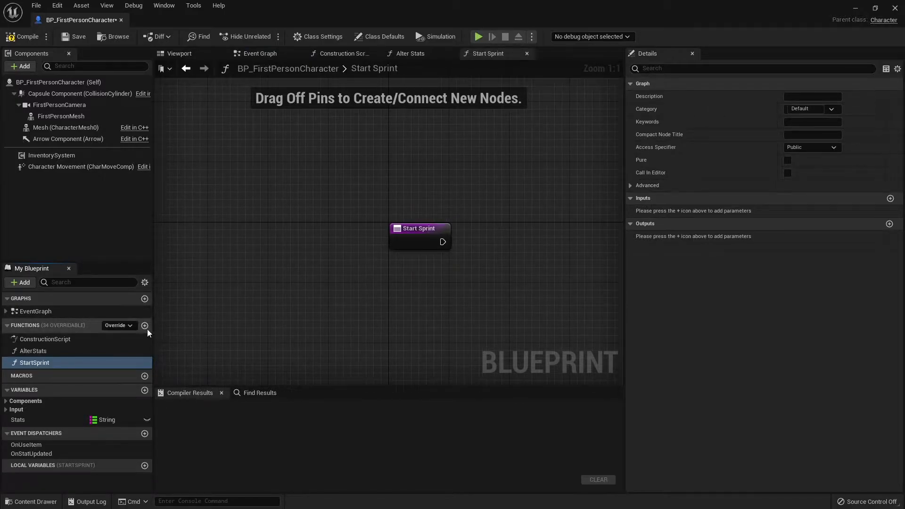
left_click(145, 325)
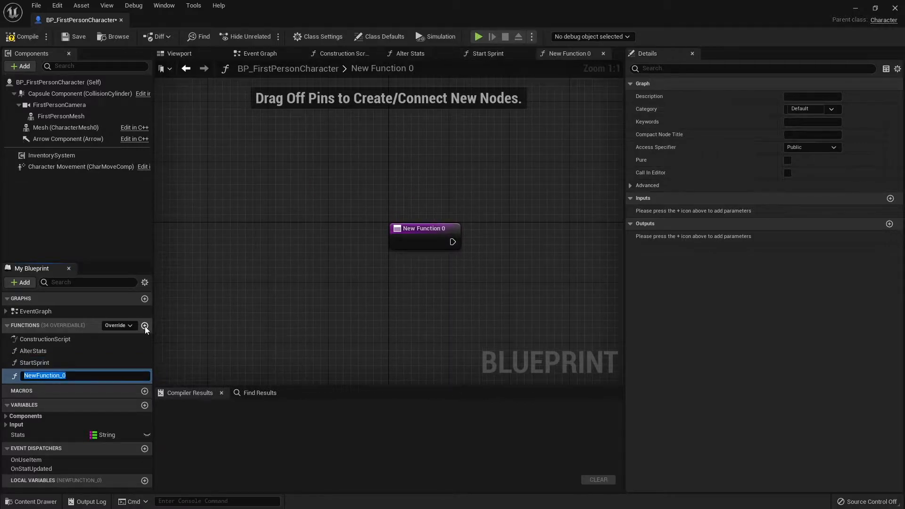
type("StopSprin")
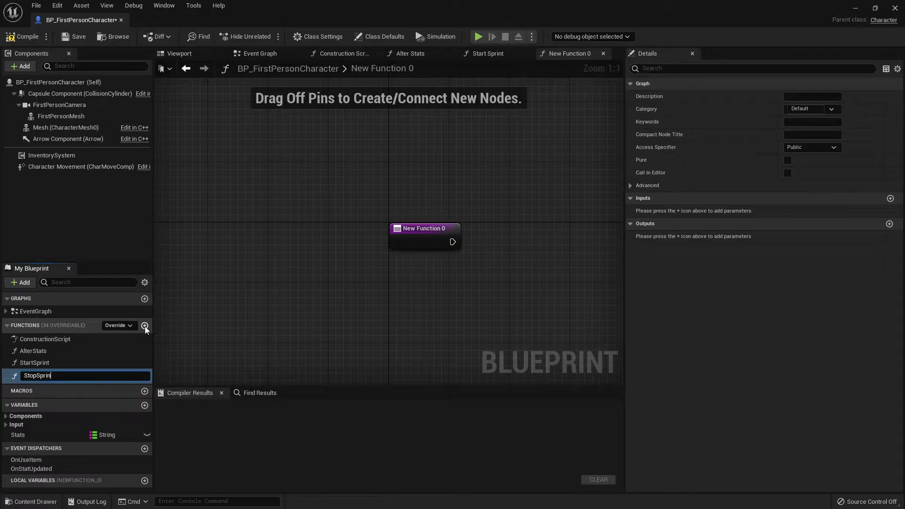
key("enter")
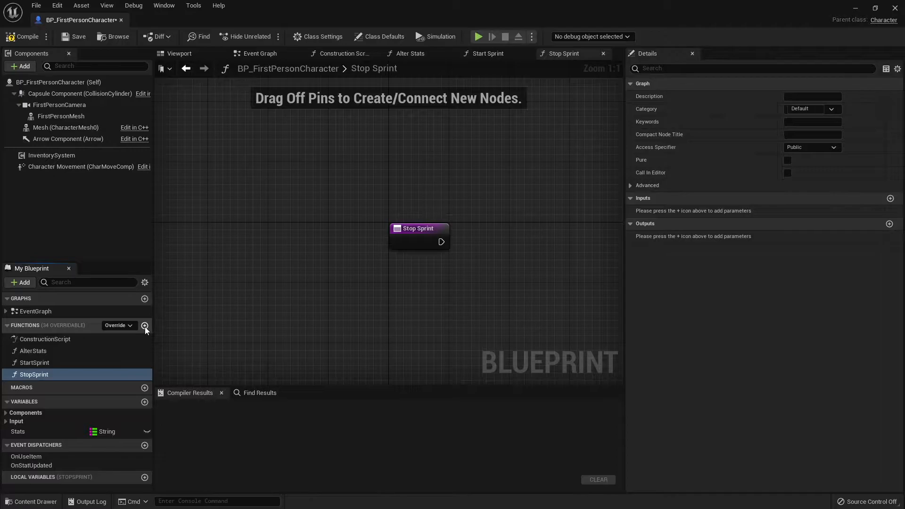
mouse_move(131, 353)
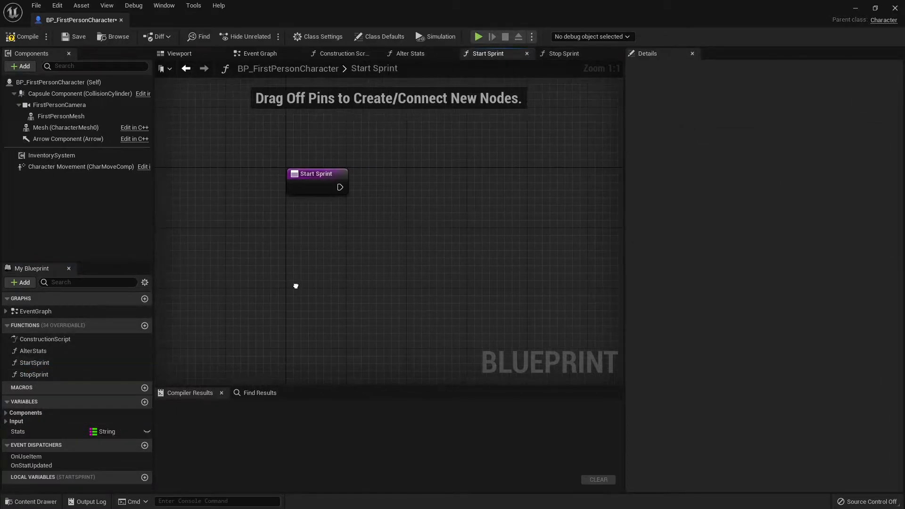
mouse_move(77, 166)
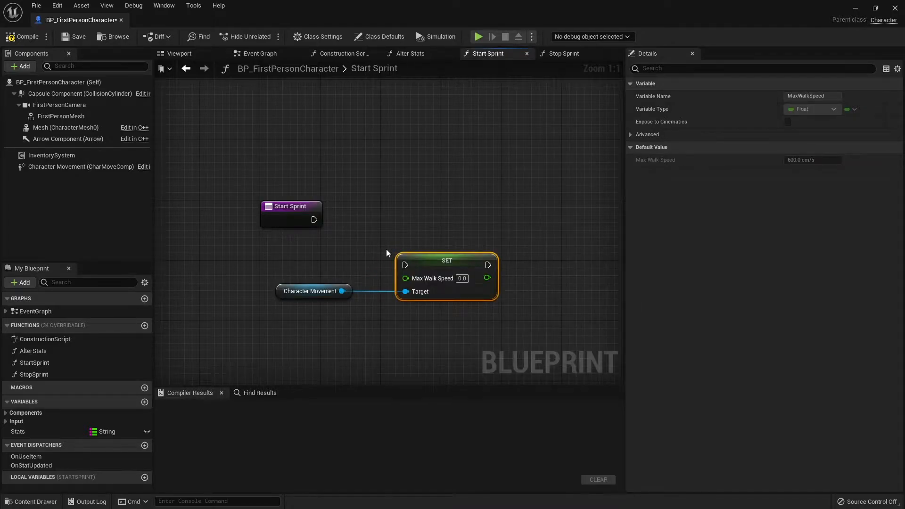
- Wire Start Sprint to a SET Max Walk Speed node and enter 900.0
left_click_drag(314, 219, 404, 264)
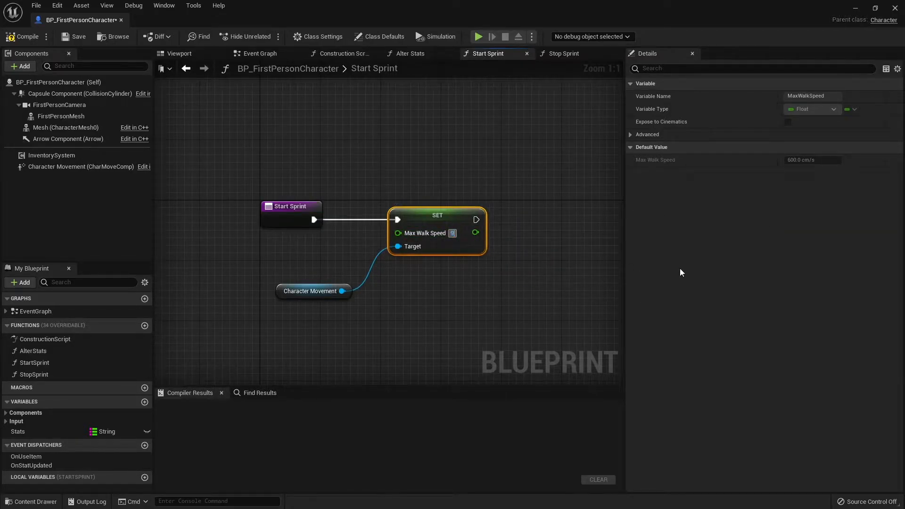
type("900.0")
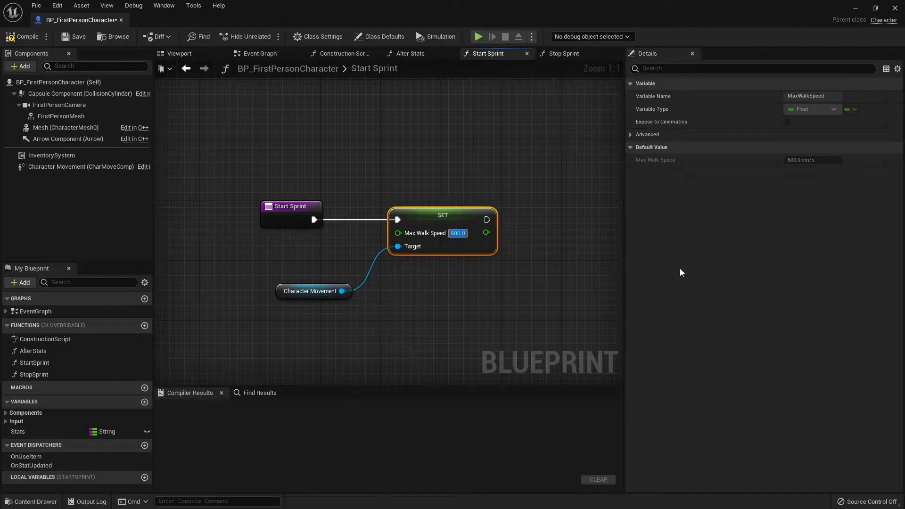
mouse_move(678, 270)
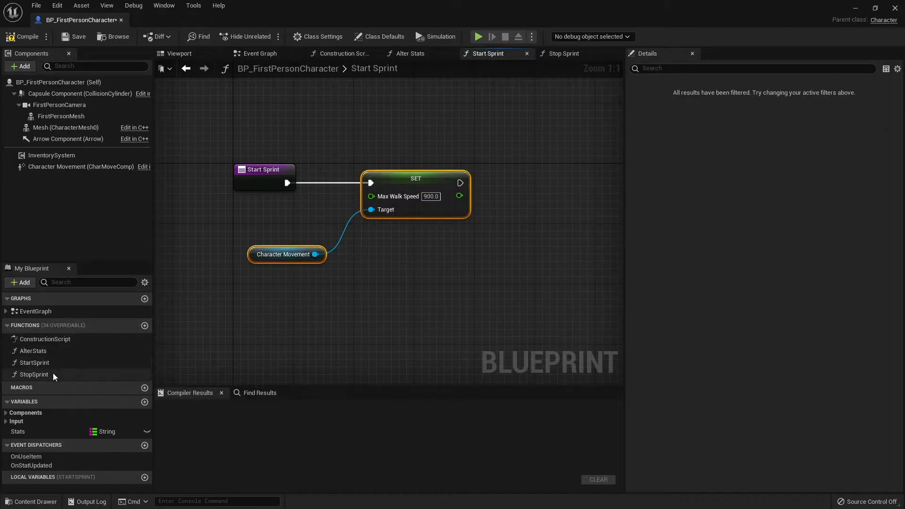
- Wire Stop Sprint to its own SET Max Walk Speed node for the 600.0 value
left_click(563, 53)
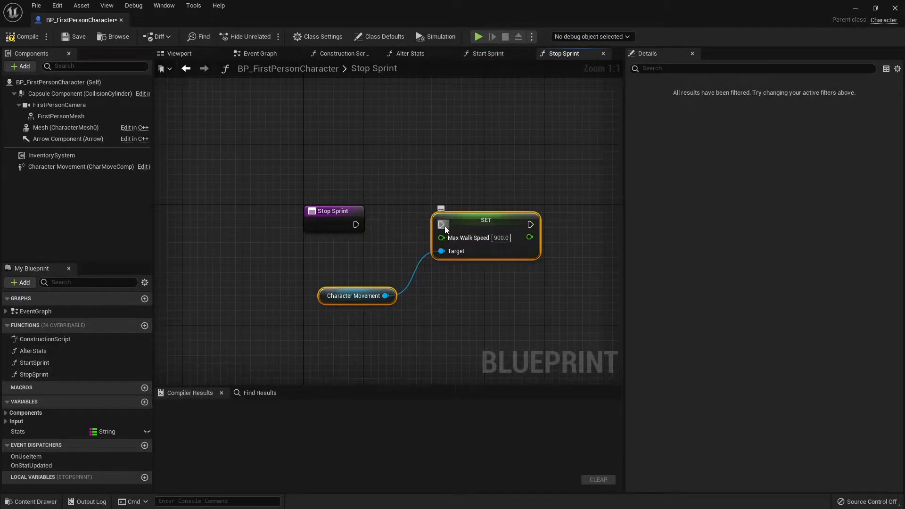
left_click_drag(356, 224, 440, 224)
type("600")
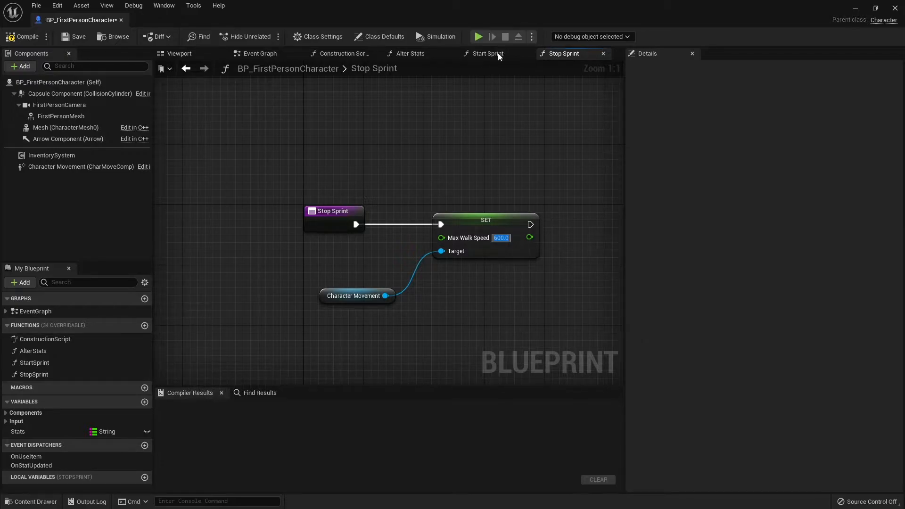
- Place Start Sprint and Stop Sprint calls in the Event Graph wired to the Sprint input
left_click(260, 53)
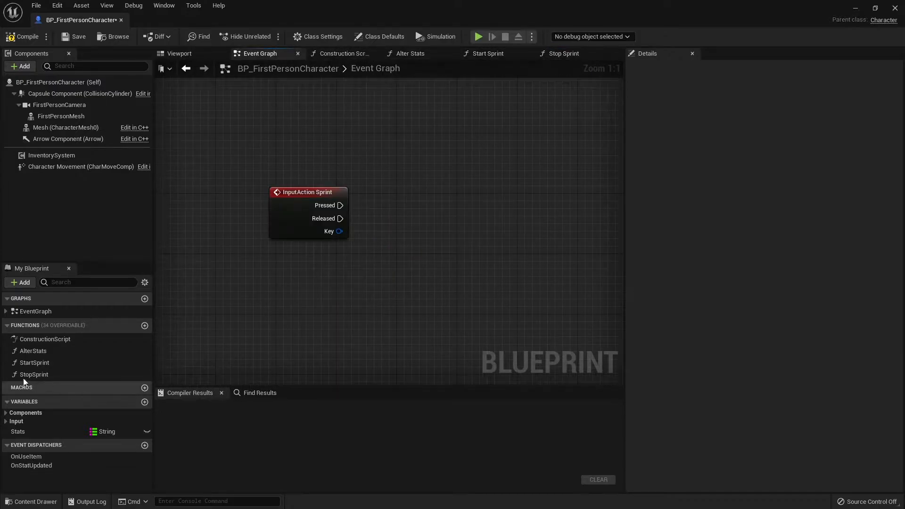
left_click(35, 362)
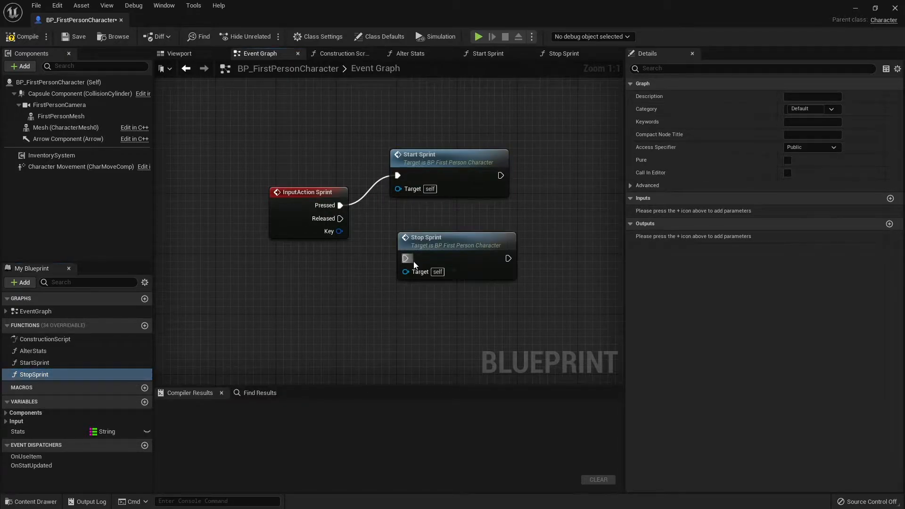
left_click_drag(341, 218, 405, 258)
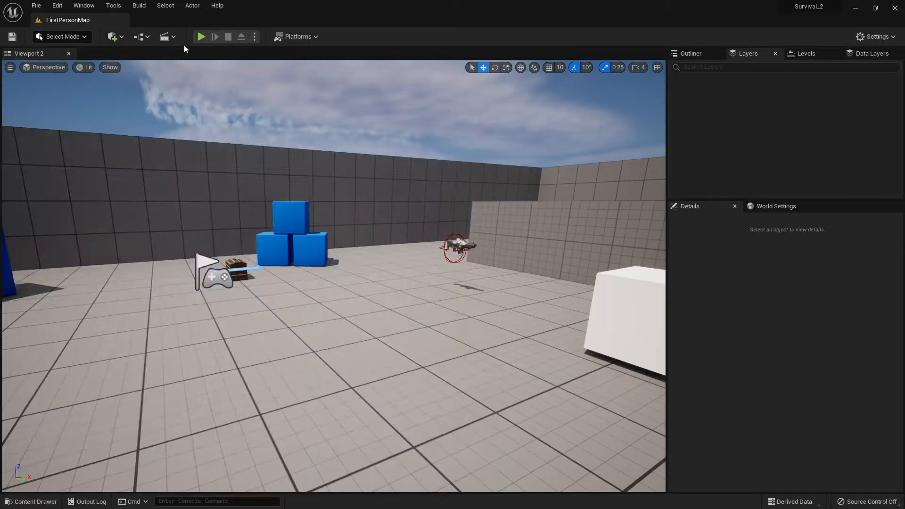
- Play-test the level to try sprinting, stop the session and reopen the Content Drawer
left_click(201, 36)
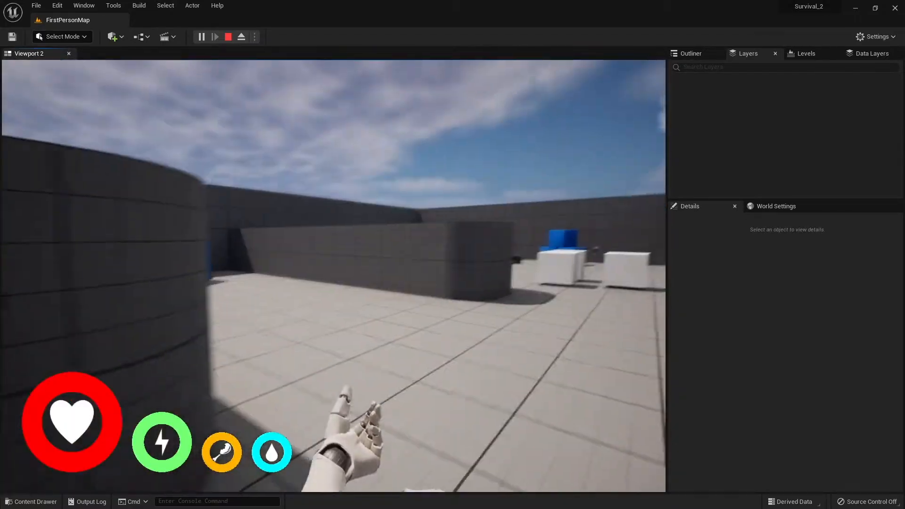
left_click(240, 37)
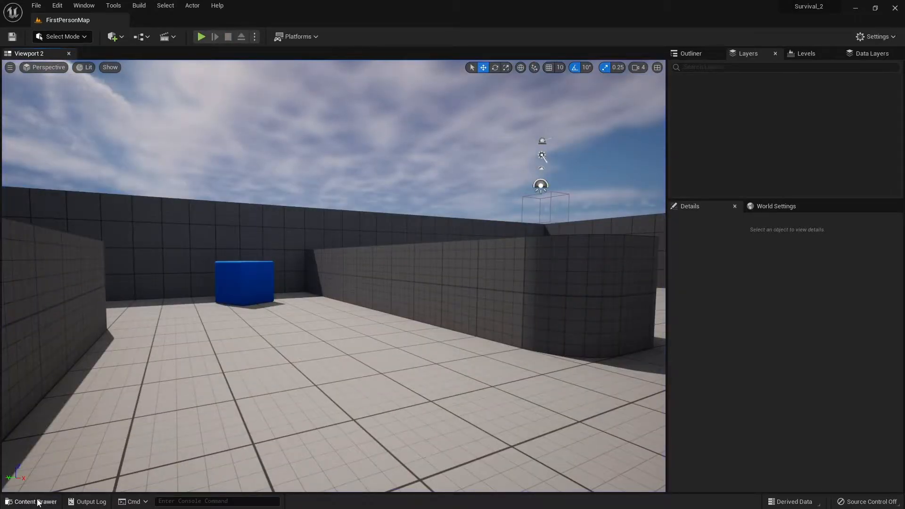
left_click(34, 501)
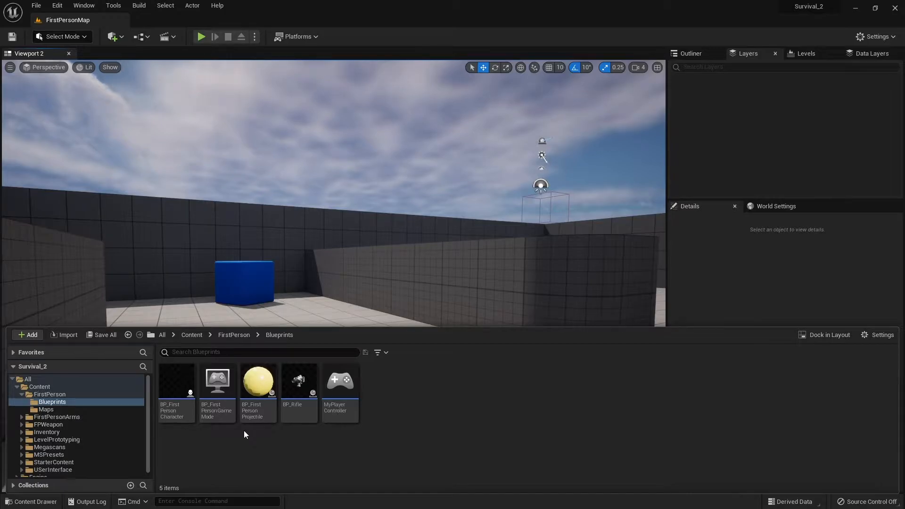
mouse_move(176, 384)
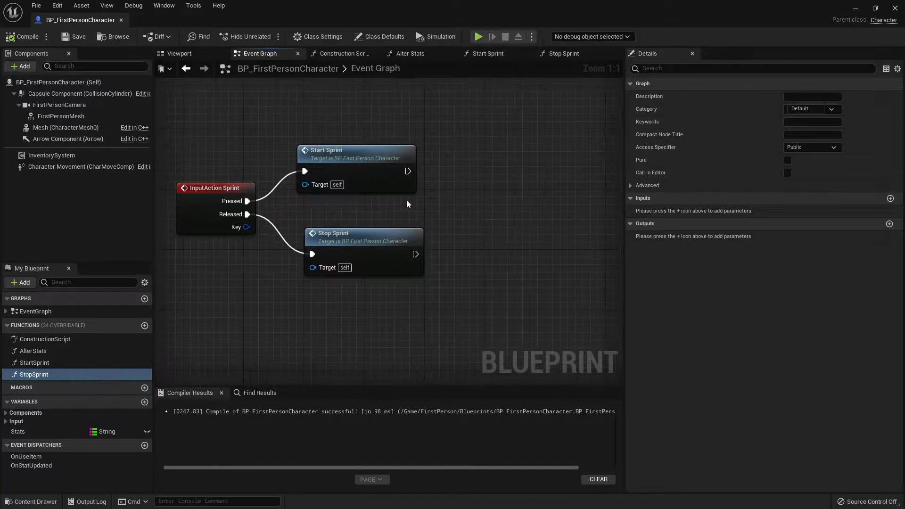
- Add boolean IsSprinting, set true in Start Sprint and false in Stop Sprint, then compile
left_click(145, 402)
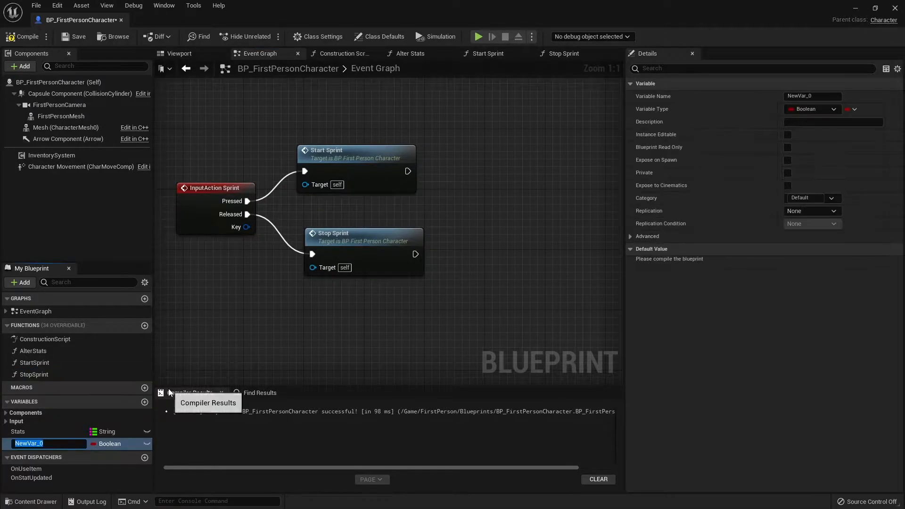
type("IsSprinting")
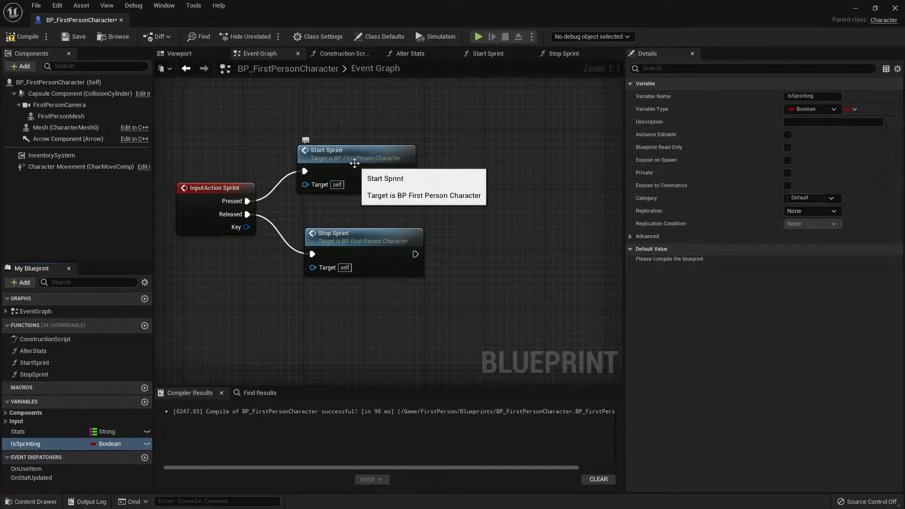
left_click(486, 53)
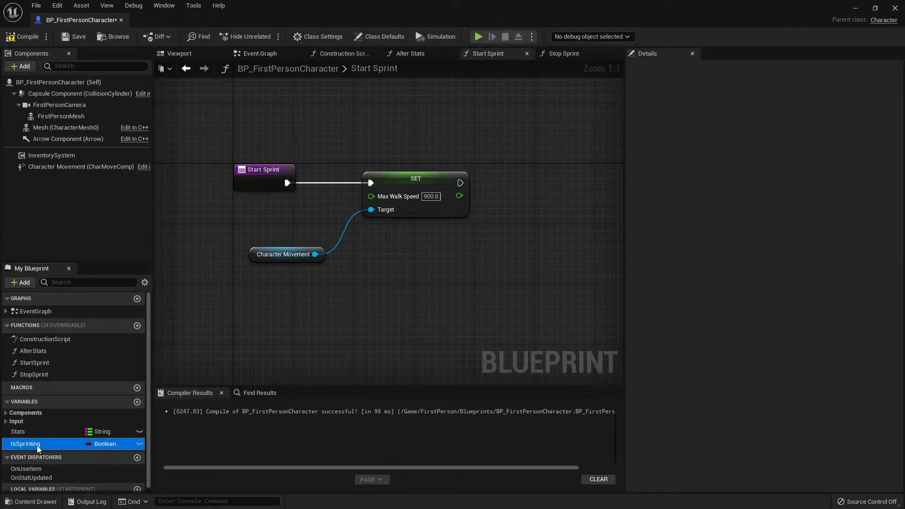
left_click_drag(25, 443, 539, 196)
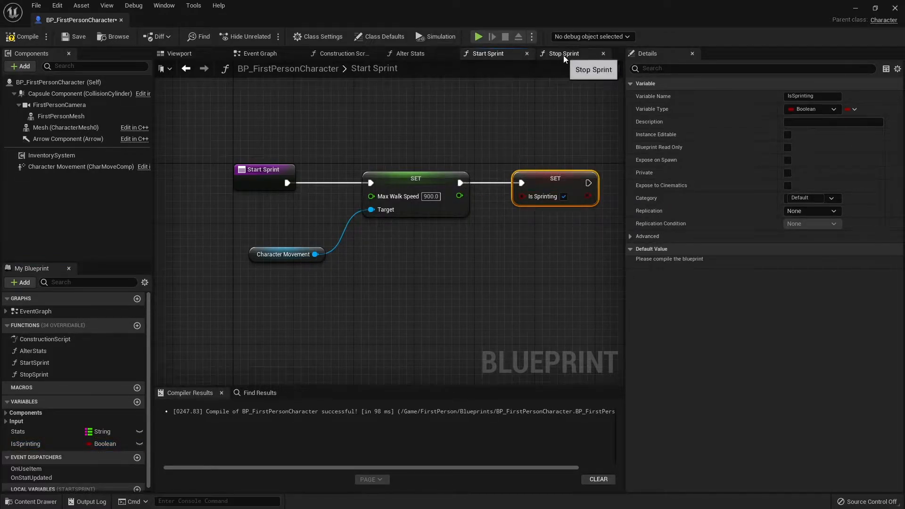
left_click(564, 53)
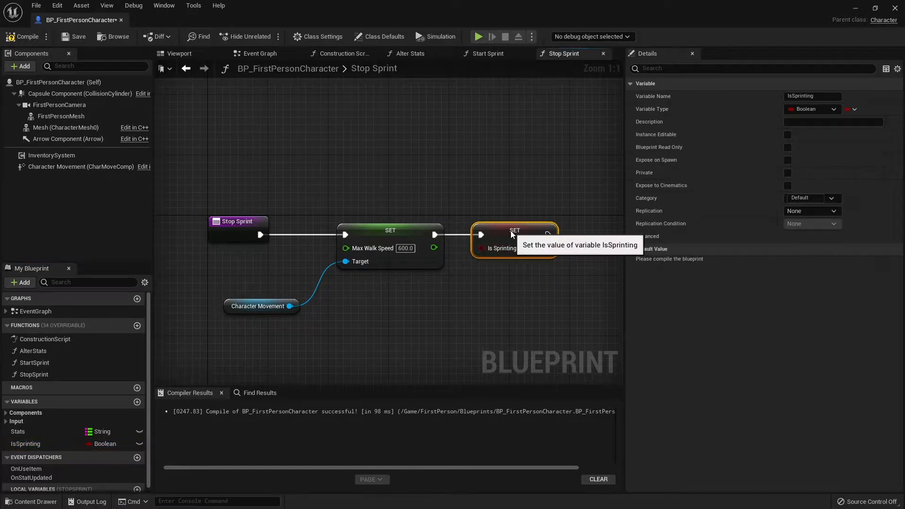
left_click(22, 37)
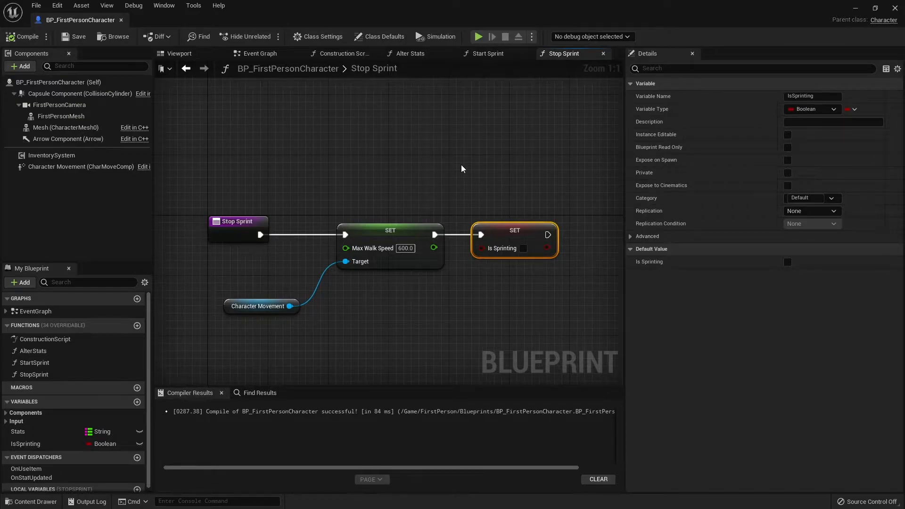
mouse_move(476, 143)
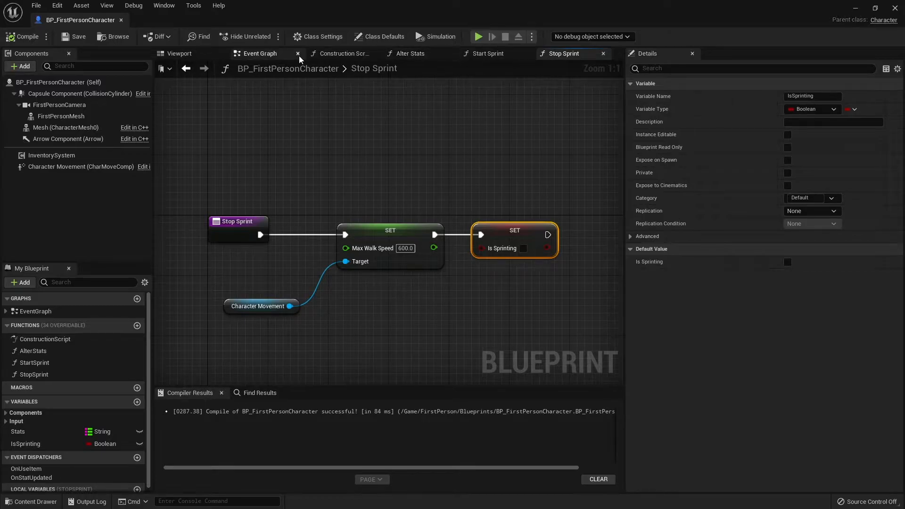
- Add a new function and rename it SprintStamina
left_click(260, 52)
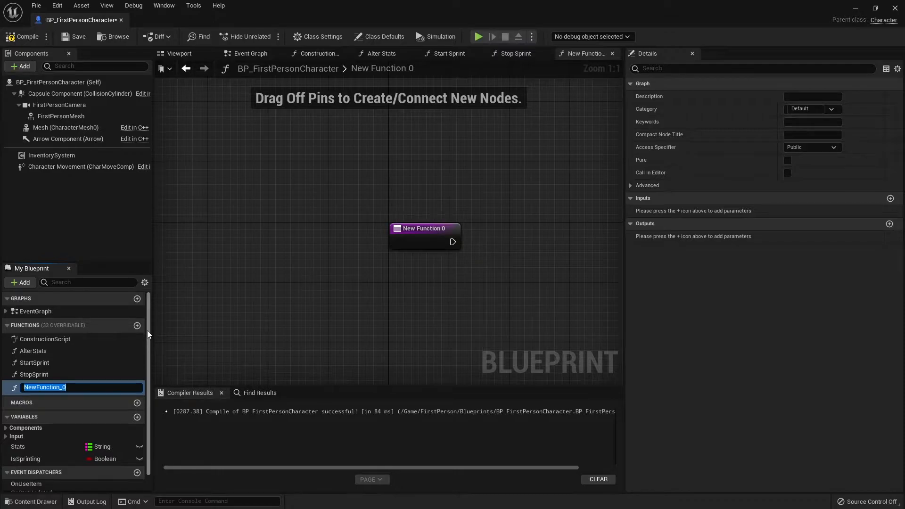
type("SprintStamina")
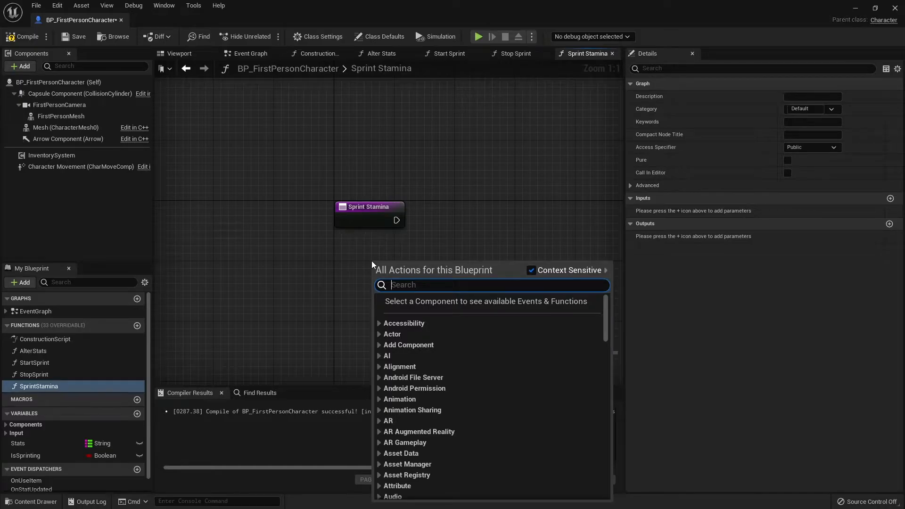
- Check whether the character's velocity length is greater than 600
type("get veloc")
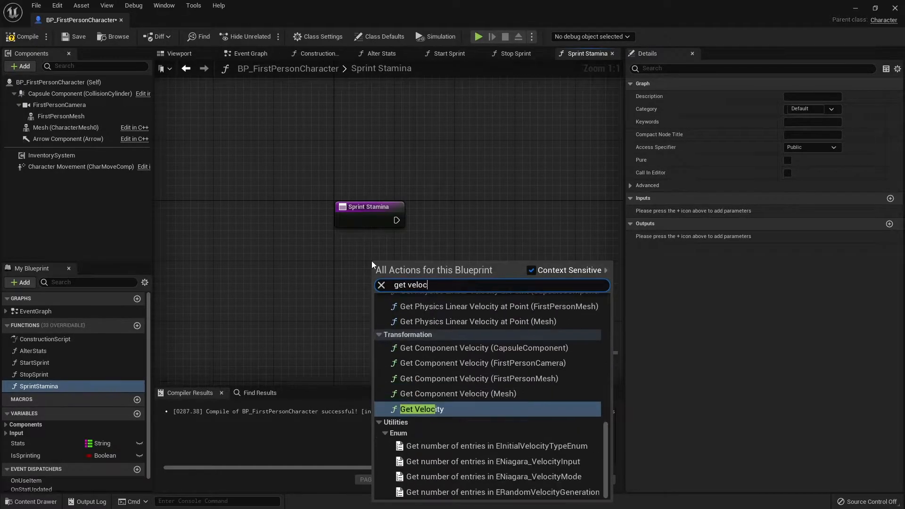
left_click(420, 408)
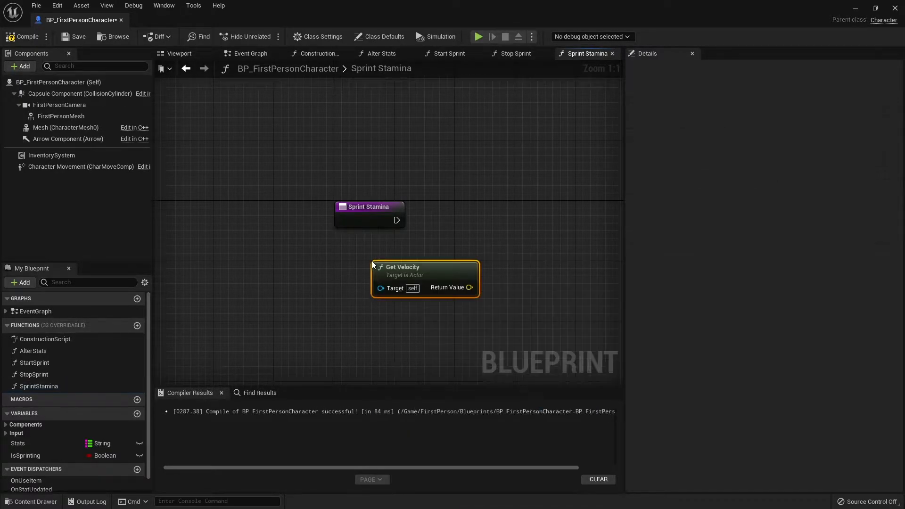
left_click_drag(424, 279, 319, 279)
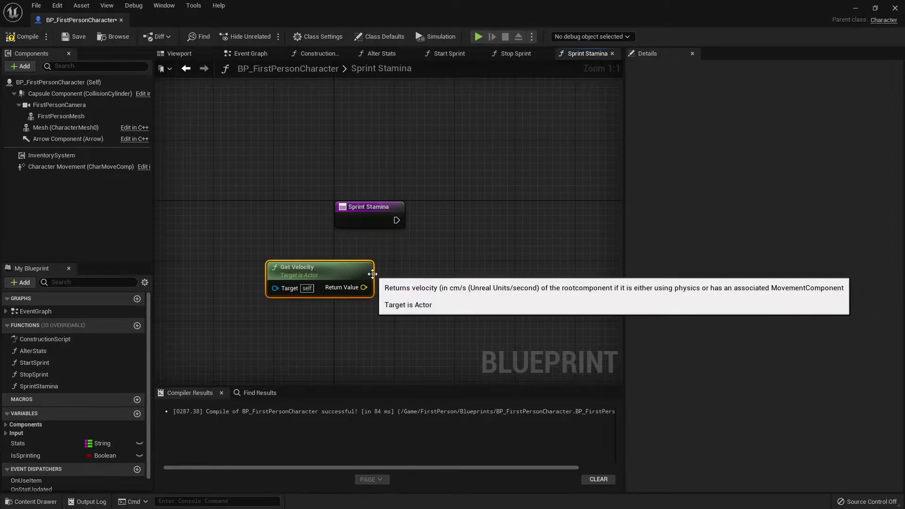
left_click_drag(363, 287, 408, 287)
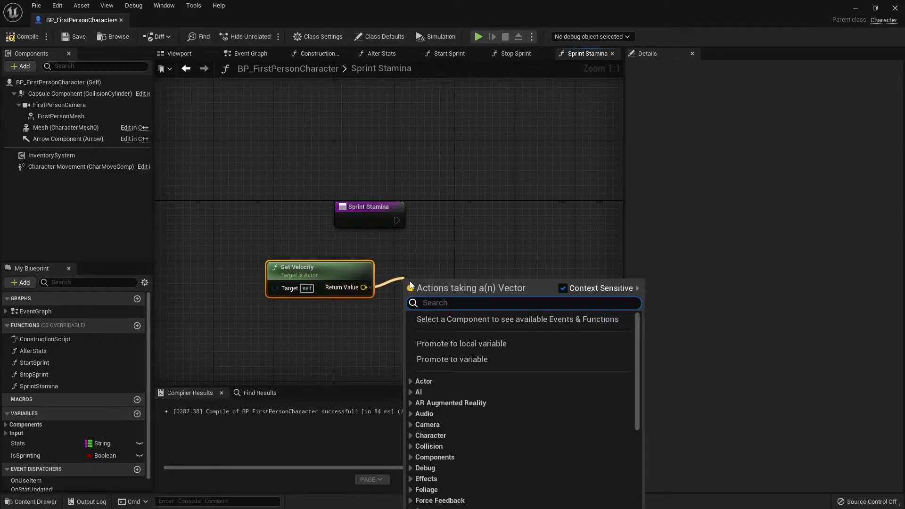
type("vector le")
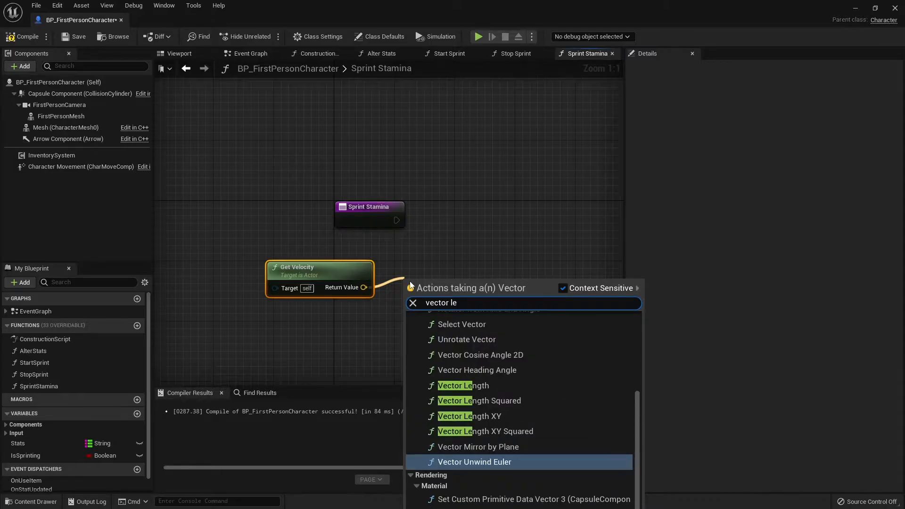
left_click(464, 385)
type(">")
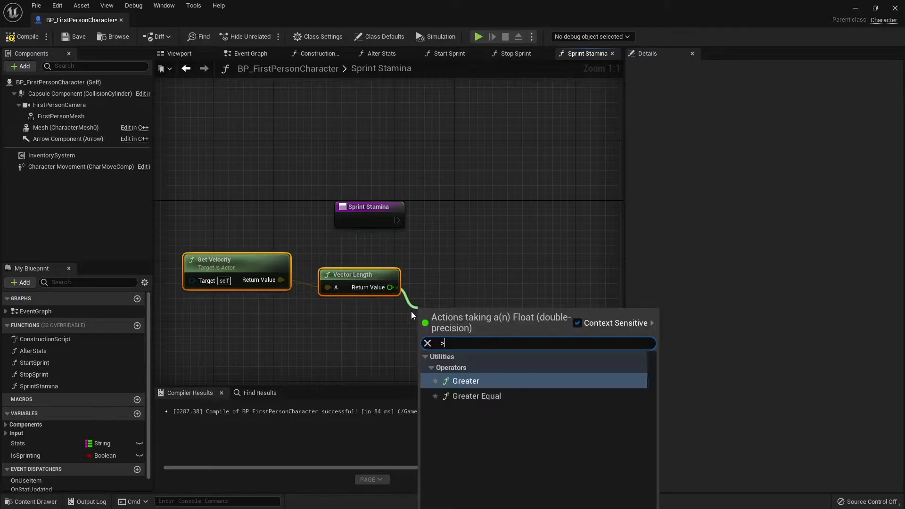
left_click(465, 379)
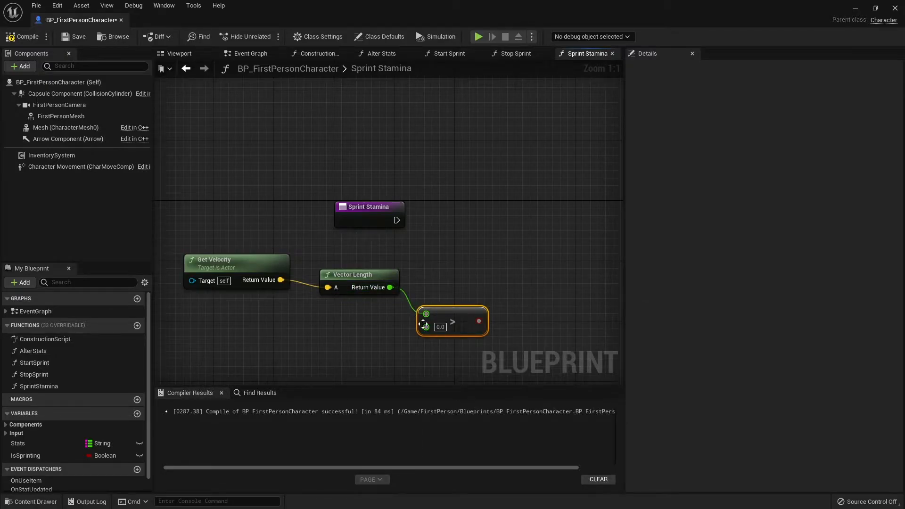
type("600")
type("a")
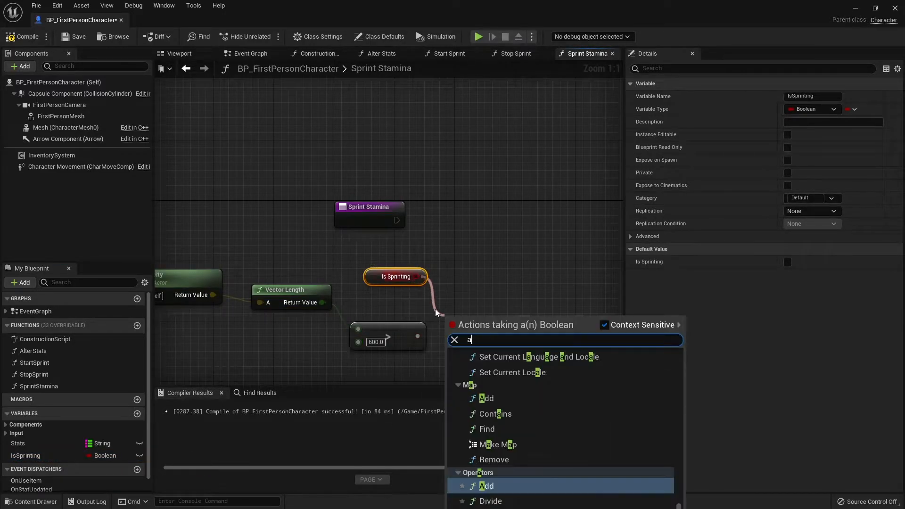
- Combine the speed comparison with IsSprinting through an AND node
left_click(489, 485)
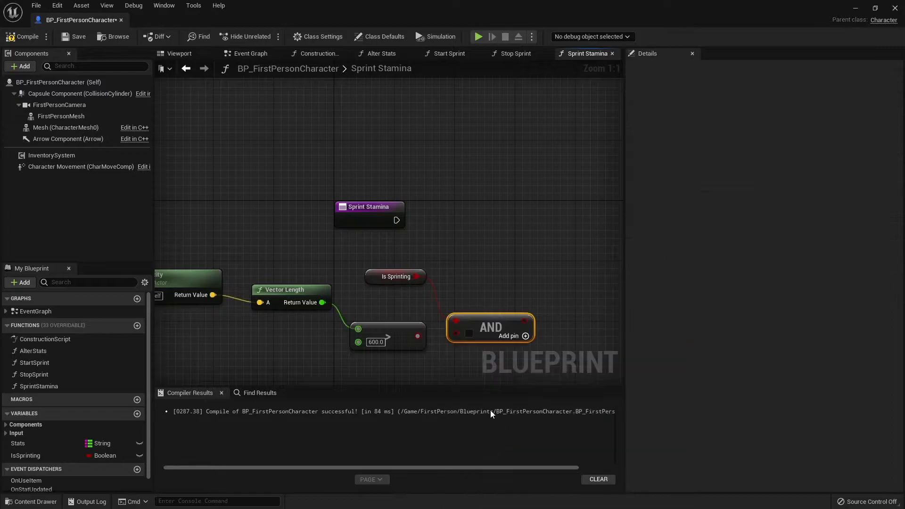
mouse_move(478, 330)
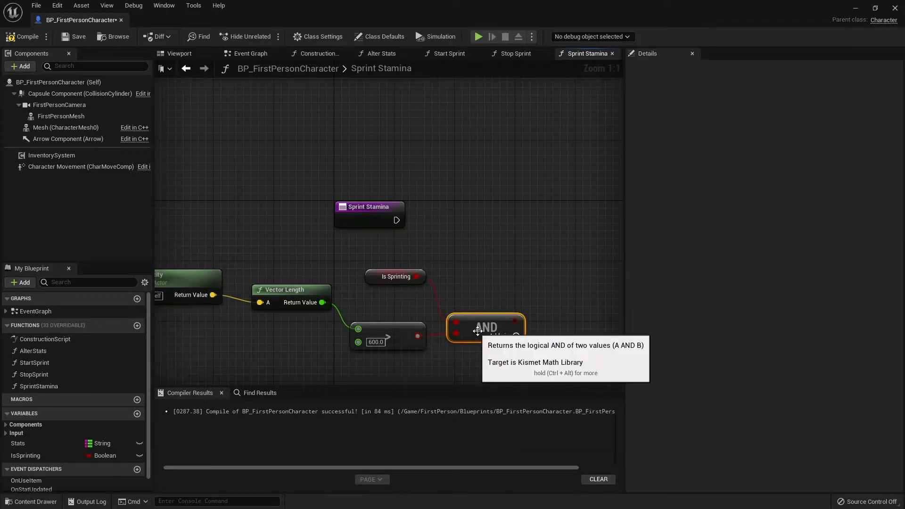
left_click_drag(486, 327, 478, 304)
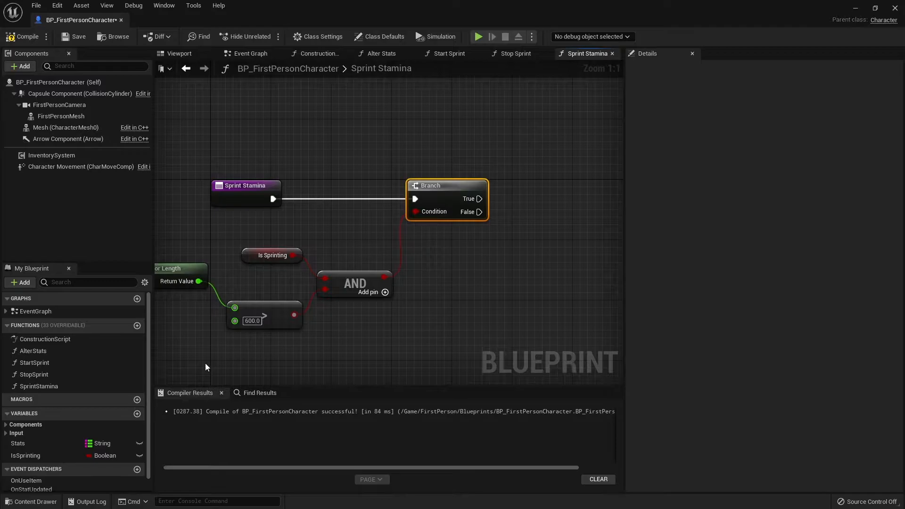
mouse_move(101, 443)
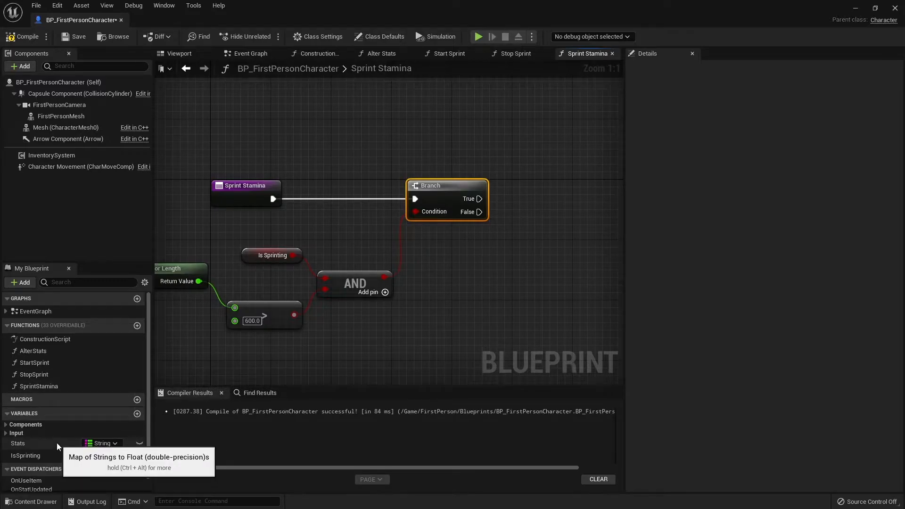
- Call Alter Stats with Stat set to Stamina on the Branch's true path
left_click(34, 350)
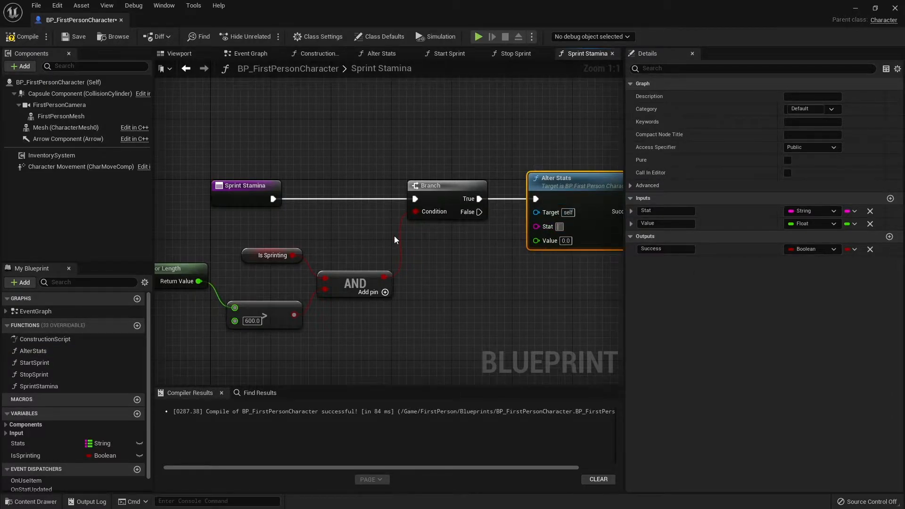
type("Stamina")
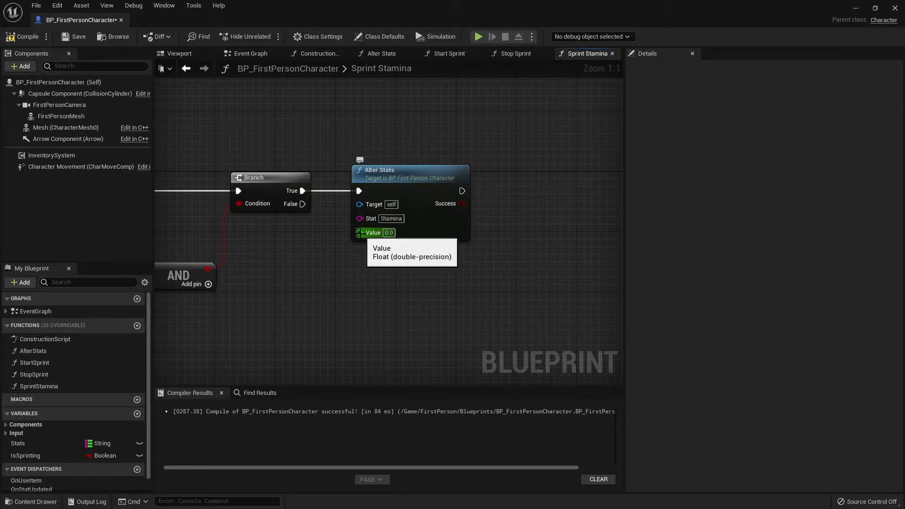
mouse_move(299, 331)
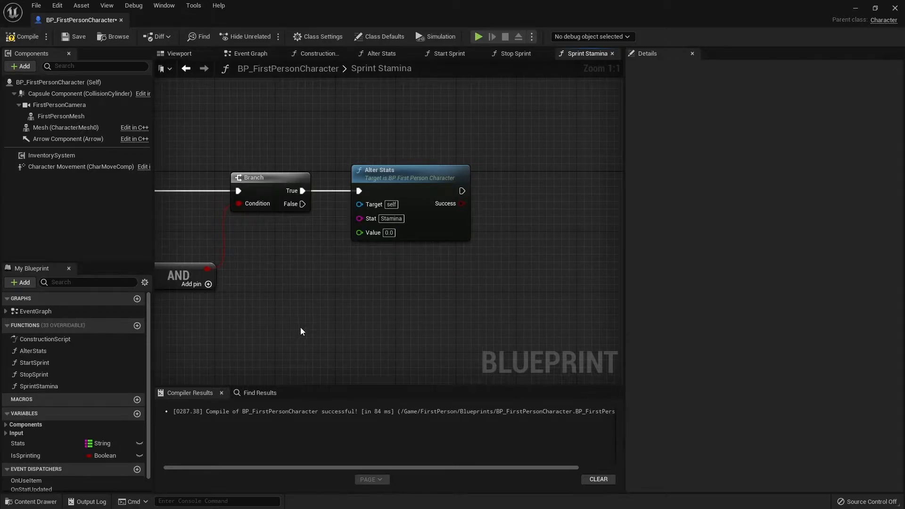
- Feed Alter Stats' Value from World Delta Seconds multiplied by 10.0
type("deltaw")
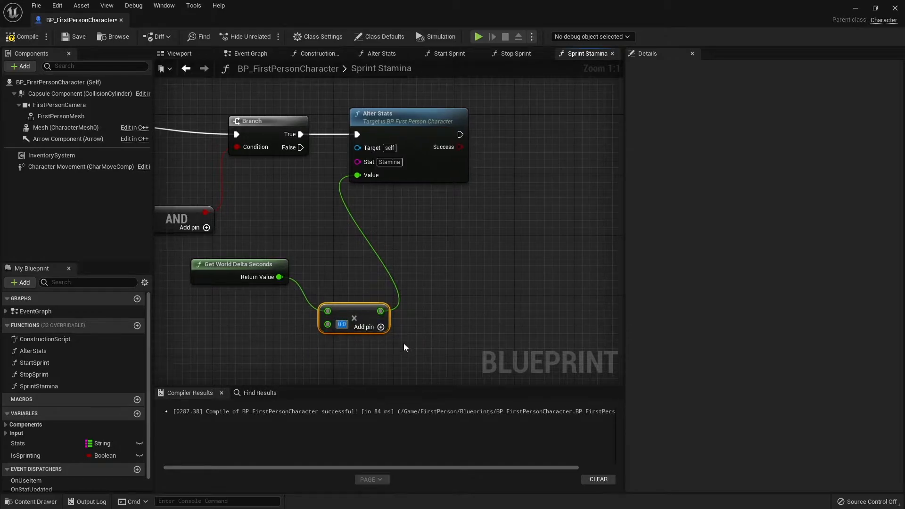
type("10.0")
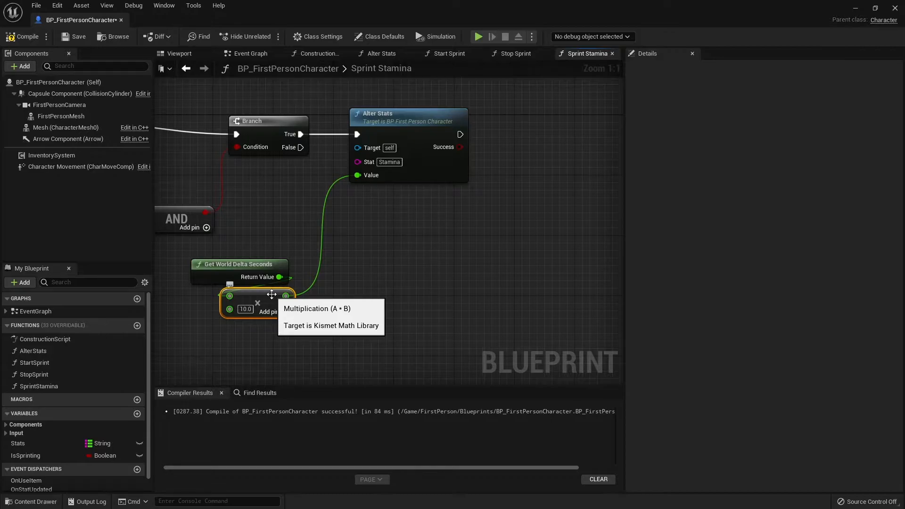
mouse_move(194, 359)
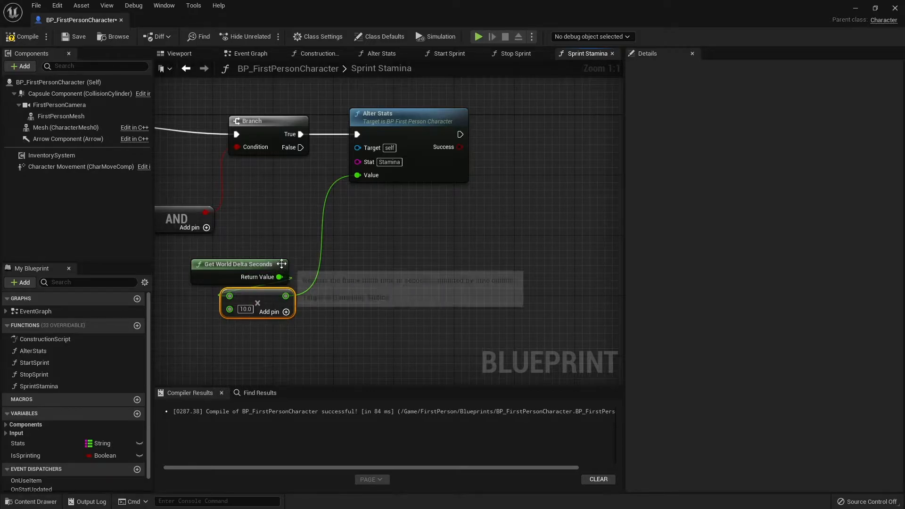
mouse_move(300, 256)
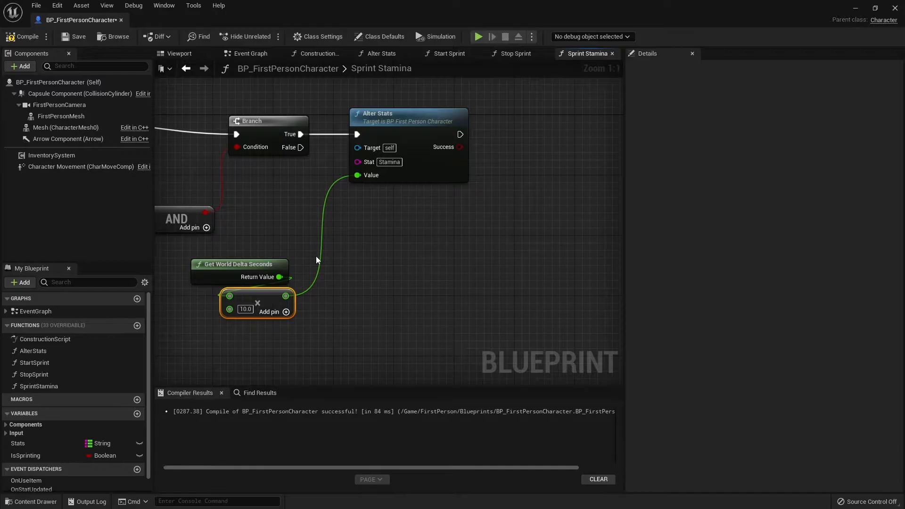
mouse_move(358, 260)
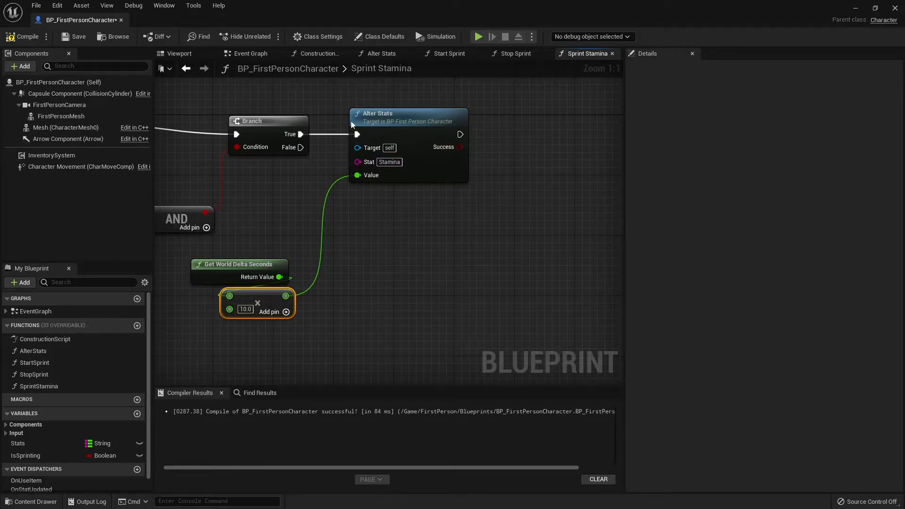
mouse_move(25, 37)
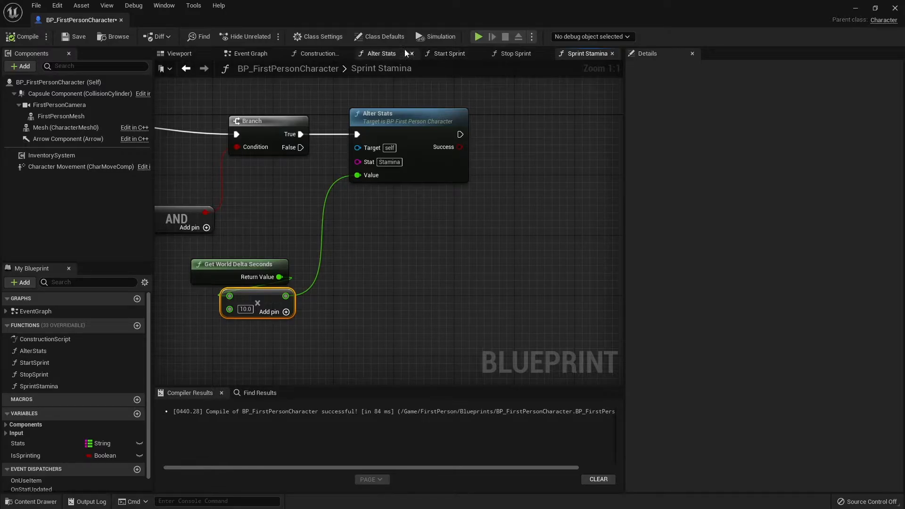
- View the character's Event Graph, then return to the FirstPersonMap level editor
left_click(250, 53)
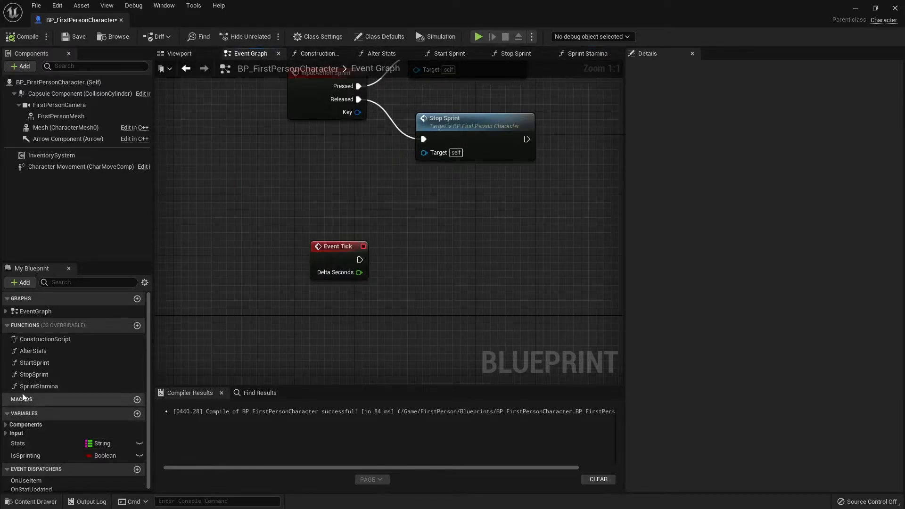
left_click(38, 385)
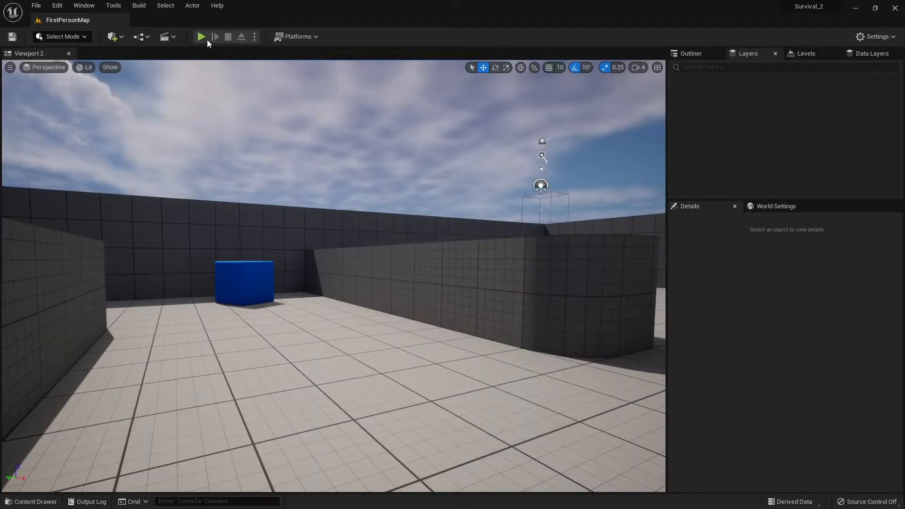
- Run a play session to watch the HUD stat rings, then stop it
left_click(201, 37)
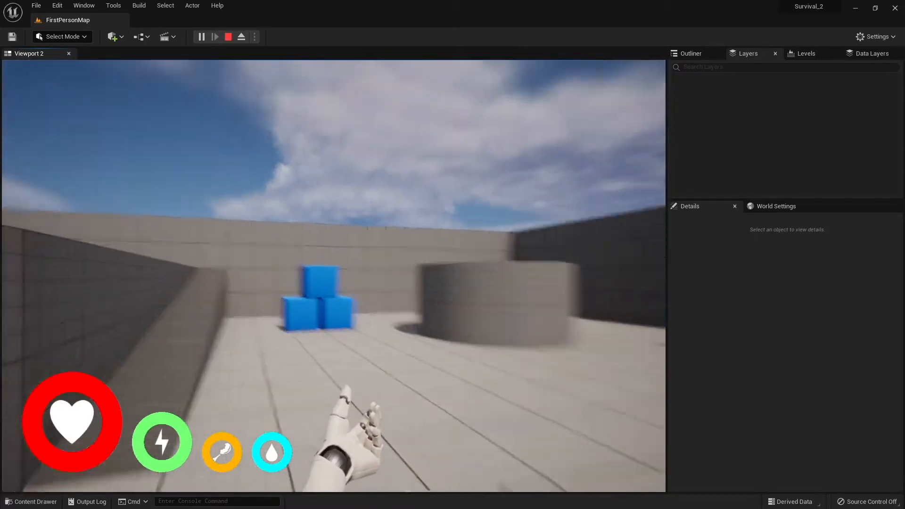
left_click(227, 37)
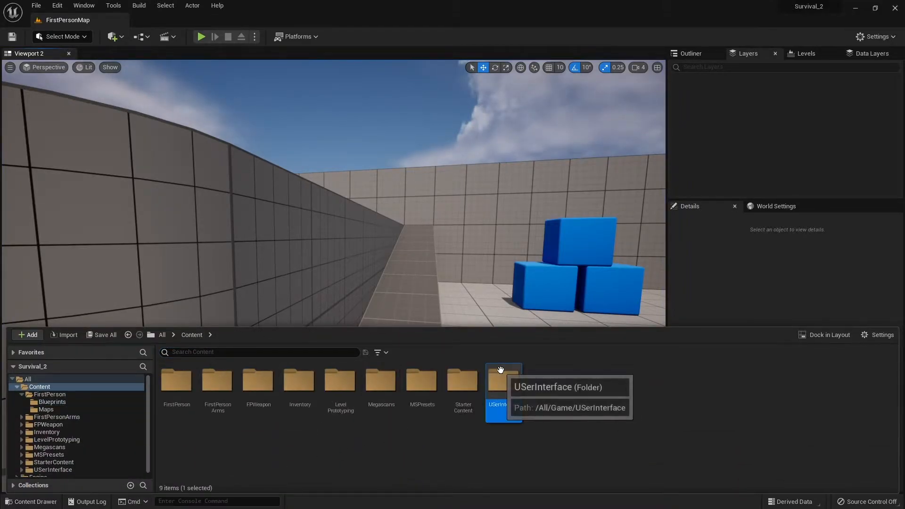
- Open W_PlayerHUD/W_StatBar from USerInterface and review its stat-update graph
double_click(502, 384)
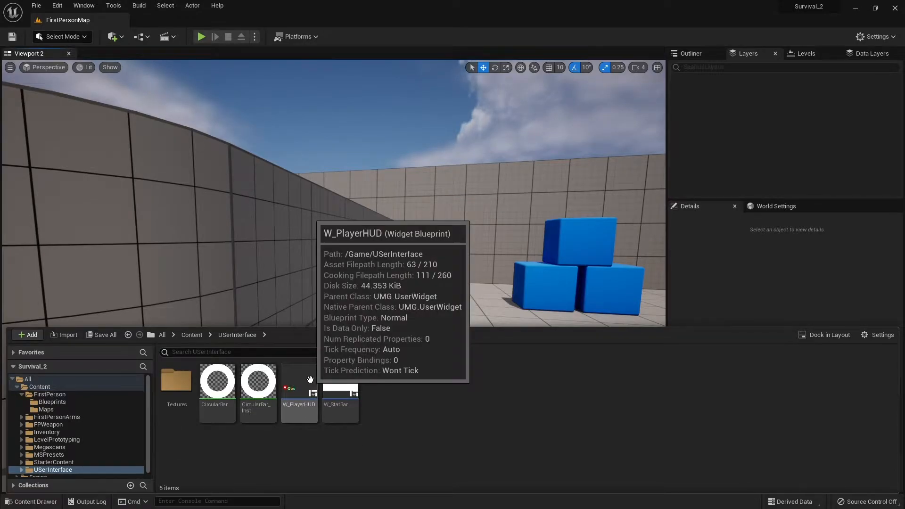
double_click(299, 380)
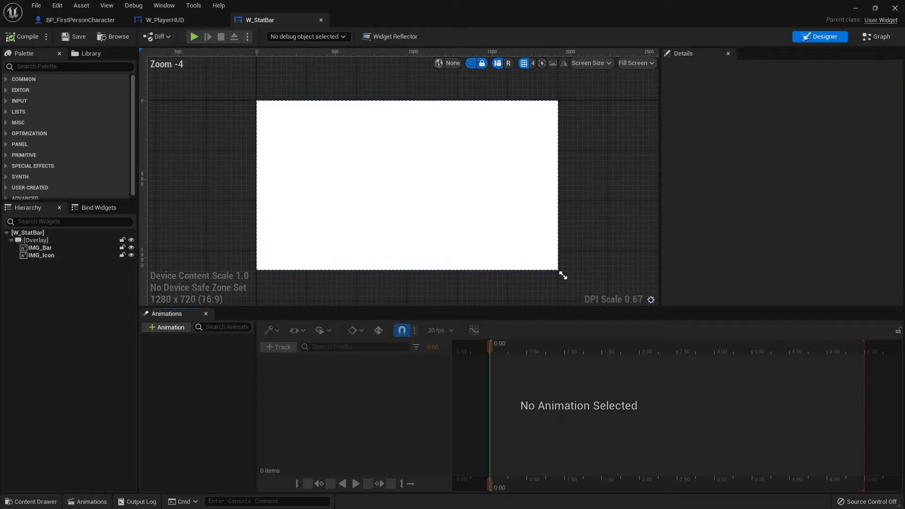
left_click(875, 36)
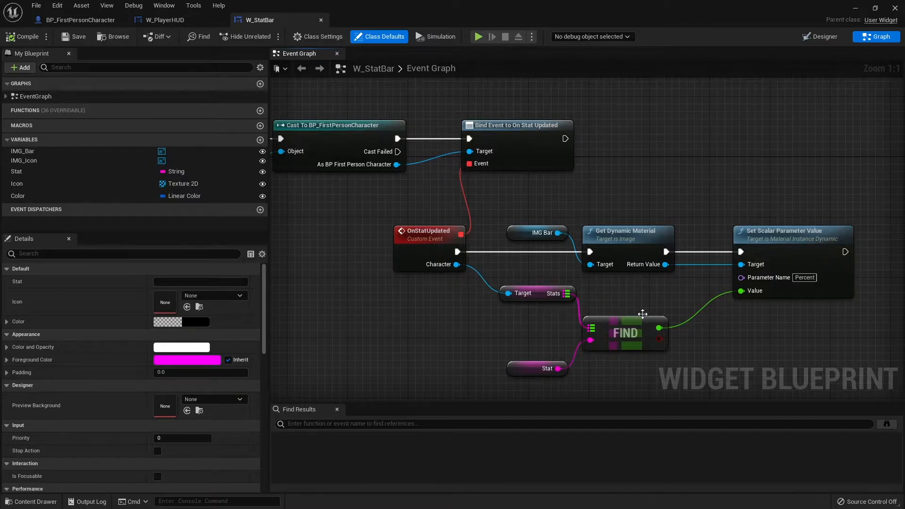
mouse_move(704, 266)
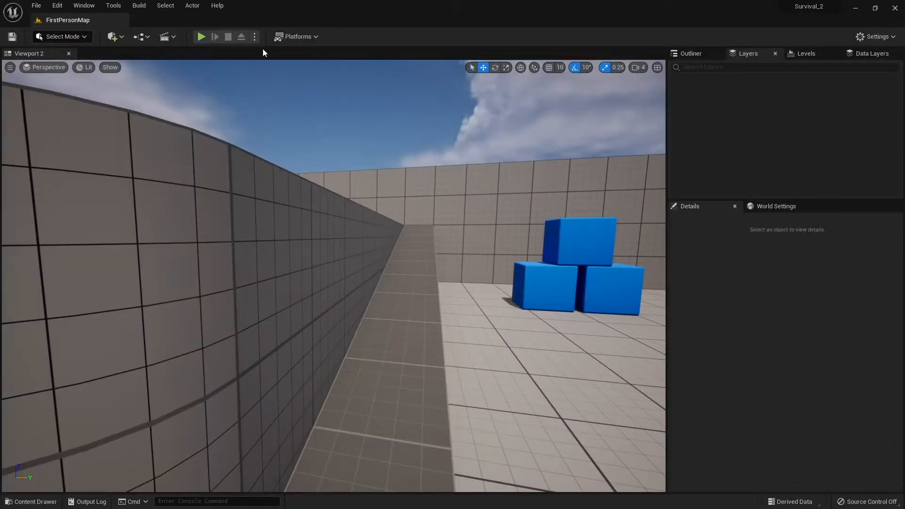
- Run a play session watching printed stat values, then stop it
left_click(201, 37)
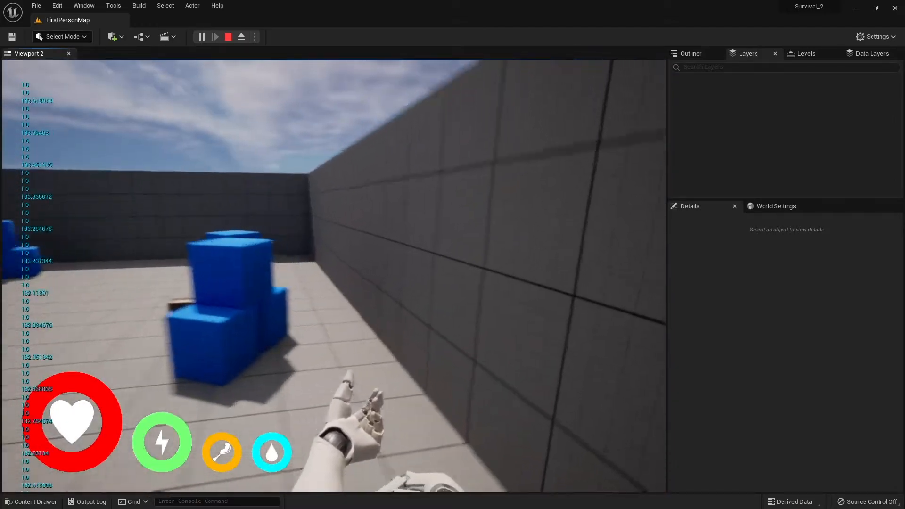
left_click(227, 37)
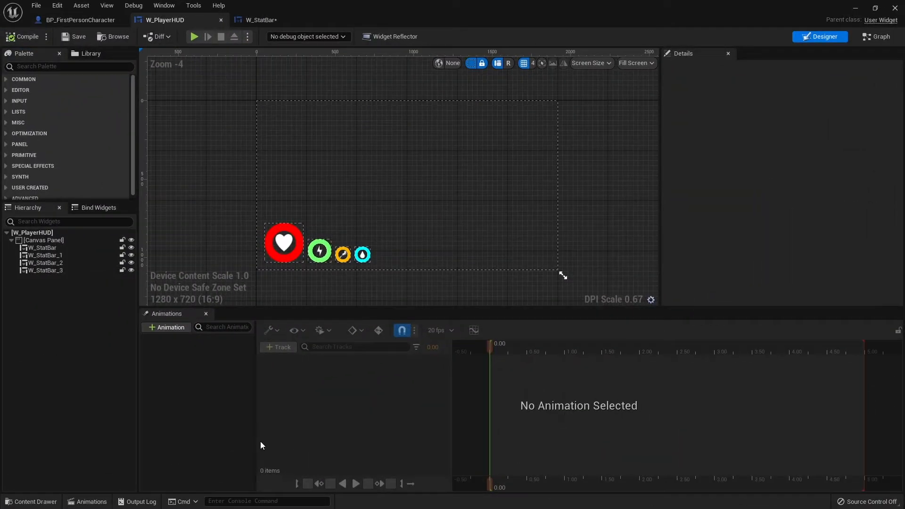
- View Event Tick calling Sprint Stamina in the character blueprint, then return to the level
left_click(79, 19)
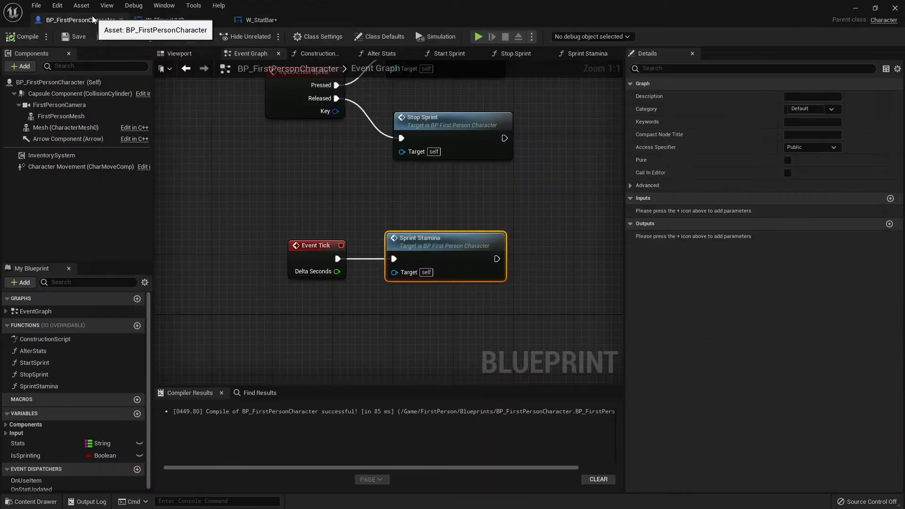
left_click(585, 52)
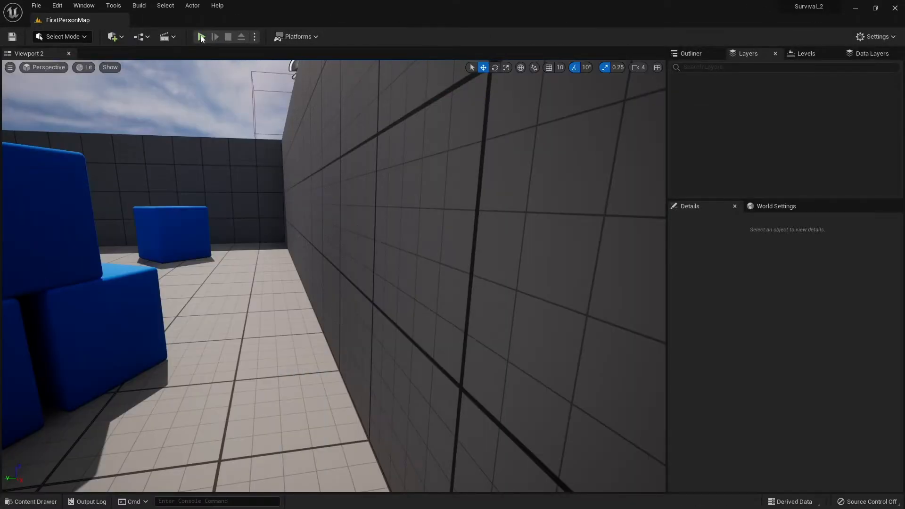
- Play-test sprinting until the stamina ring empties, then open W_PlayerHUD and return to the level
left_click(214, 37)
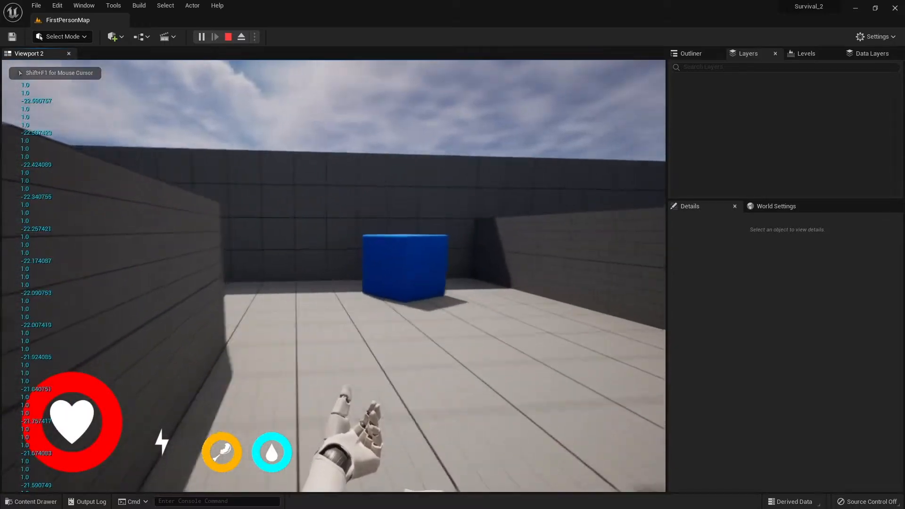
left_click(31, 500)
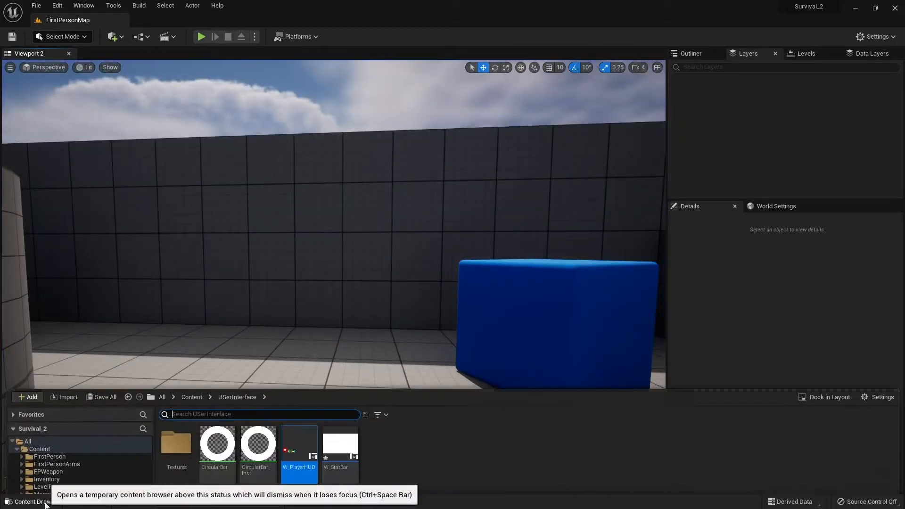
double_click(299, 443)
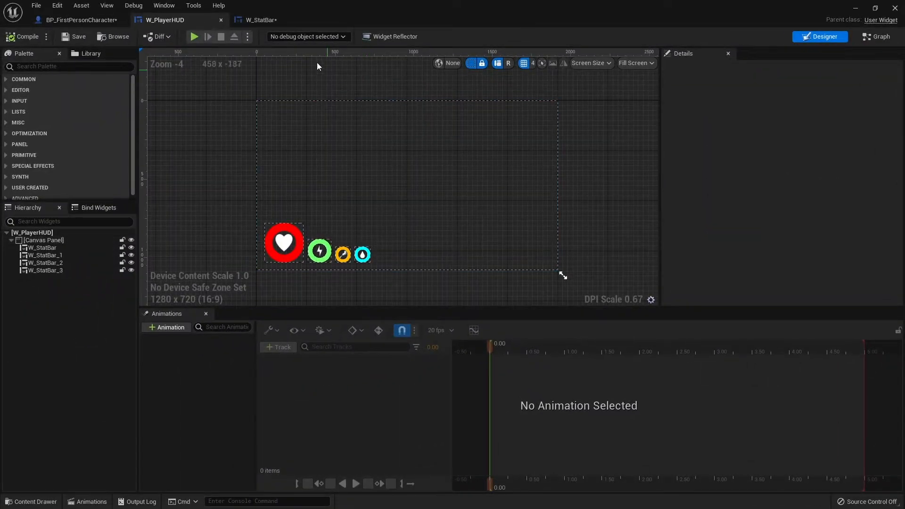
left_click(78, 19)
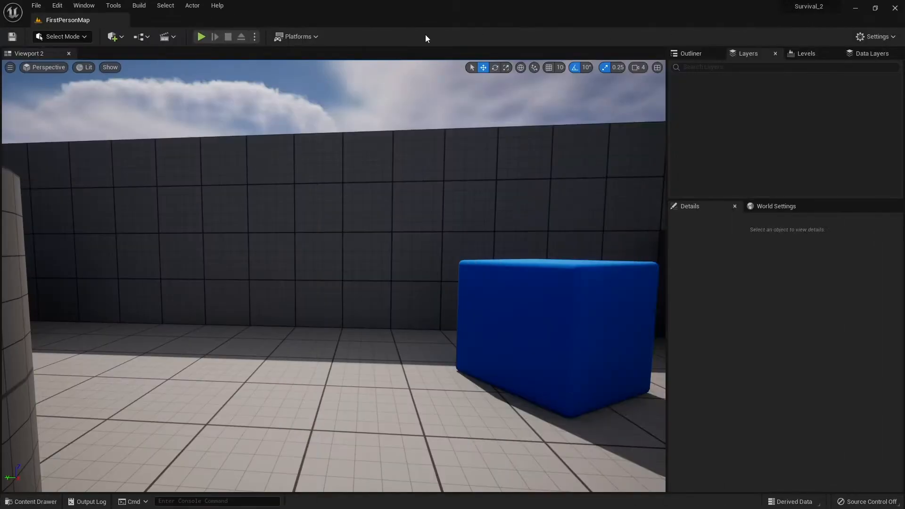
- Play-test stamina, then set Sprint Stamina's Multiply on World Delta Seconds to -0.1
left_click(201, 37)
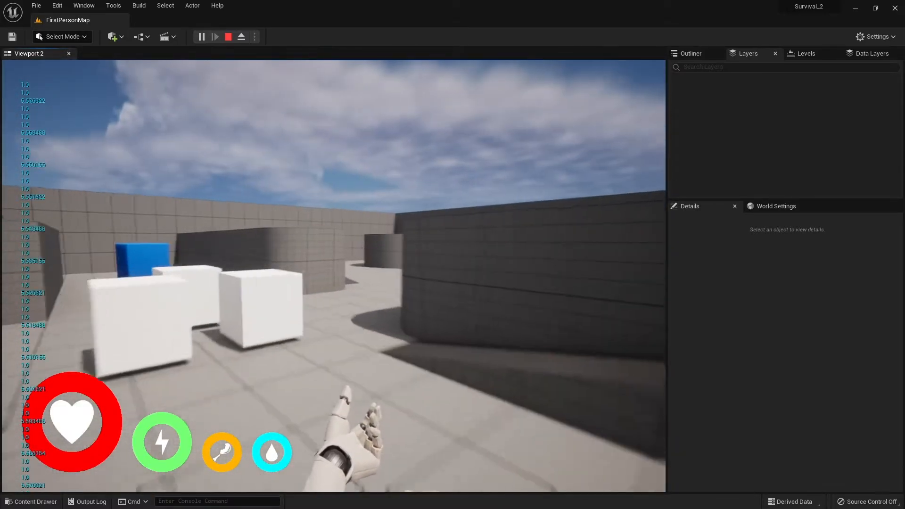
left_click(227, 36)
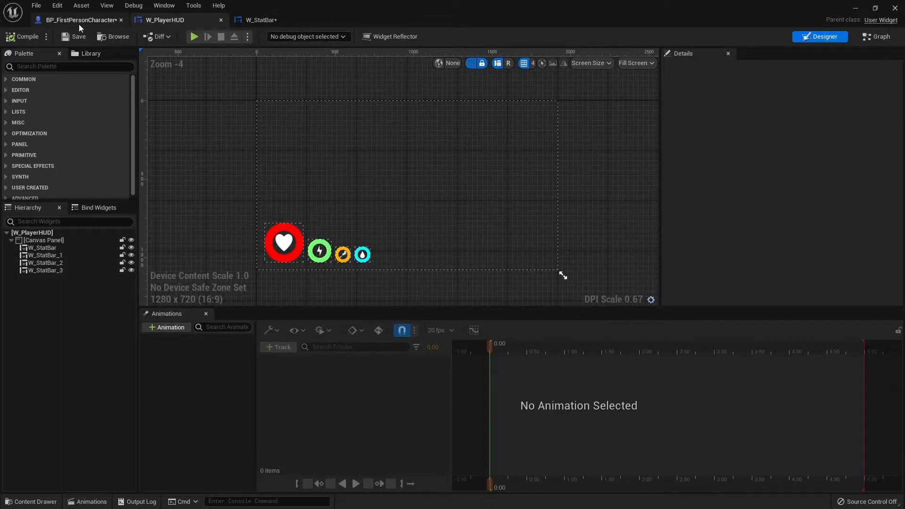
left_click(79, 20)
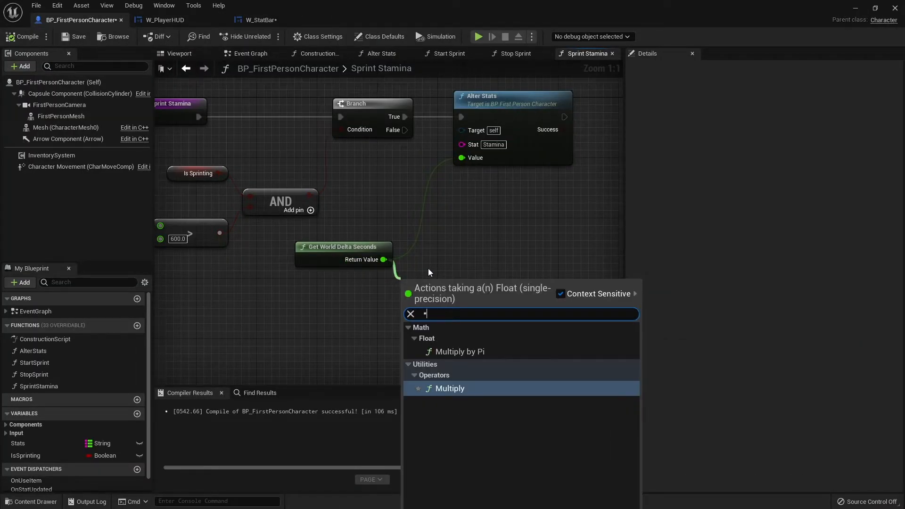
left_click(450, 387)
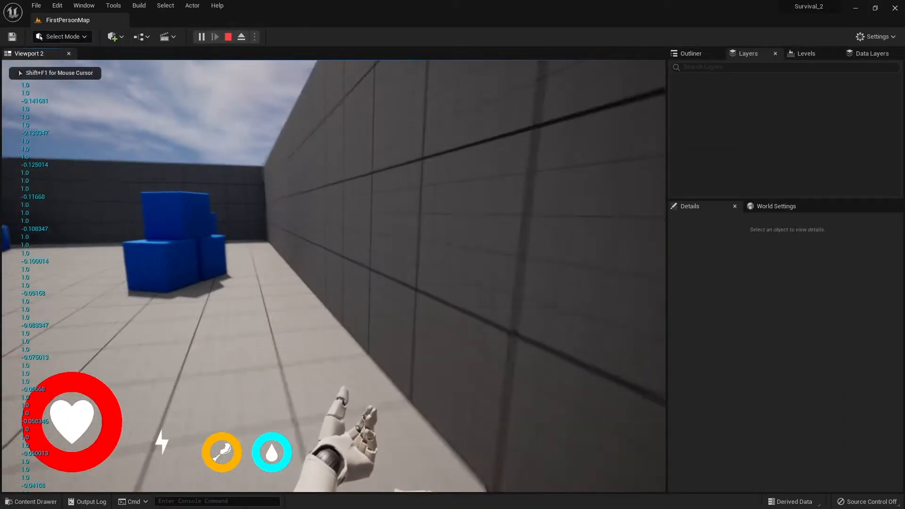
- Stop the play session and return to the character blueprint via the content browser
left_click(227, 37)
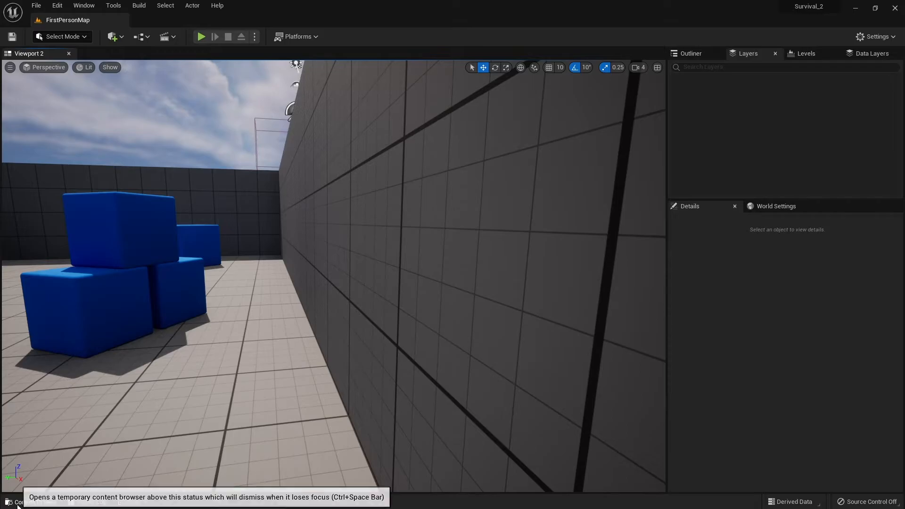
left_click(165, 20)
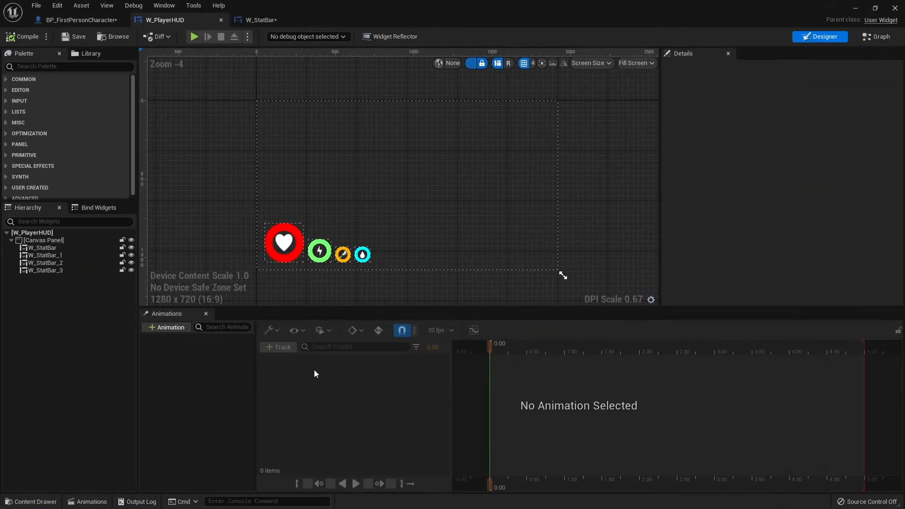
left_click(78, 20)
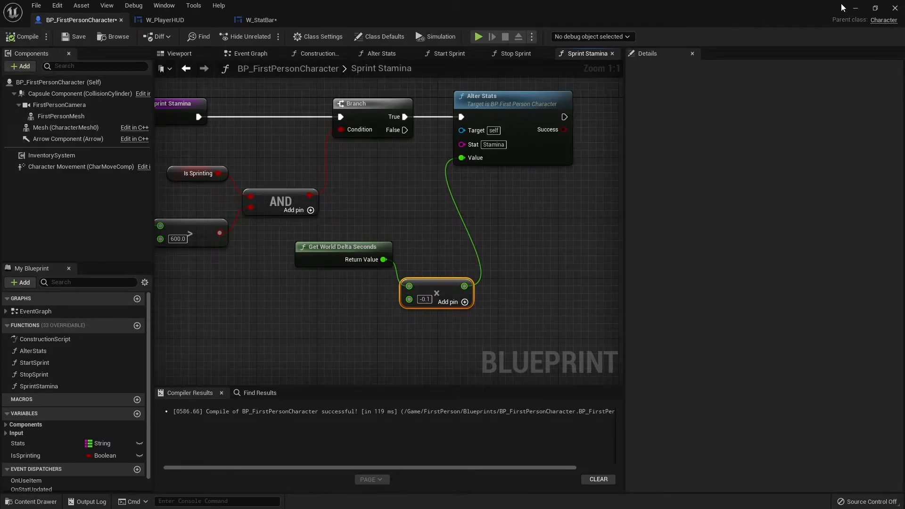
- Return through the level editor and Content Browser to BP_FirstPersonCharacter's Sprint Stamina graph
left_click(478, 36)
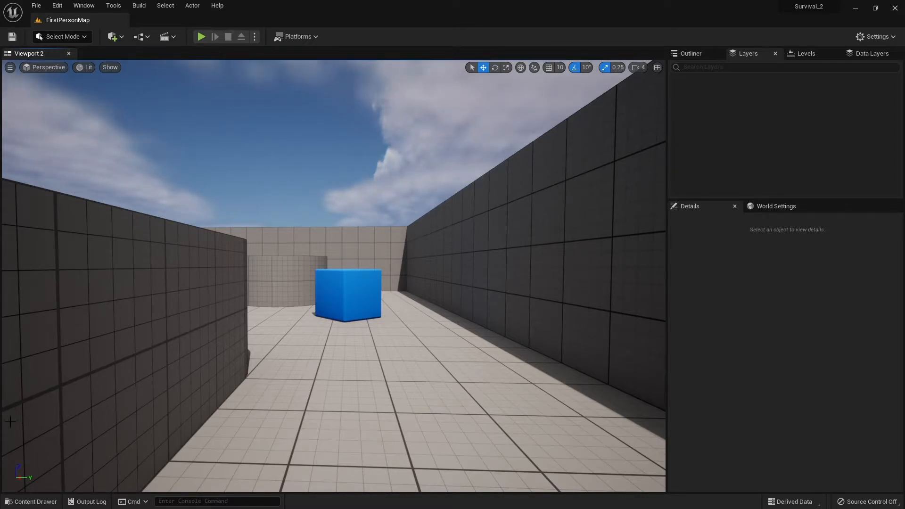
left_click(31, 500)
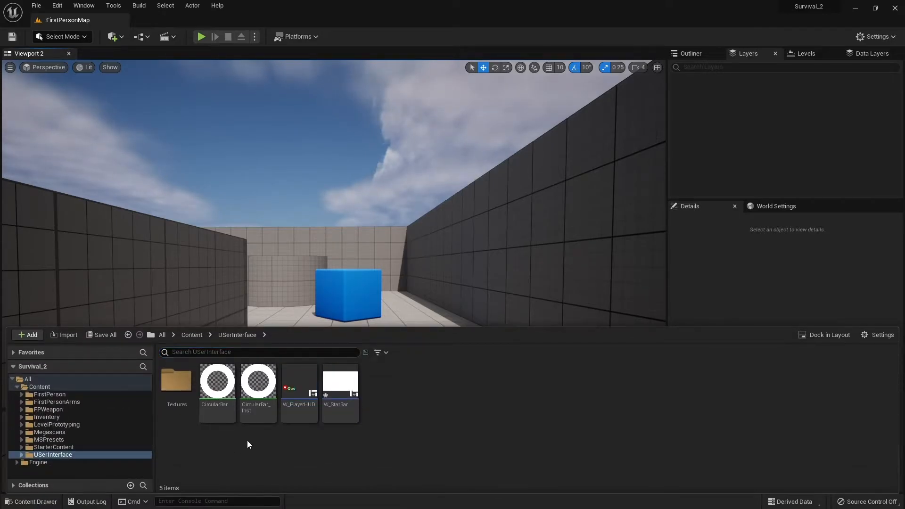
left_click(50, 394)
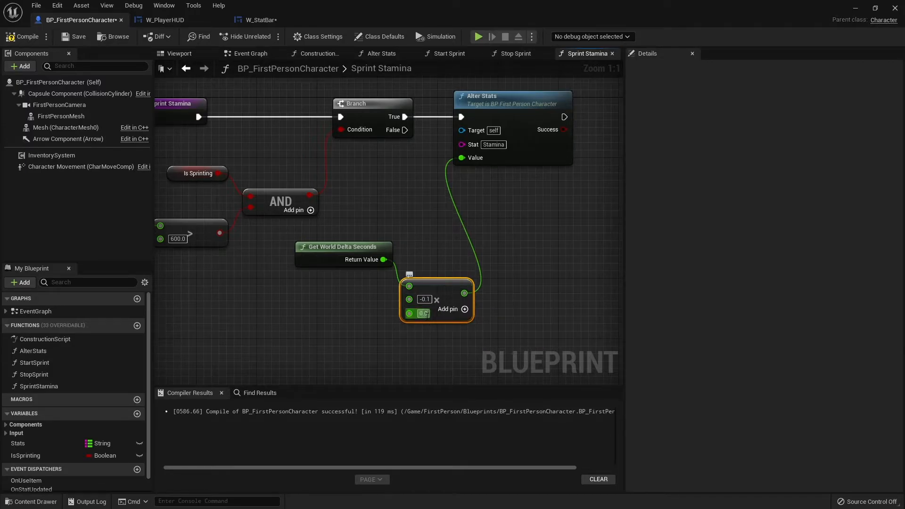
- Look up the Food value from the Stats map with a Find node keyed 'Food'
left_click(17, 443)
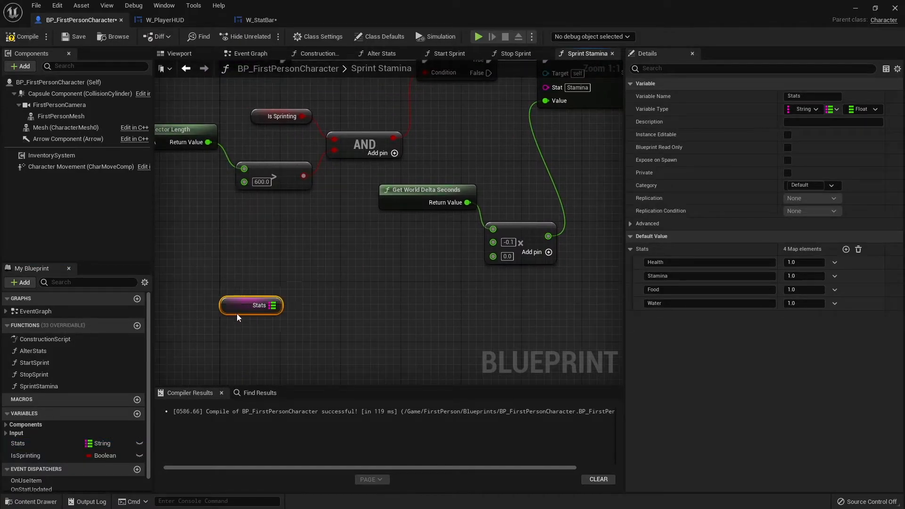
left_click_drag(277, 304, 334, 353)
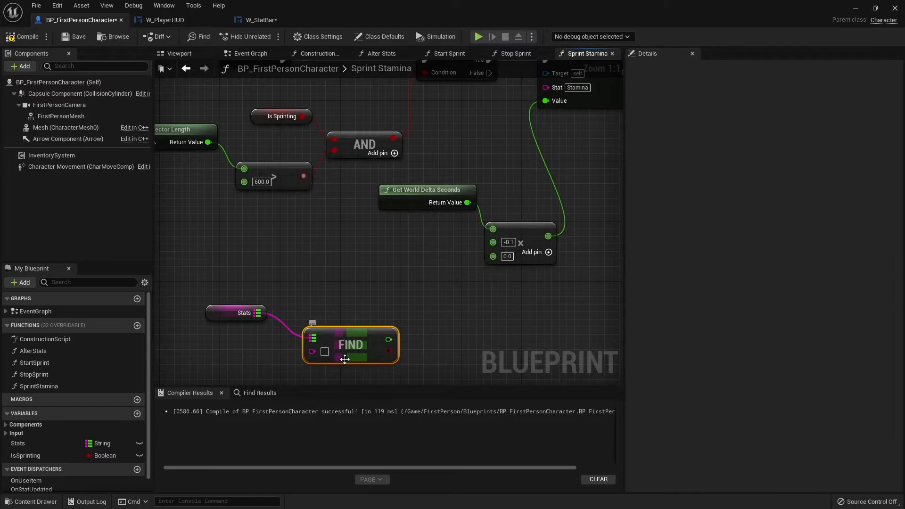
mouse_move(324, 352)
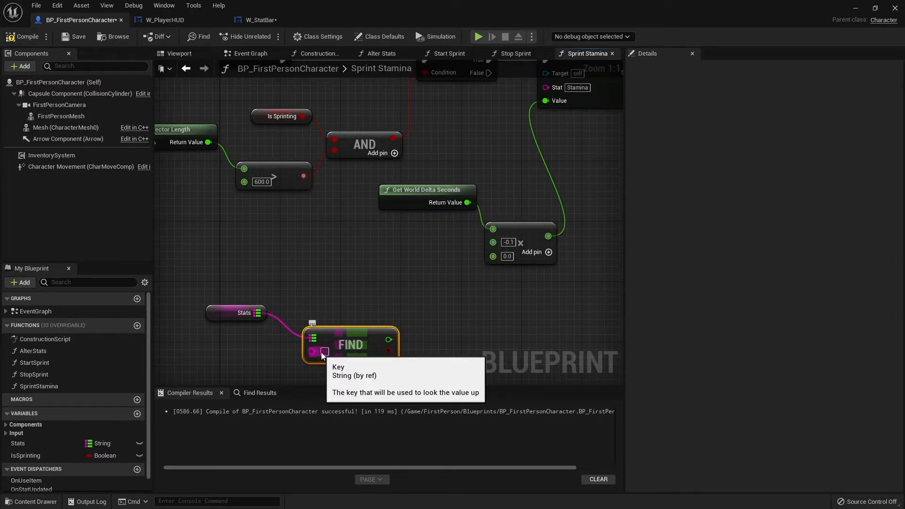
type("Food")
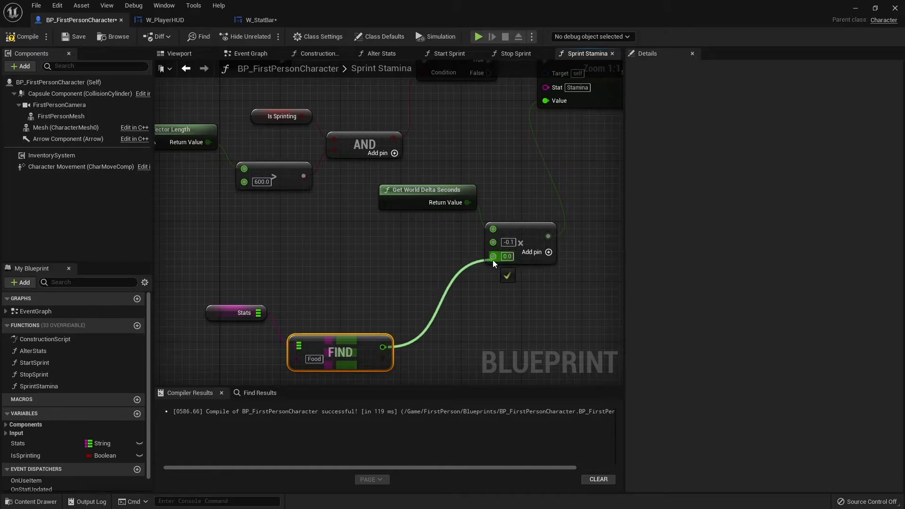
left_click_drag(340, 351, 378, 291)
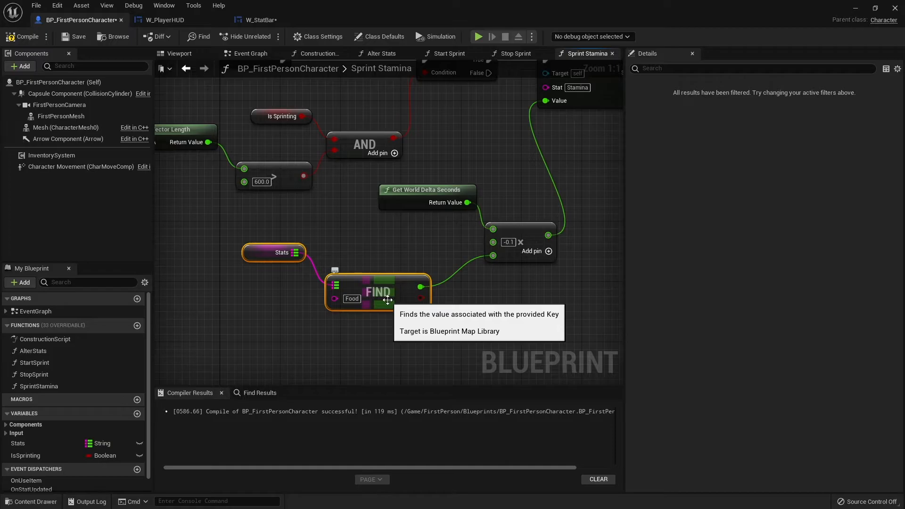
mouse_move(458, 176)
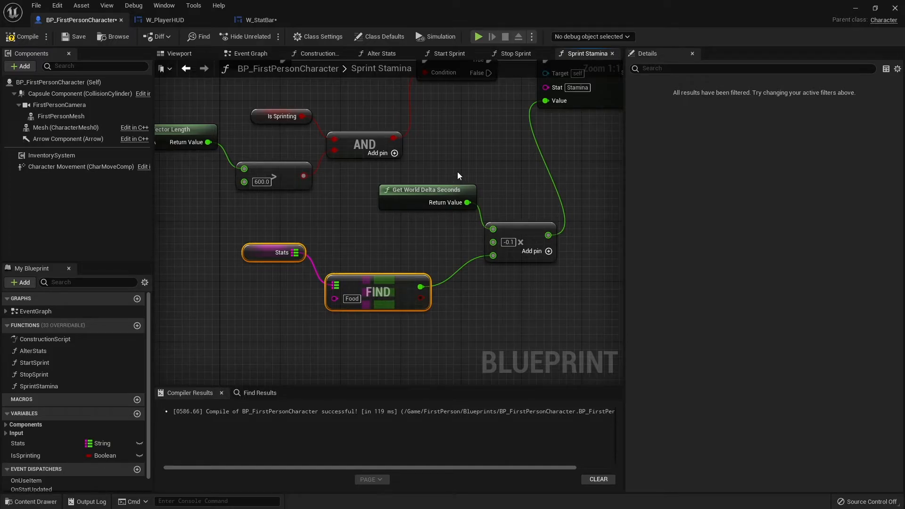
mouse_move(520, 226)
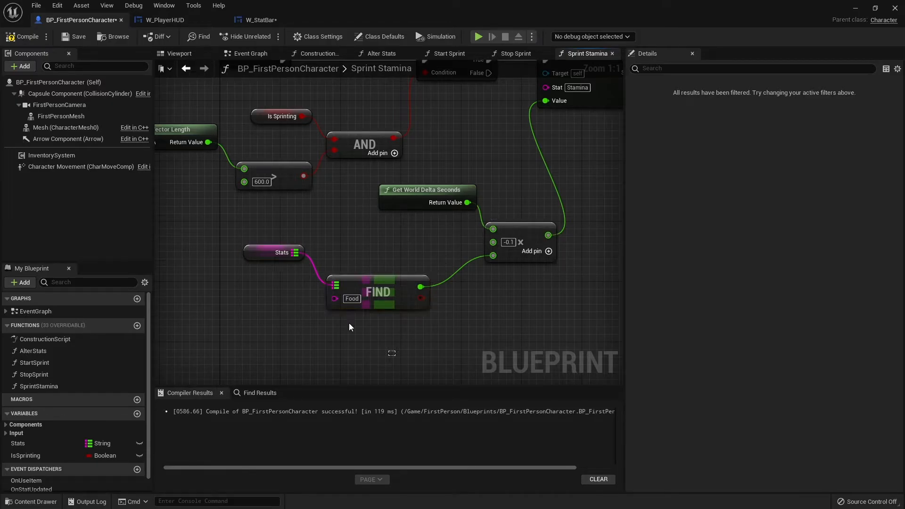
- Subtract the Food value from 1.0 and feed the result into the Multiply node's third input
left_click_drag(378, 291, 325, 313)
type("-")
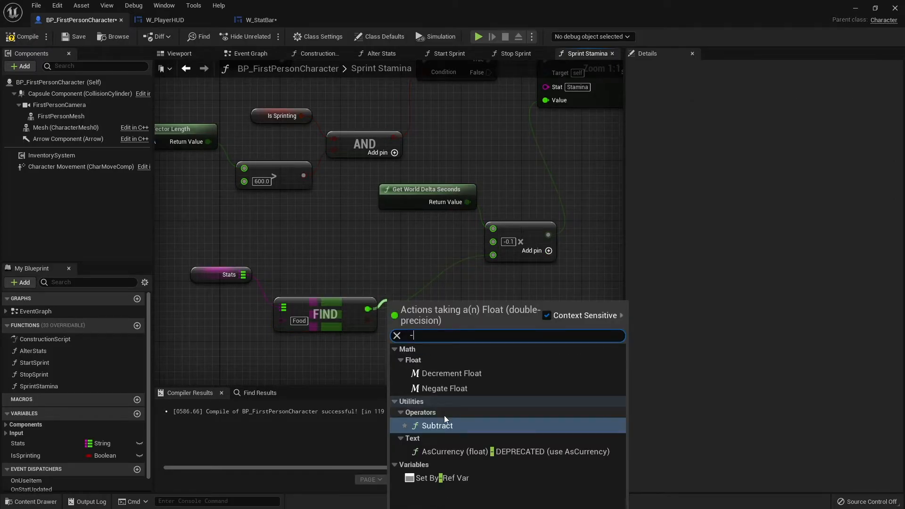
left_click(438, 425)
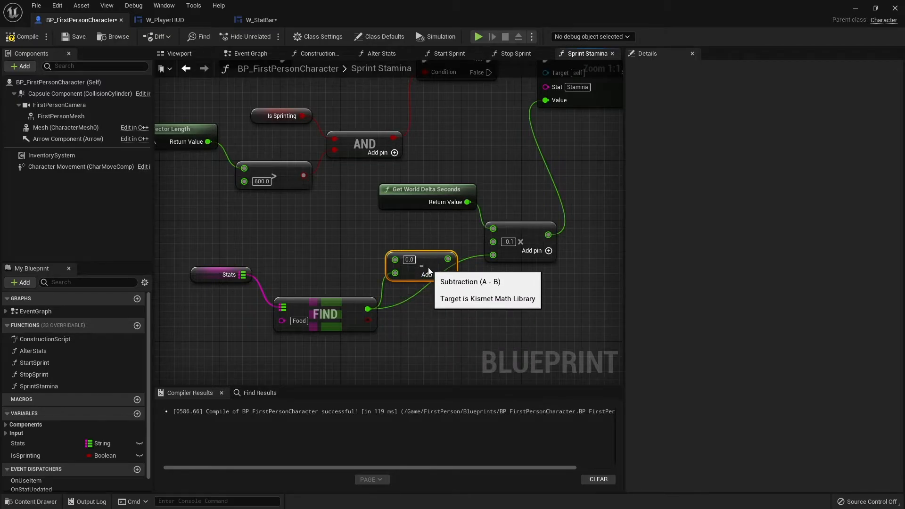
left_click_drag(449, 259, 491, 255)
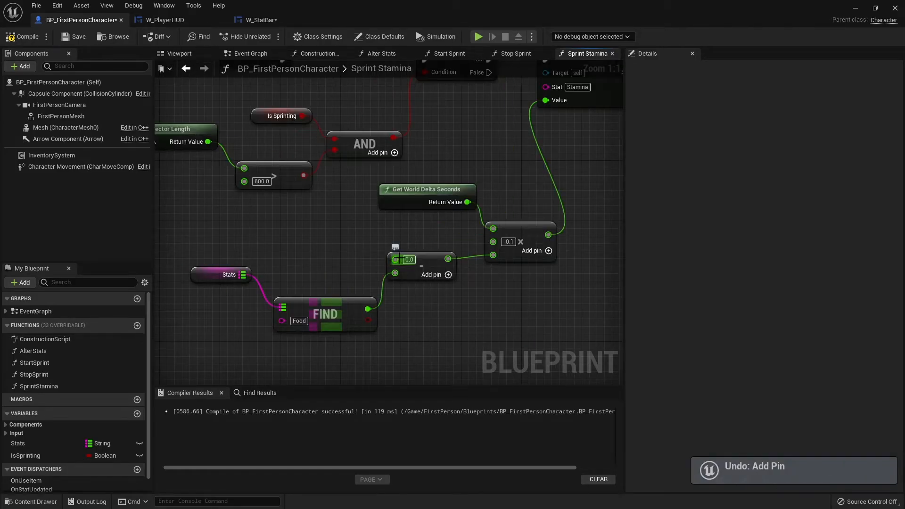
type("1.0")
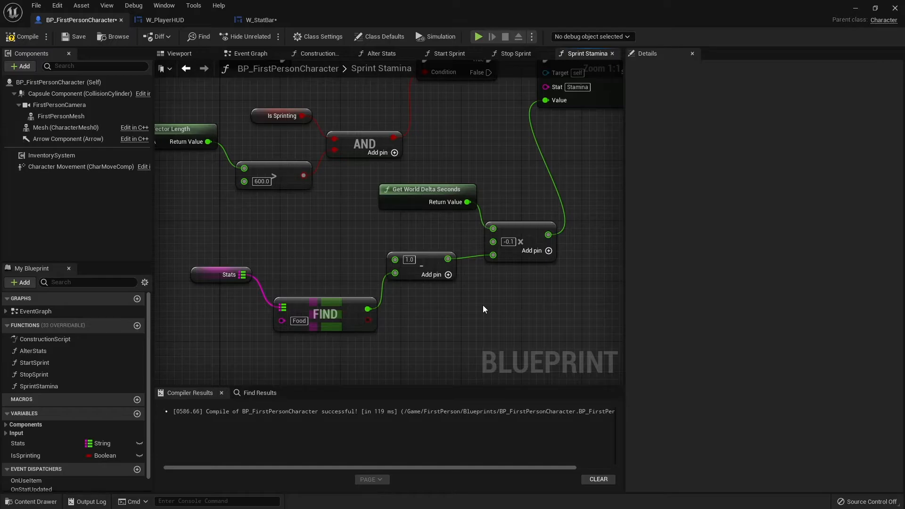
mouse_move(436, 314)
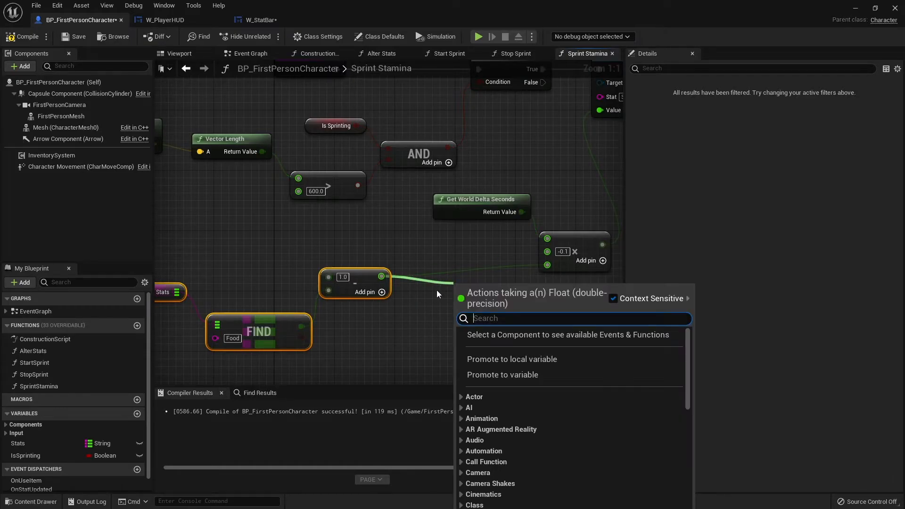
- Clamp the 1.0-minus-Food result with Clamp (Float) at Min 0.1 before the multiply
type("clamp")
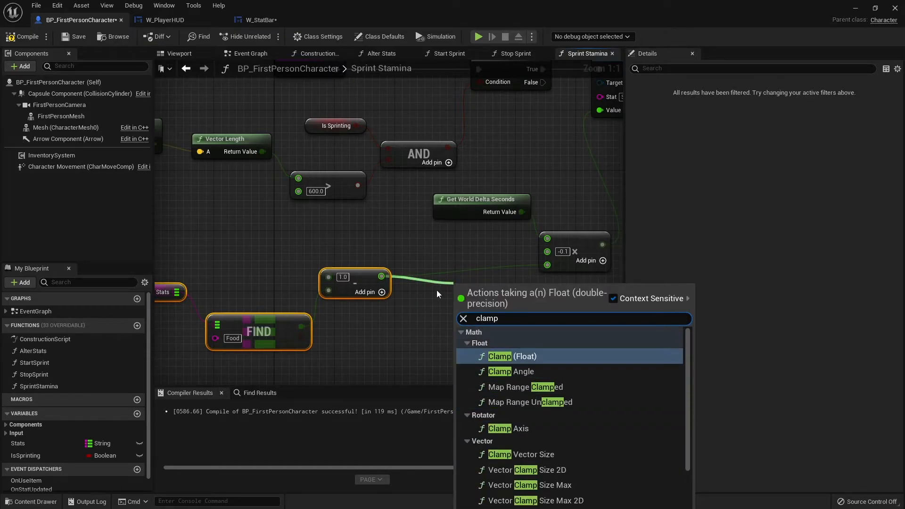
left_click(499, 357)
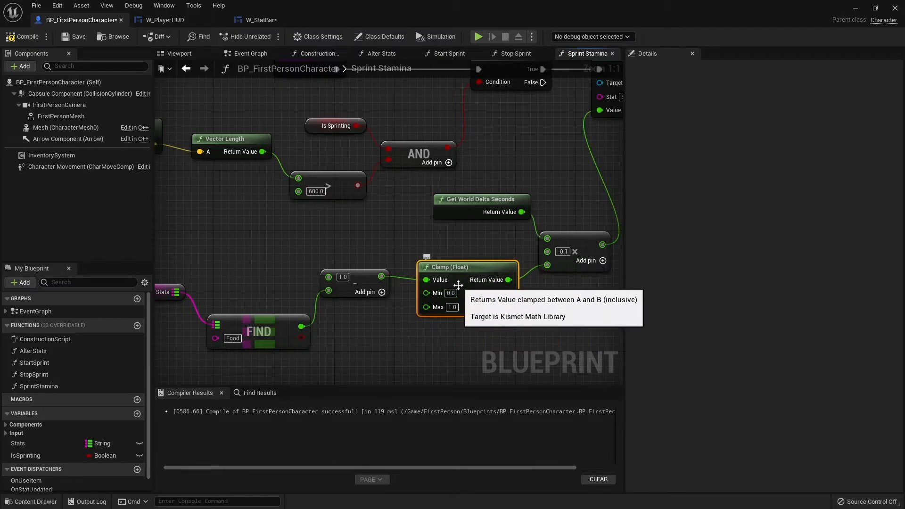
left_click(451, 292)
type("0.1")
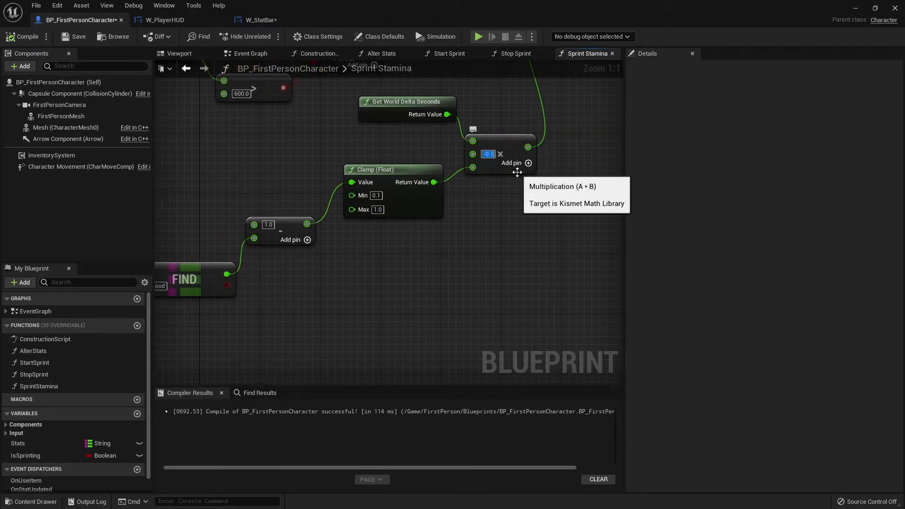
- Set the drain multiplier to -0.2 then -0.4, play-testing the sprint drain between changes
type("-0.2")
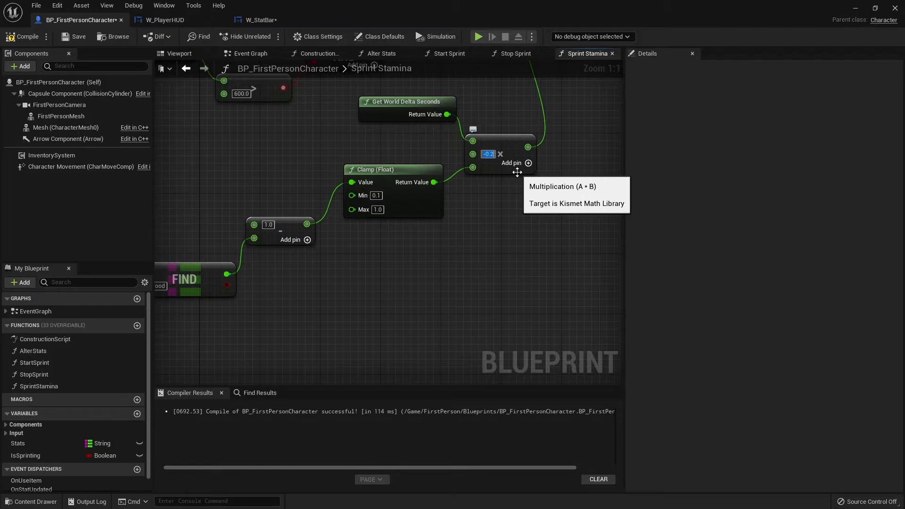
mouse_move(726, 11)
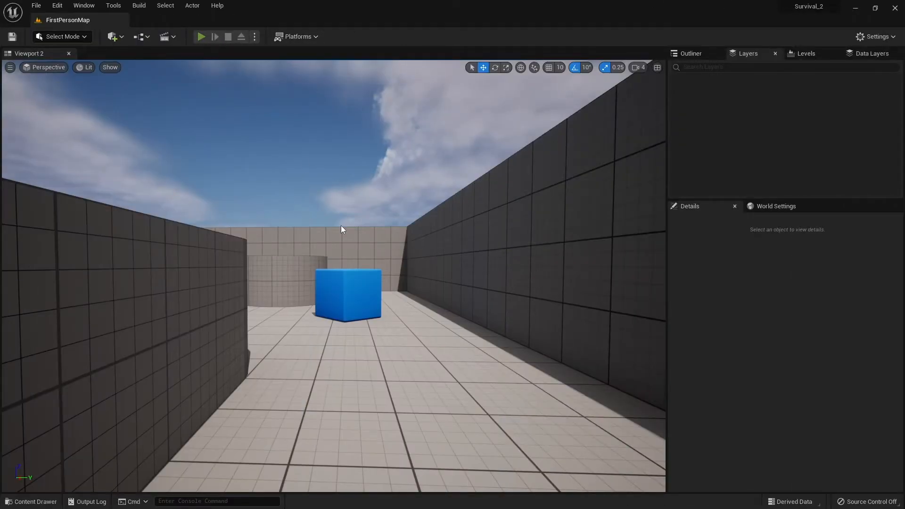
left_click(201, 37)
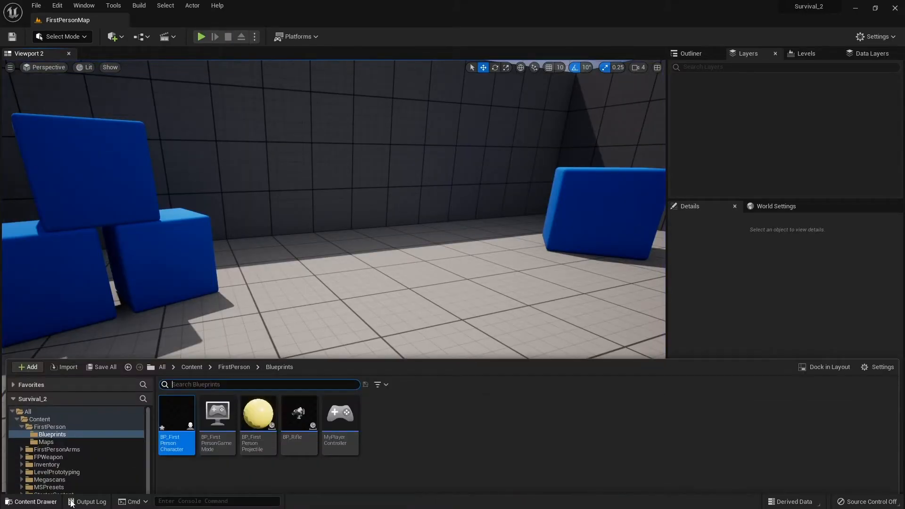
double_click(177, 413)
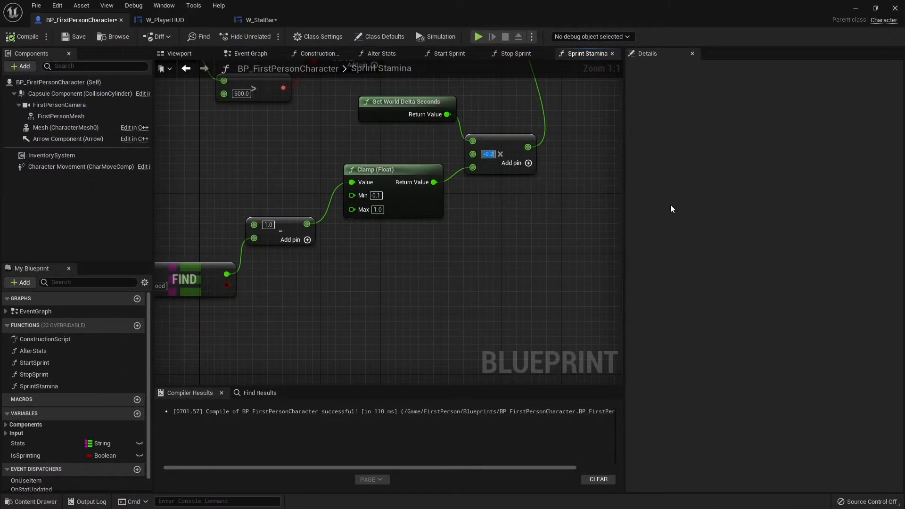
type("-0.4")
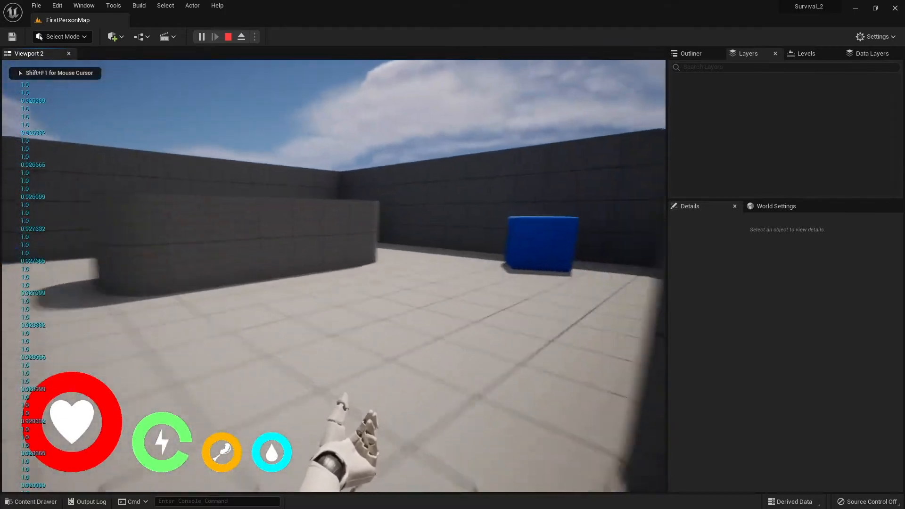
- Raise the drain multiplier to -1.0 and play-test the sprint drain once more
left_click(228, 37)
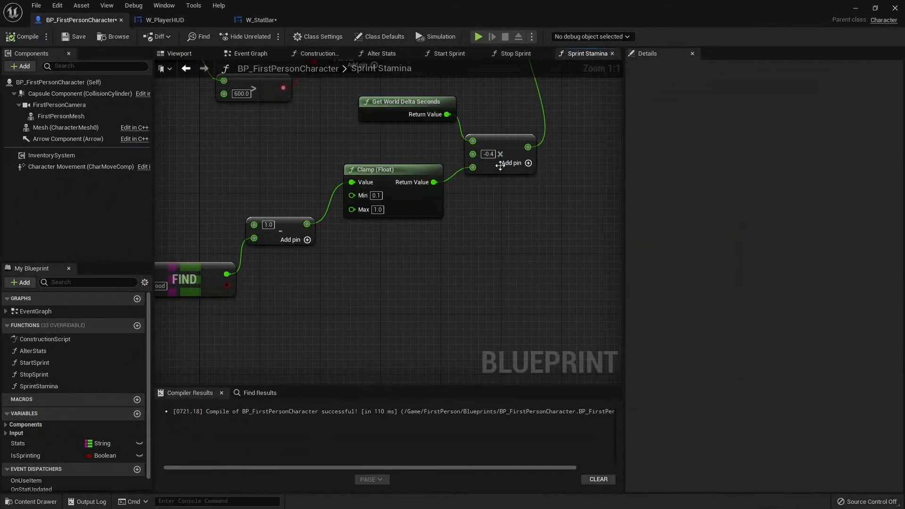
left_click(500, 153)
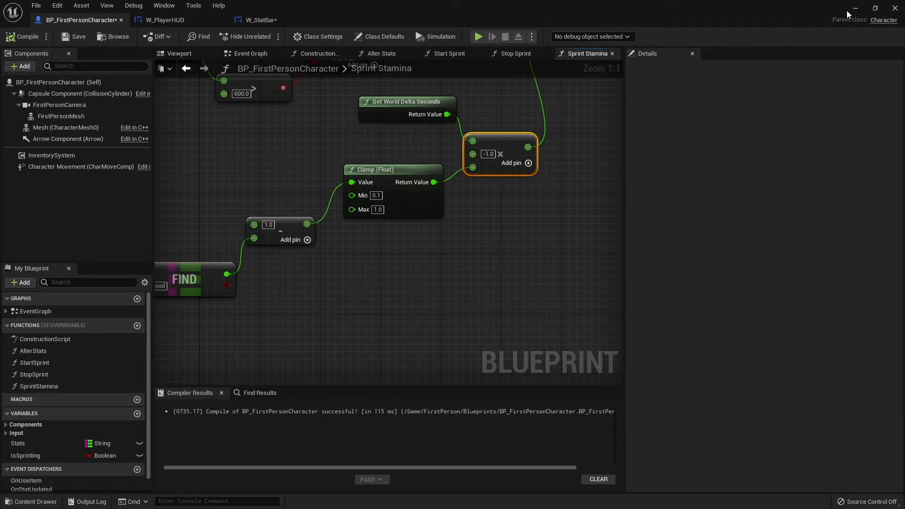
left_click(477, 36)
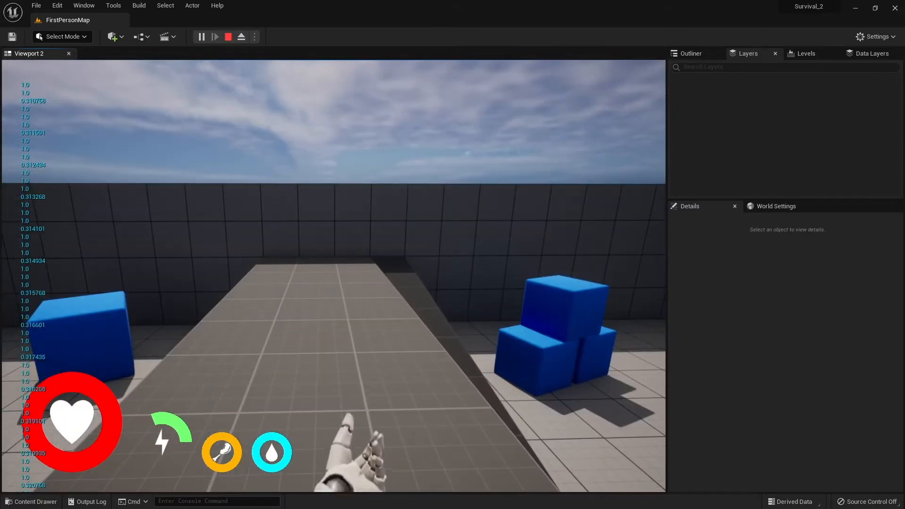
left_click(228, 37)
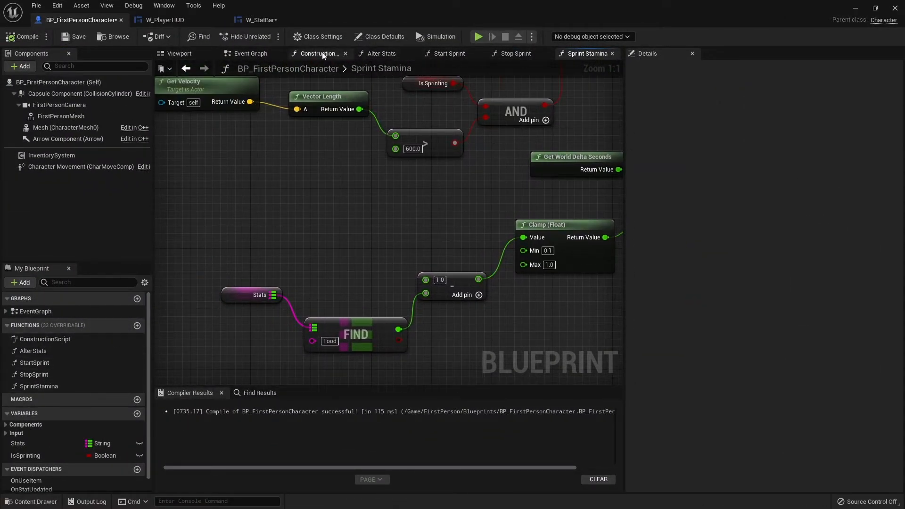
- In the Event Graph, route the Jump press through Alter Stats on Stamina with value 0.05
left_click(250, 53)
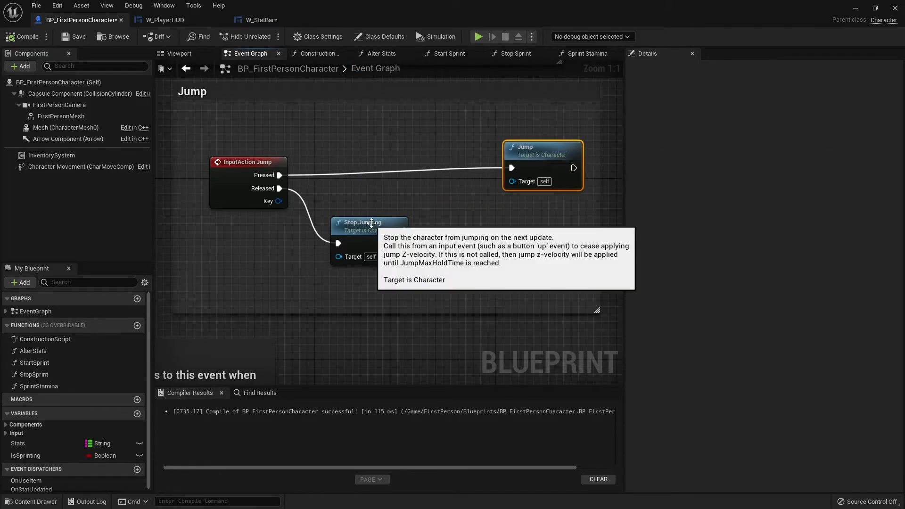
left_click(33, 350)
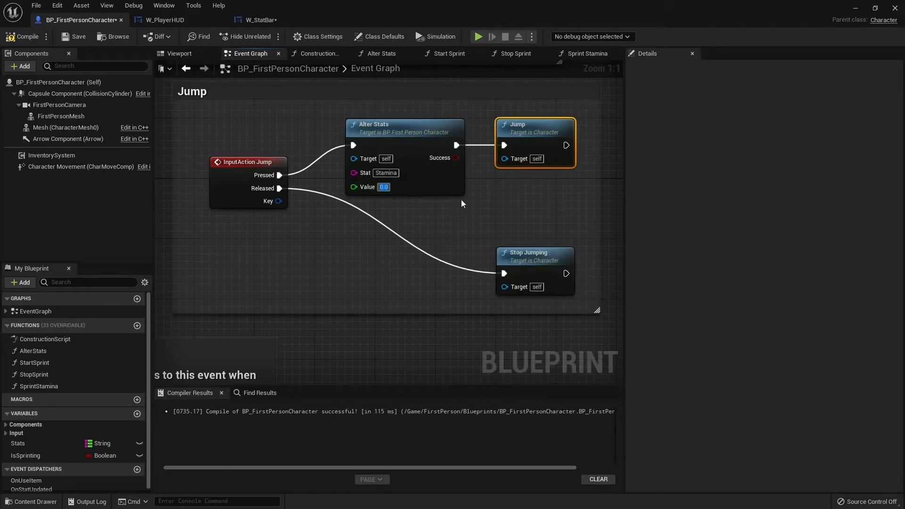
type("0.05")
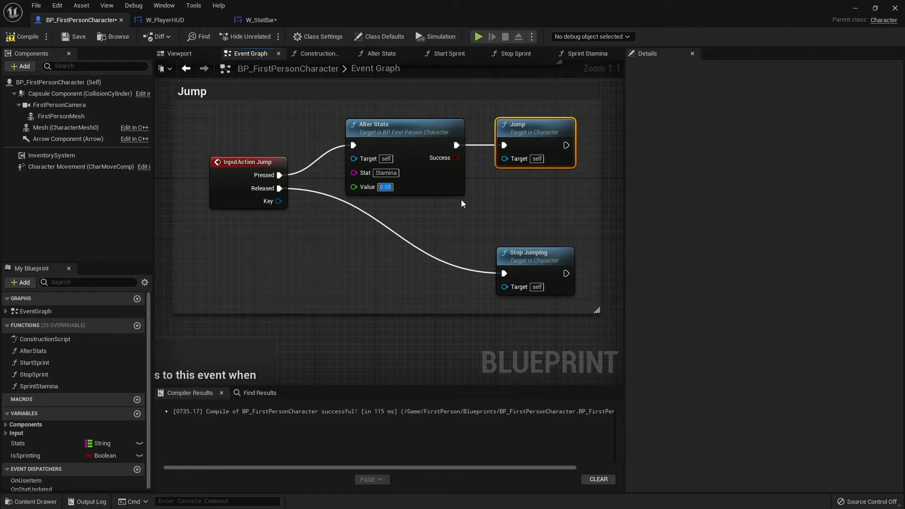
mouse_move(361, 114)
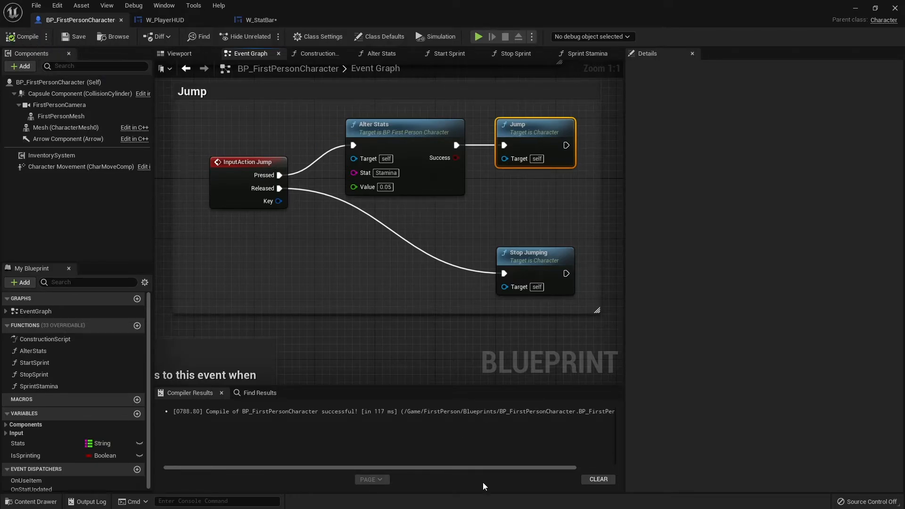
mouse_move(469, 181)
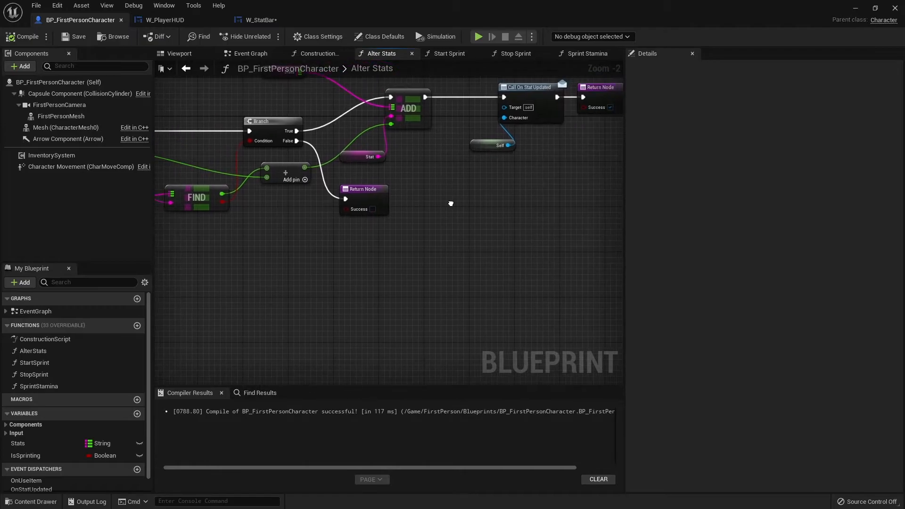
mouse_move(451, 207)
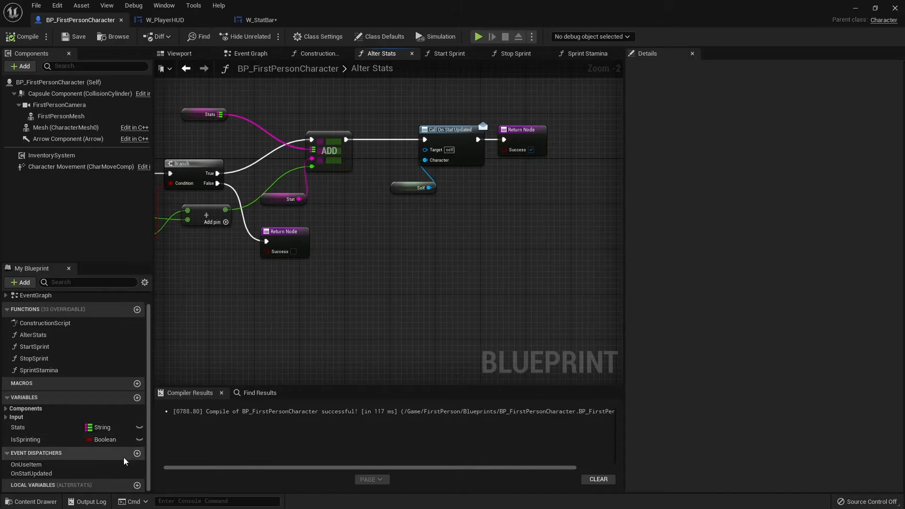
- Add an OnStatDepleted dispatcher and branch Alter Stats on the summed stat being less or equal to zero
left_click(136, 453)
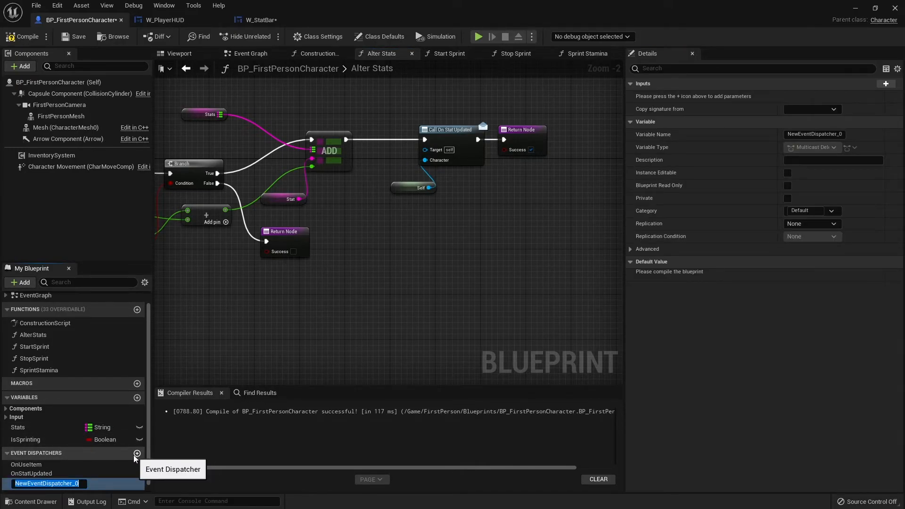
type("OnStatDepleted")
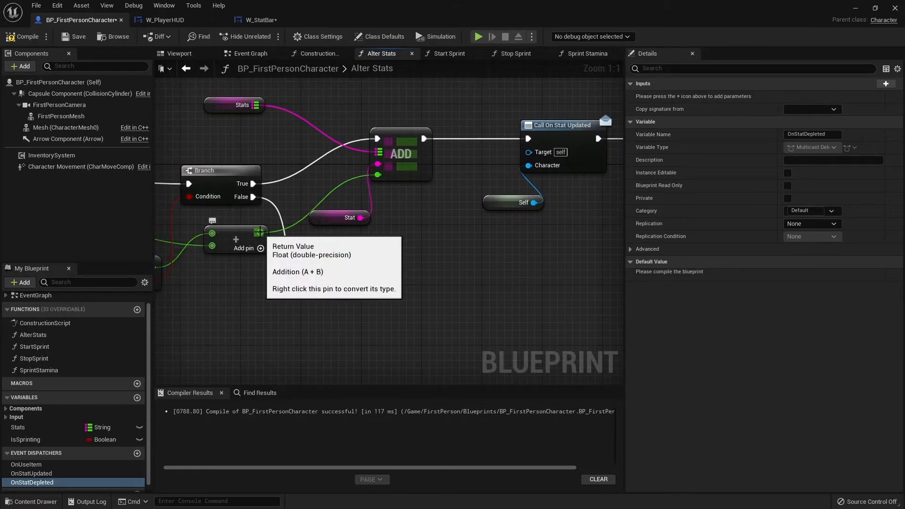
left_click_drag(261, 233, 473, 233)
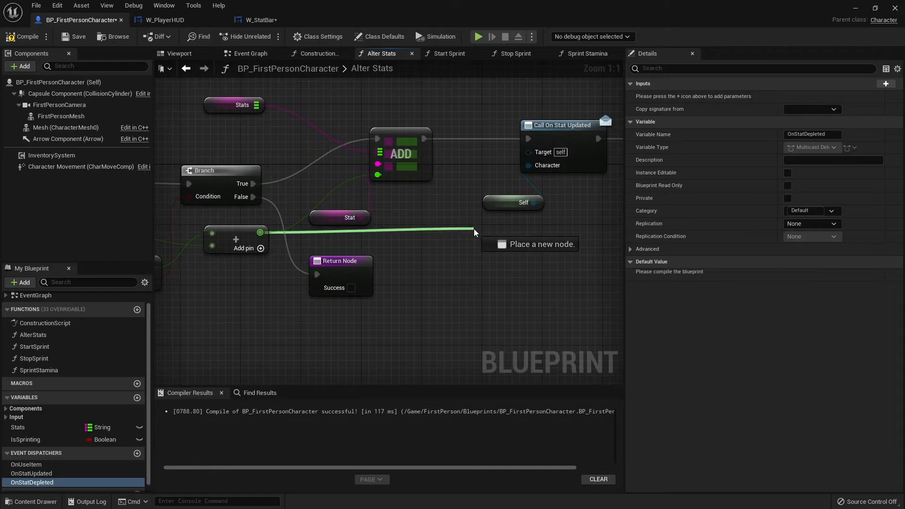
left_click(474, 231)
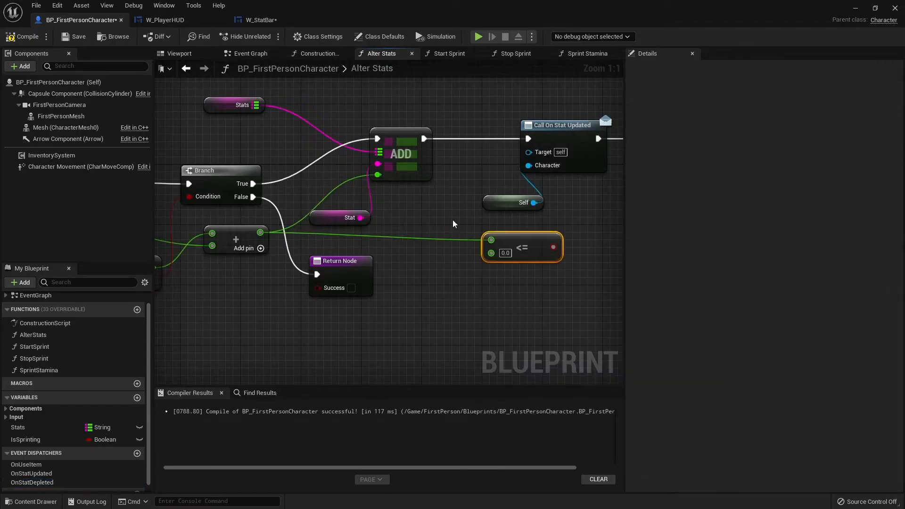
left_click_drag(521, 247, 498, 270)
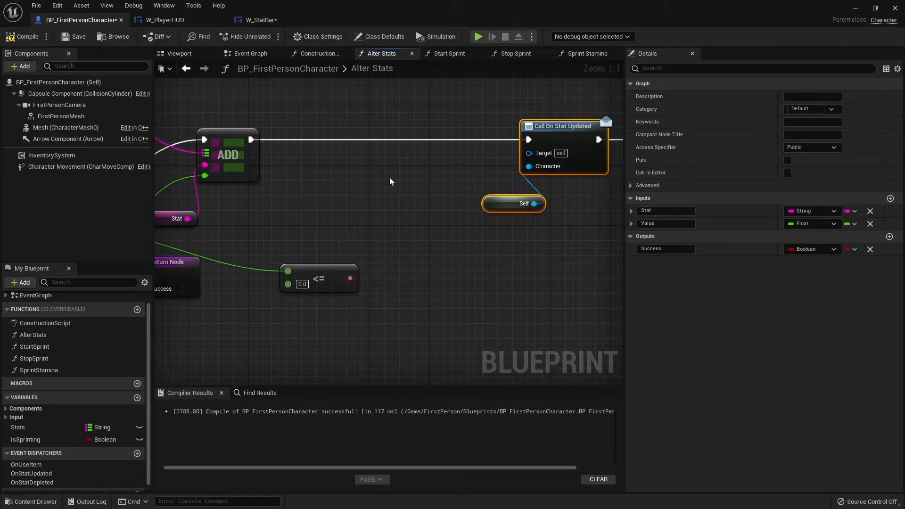
left_click_drag(351, 279, 408, 193)
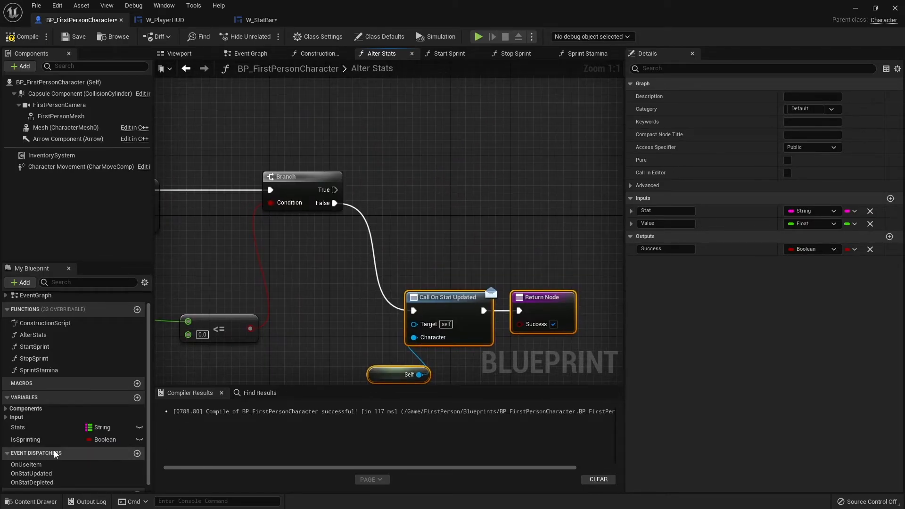
- Call OnStatDepleted on the True branch and wire it into a duplicated Return Node
left_click(32, 473)
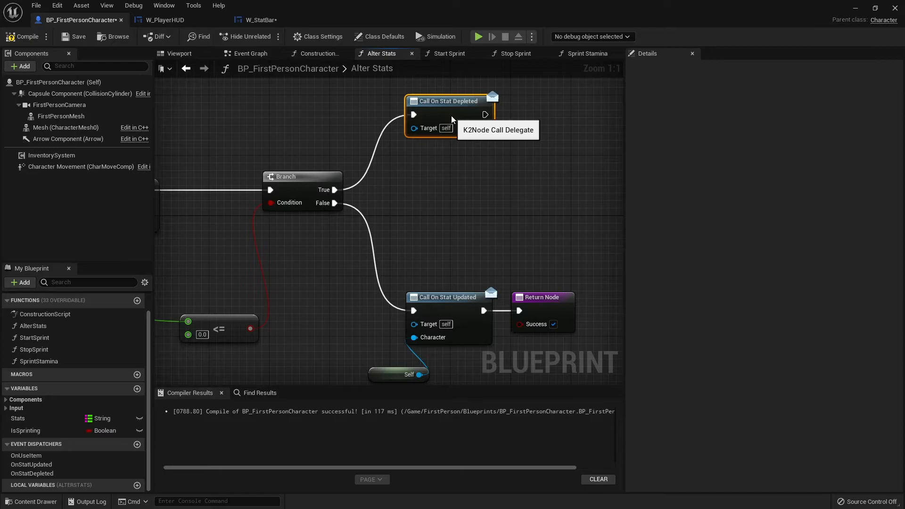
mouse_move(476, 221)
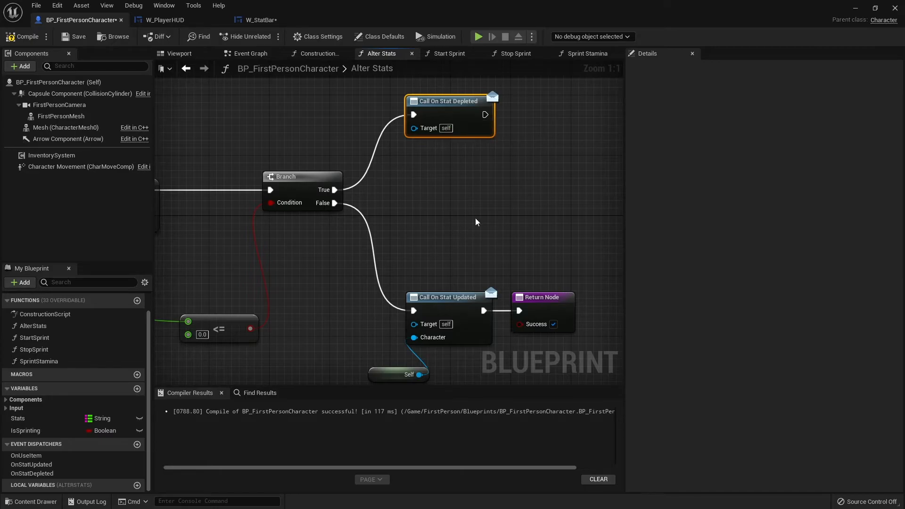
left_click(543, 297)
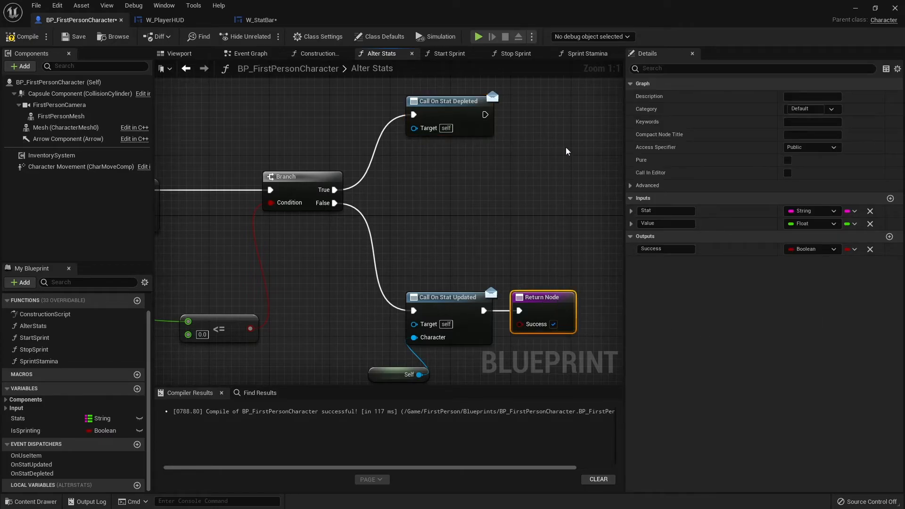
left_click_drag(543, 296, 592, 109)
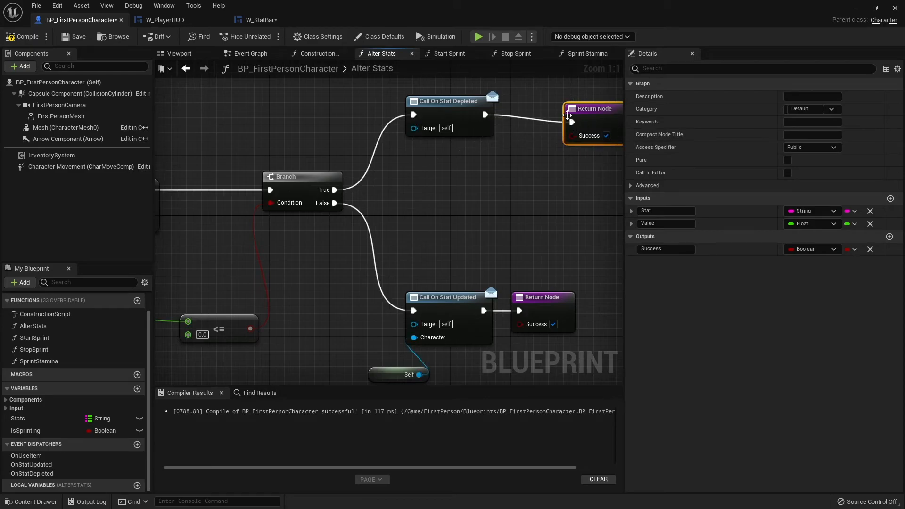
left_click_drag(588, 121, 543, 115)
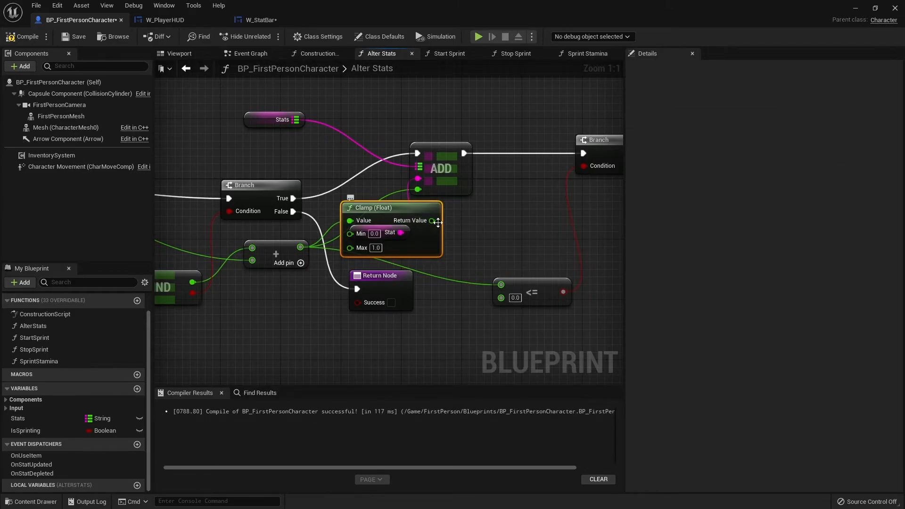
- Move the Clamp (Float) node aside, below the return node, to tidy the Alter Stats graph
left_click_drag(375, 208, 397, 313)
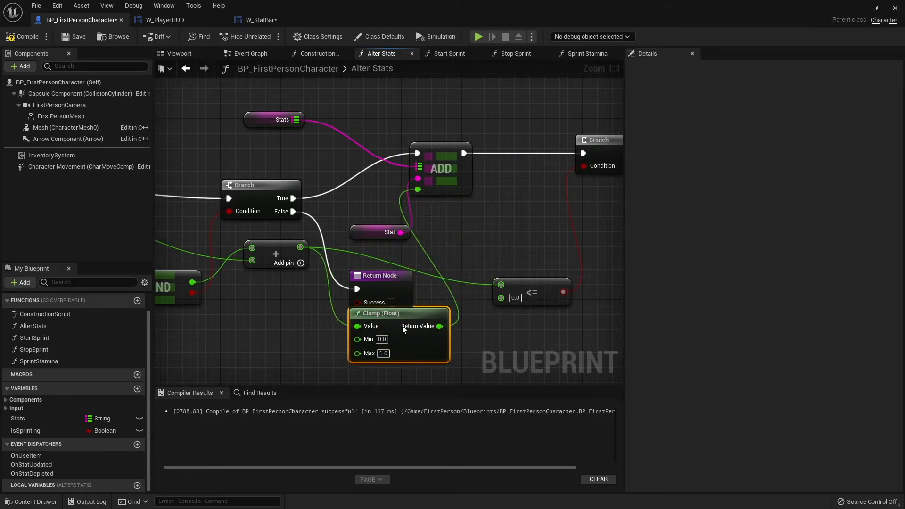
left_click_drag(422, 325, 502, 297)
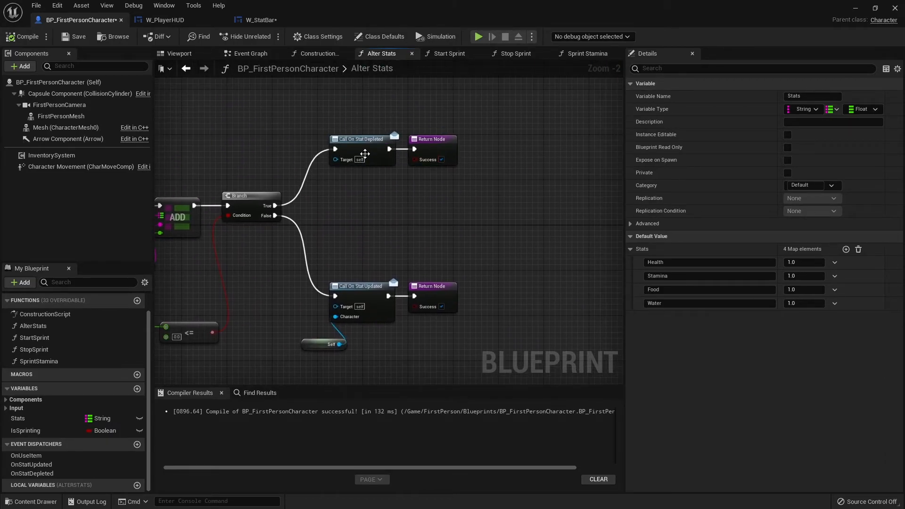
mouse_move(467, 73)
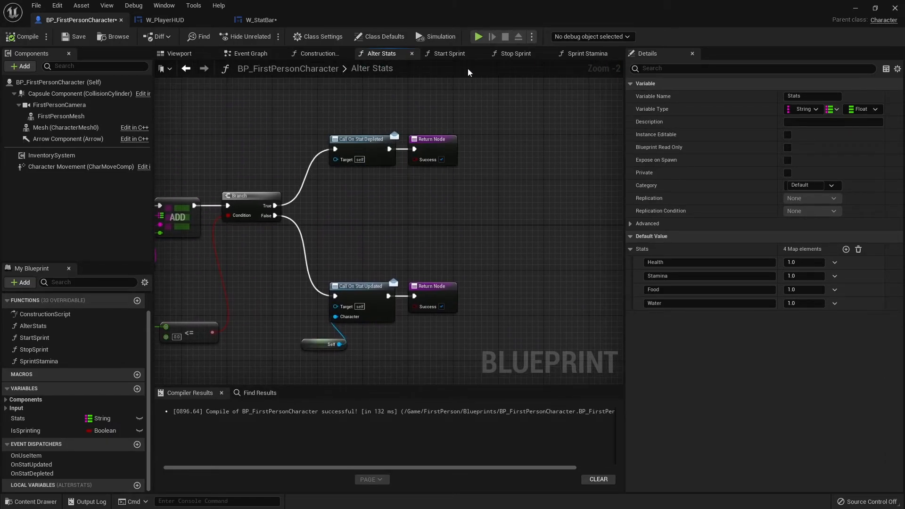
- In Start Sprint, add Bind Event to On Stat Depleted chained after setting Is Sprinting
left_click(450, 52)
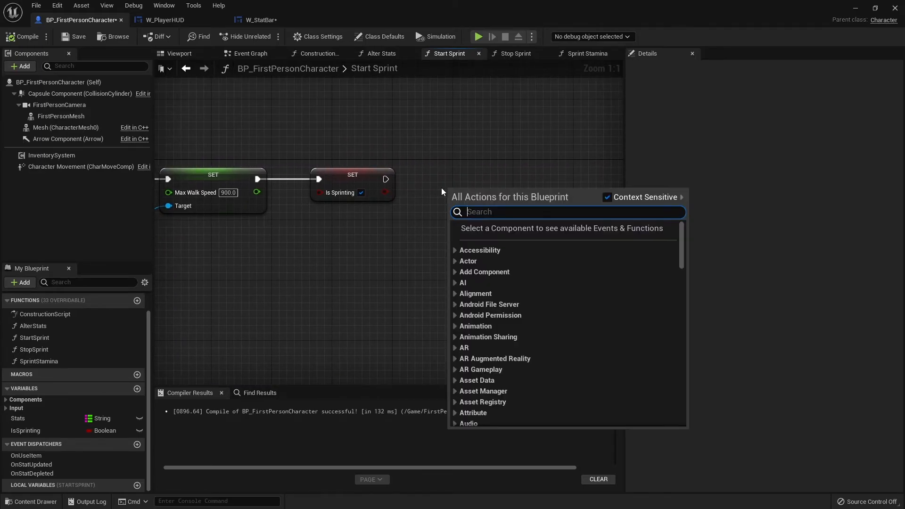
type("bind event to")
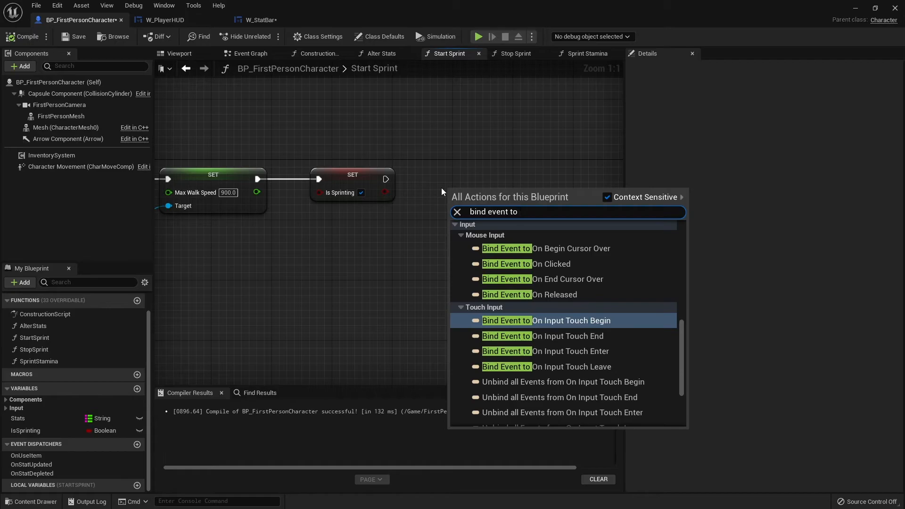
type("s")
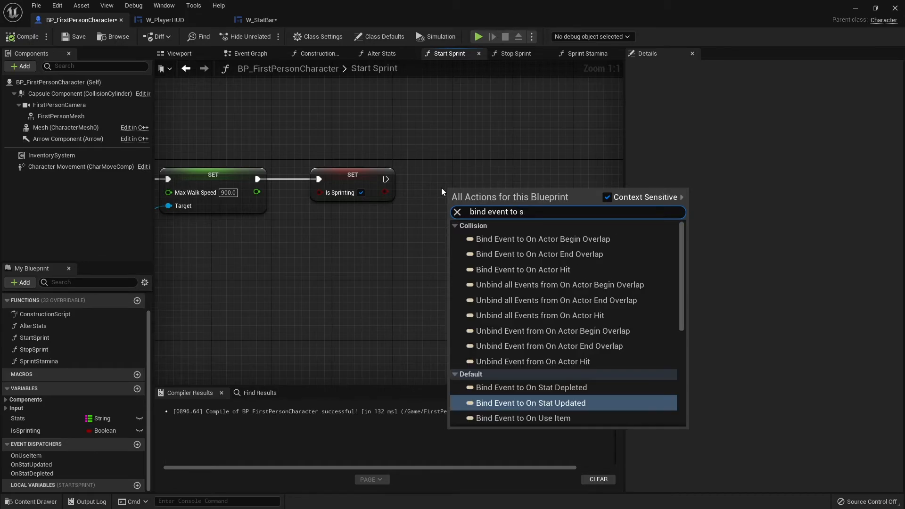
left_click(529, 387)
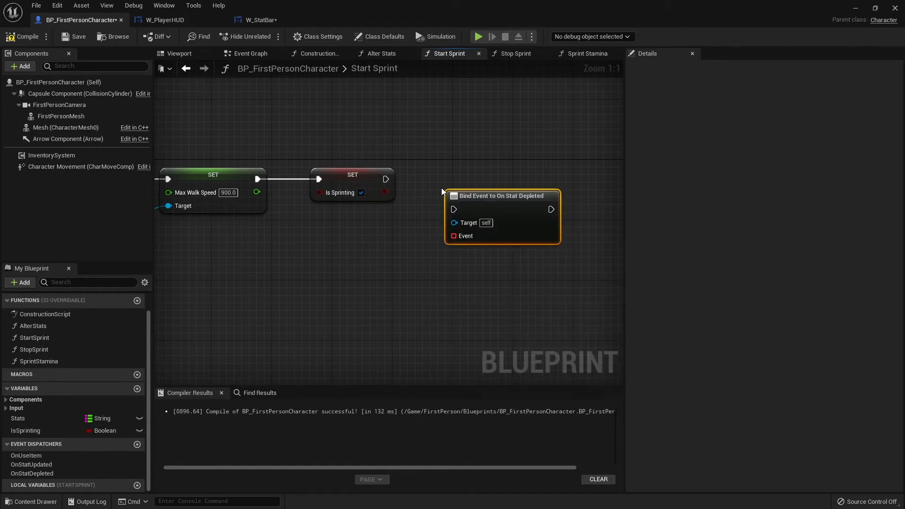
left_click(502, 196)
type("create")
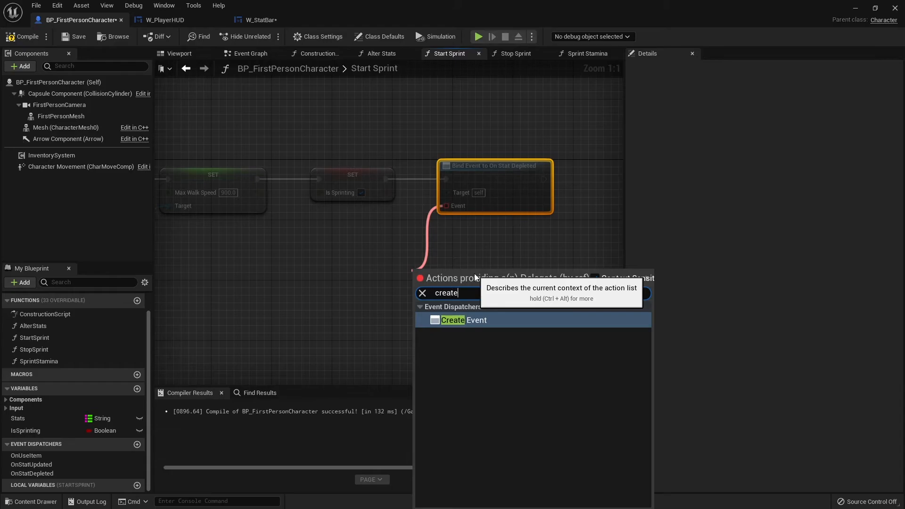
- Feed the bind's Event input with a Create Event using the StopSprint function
left_click(453, 319)
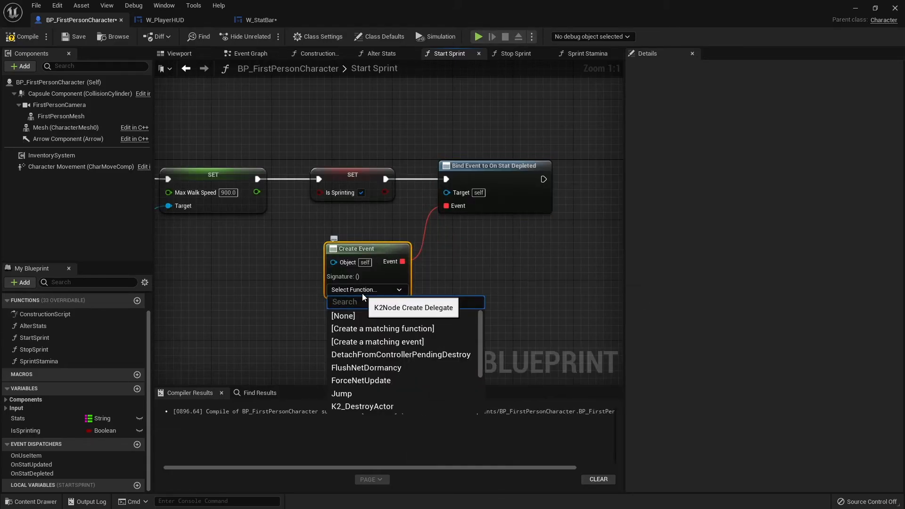
scroll("down", 3)
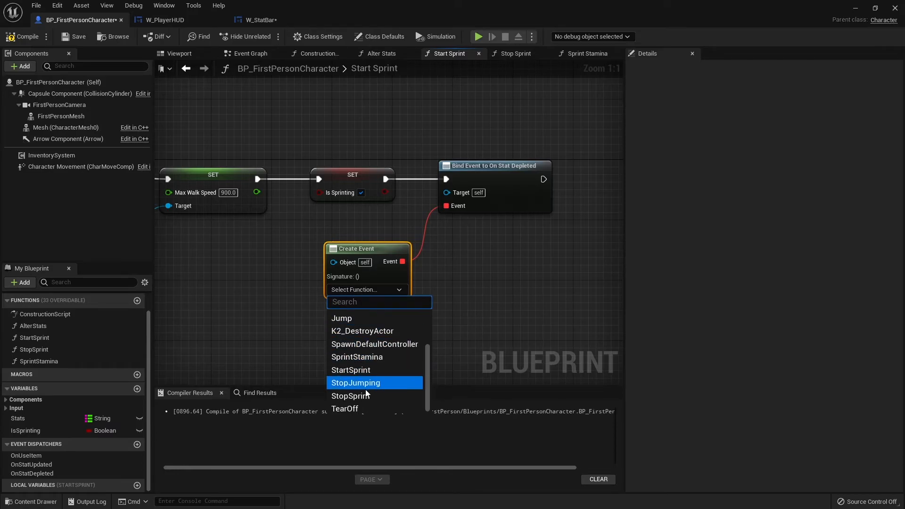
left_click(350, 395)
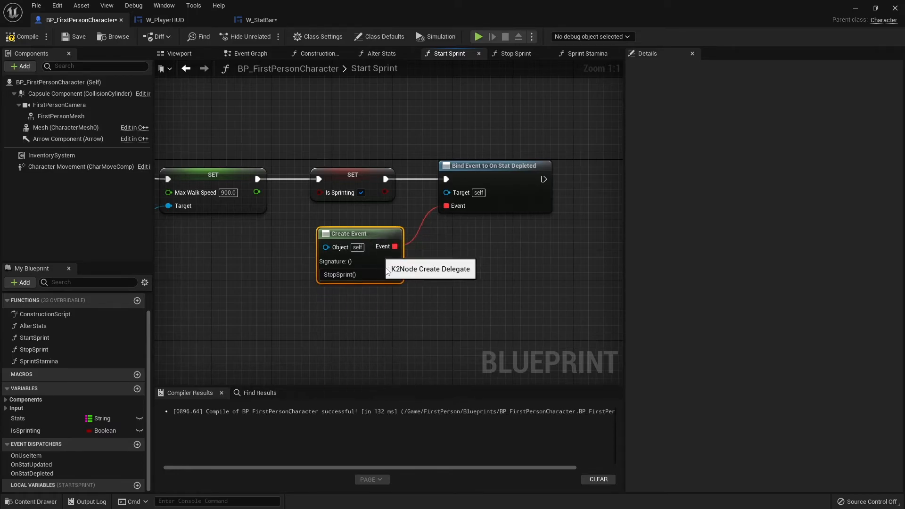
left_click(514, 53)
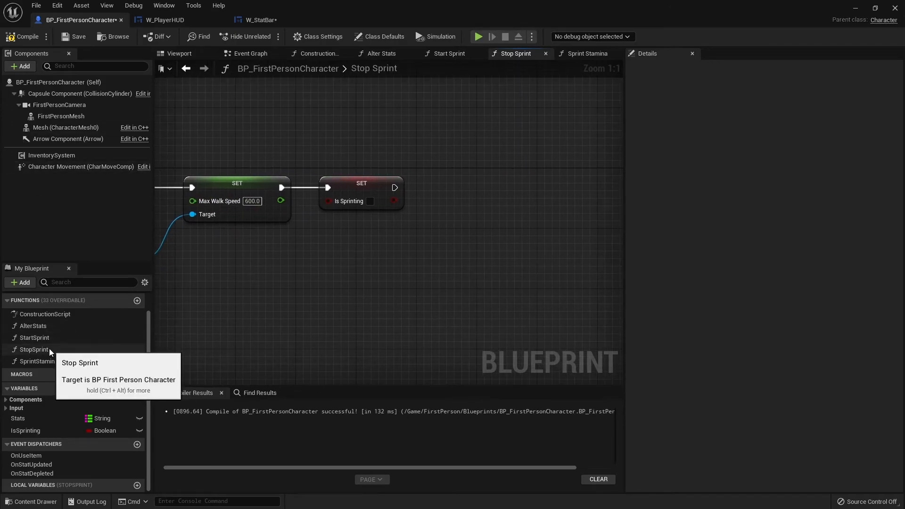
mouse_move(420, 242)
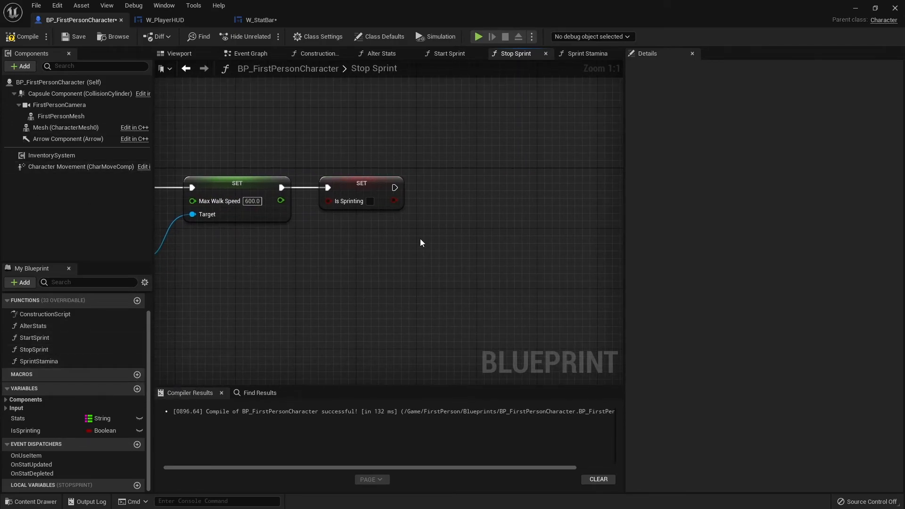
- In Stop Sprint, add Unbind Event from On Stat Depleted after clearing Is Sprinting
type("unbind event")
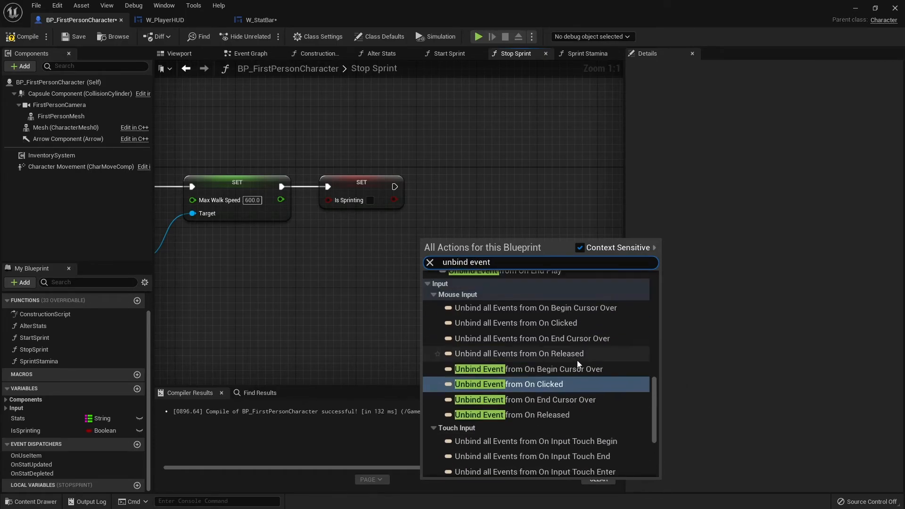
type("stat")
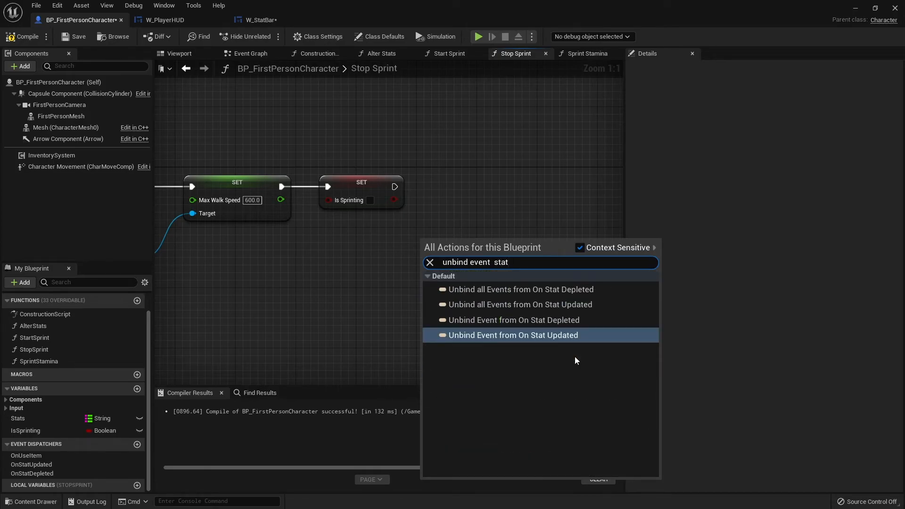
left_click(512, 319)
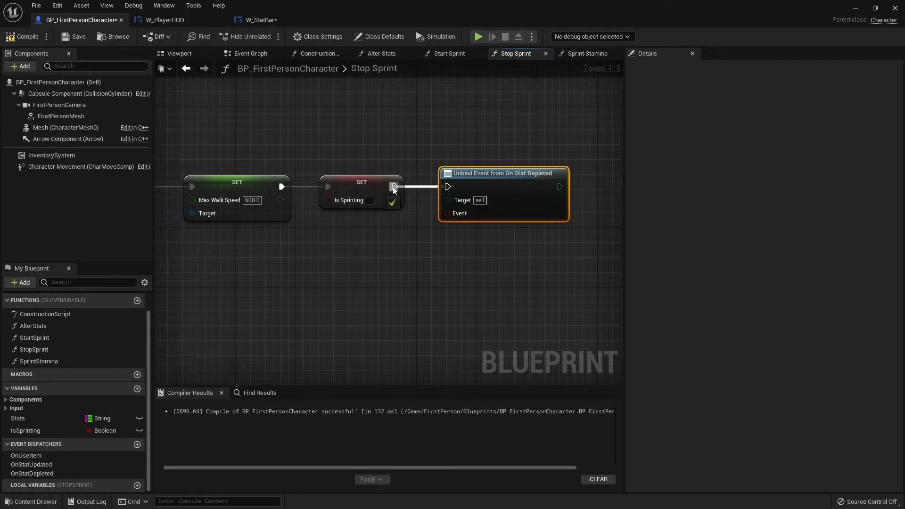
type("cr")
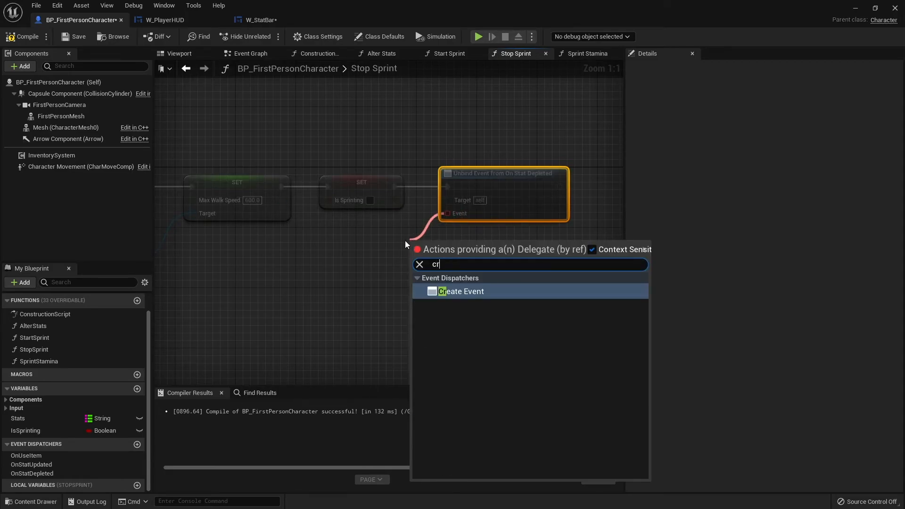
- Feed the unbind's Event input with a Create Event using the StopSprint function
left_click(460, 291)
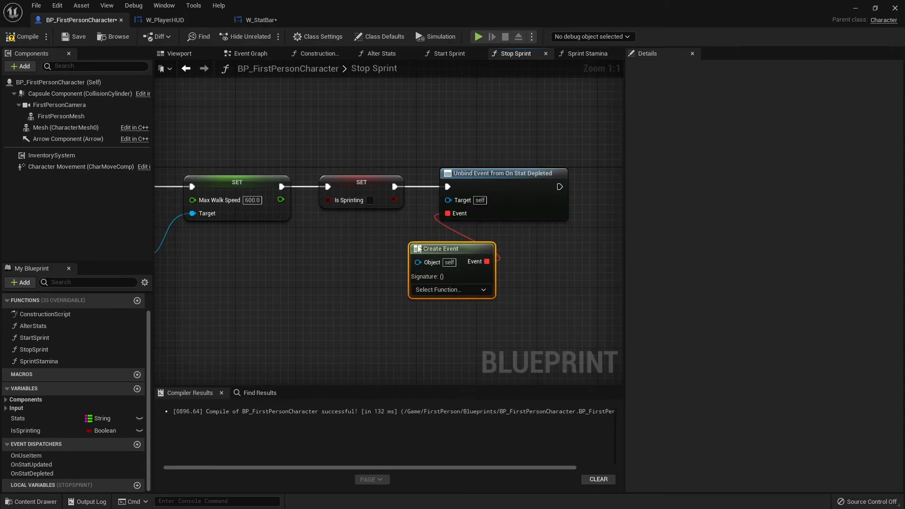
left_click(447, 290)
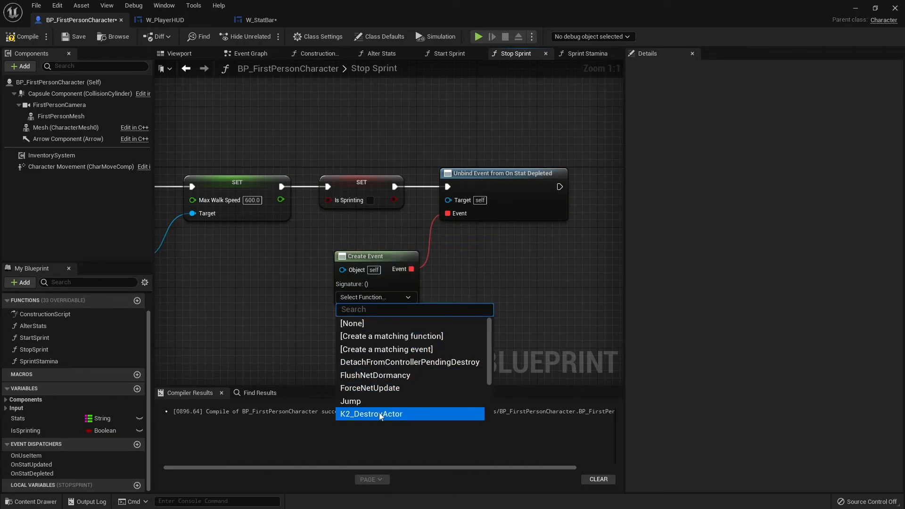
scroll("down", 3)
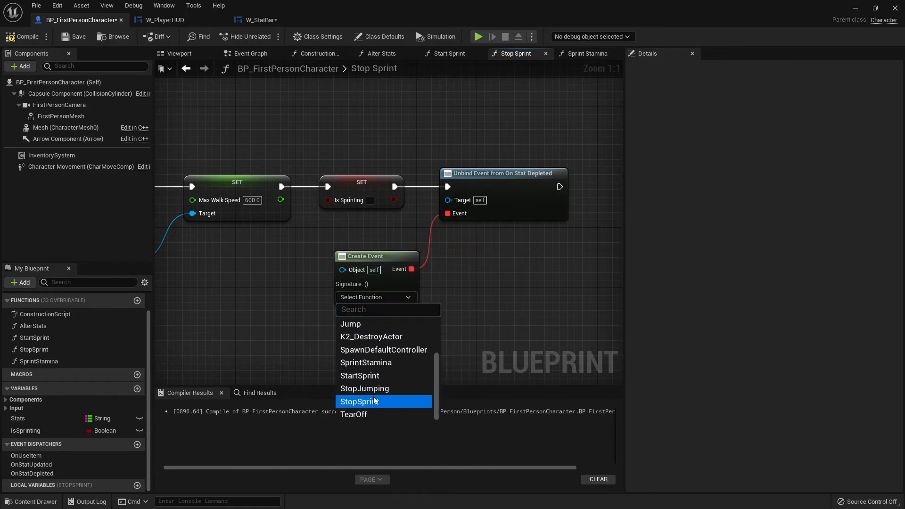
left_click(359, 402)
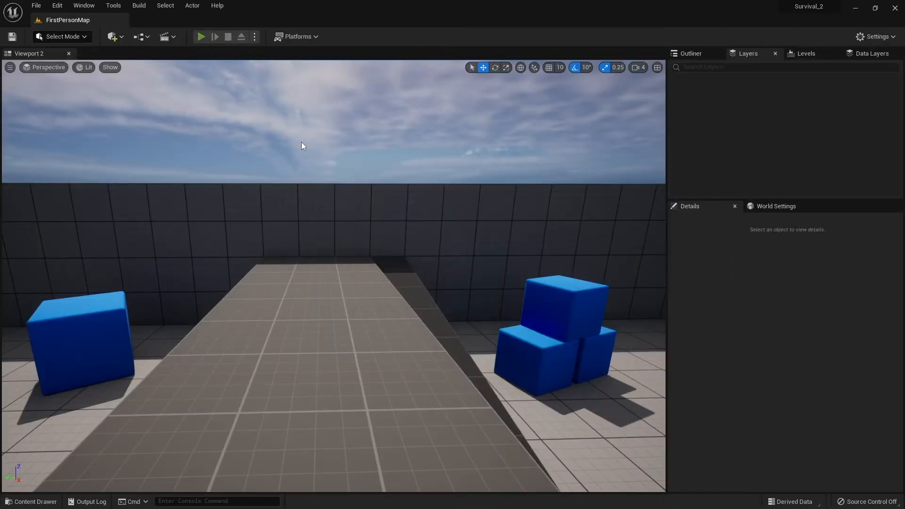
- Play-test sprinting in the first-person map with the stats HUD, then stop the session
left_click(202, 37)
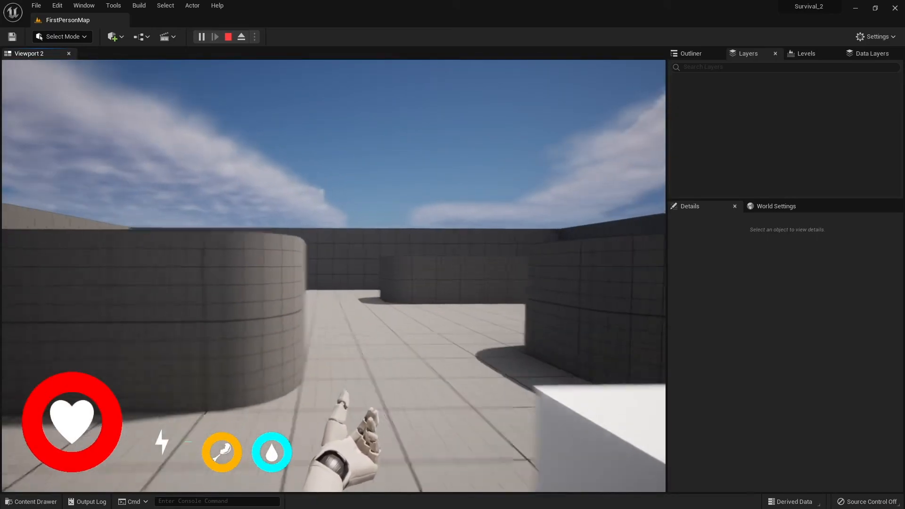
left_click(227, 37)
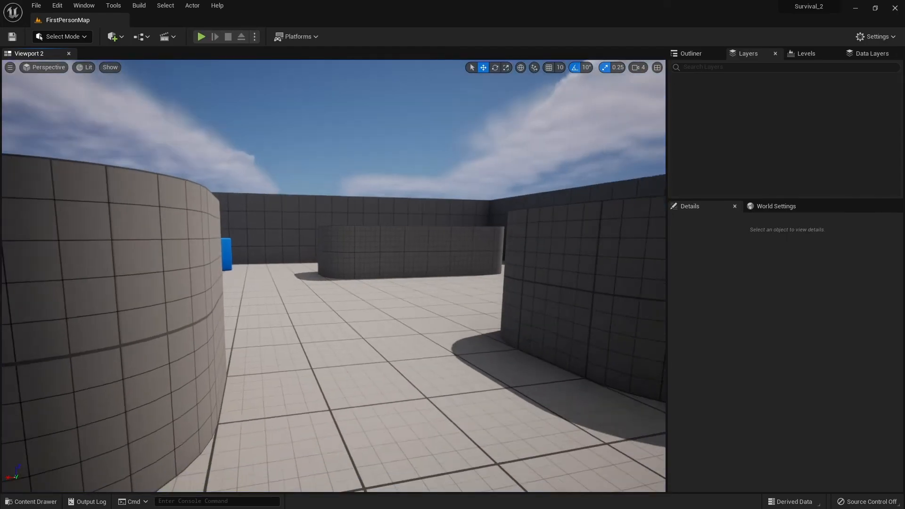